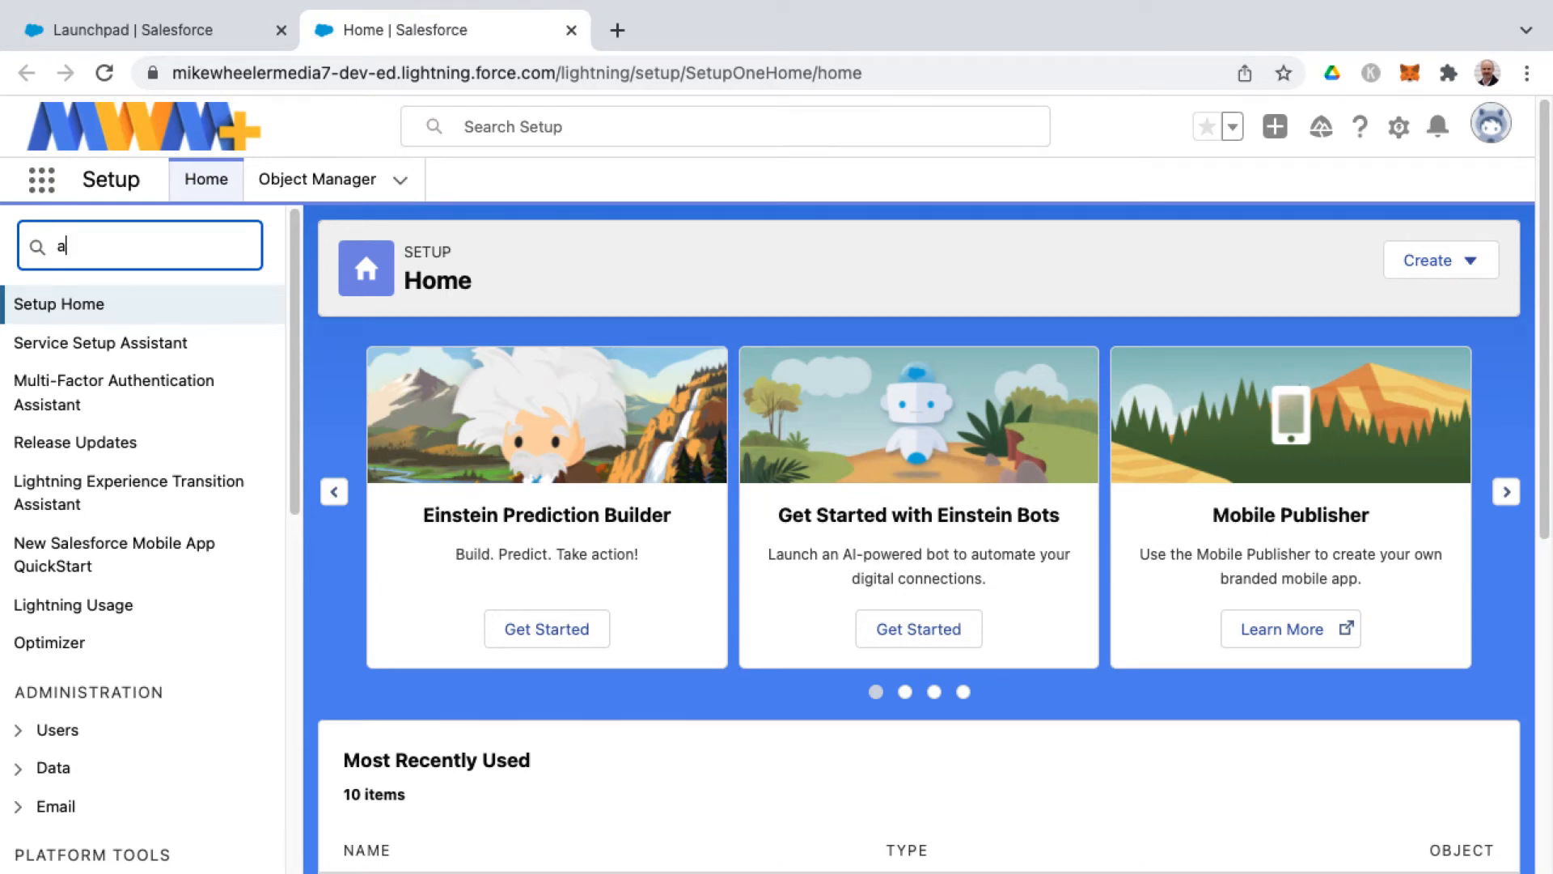
Find App Manager through Setup Quick Find and open it.
type("pp mana")
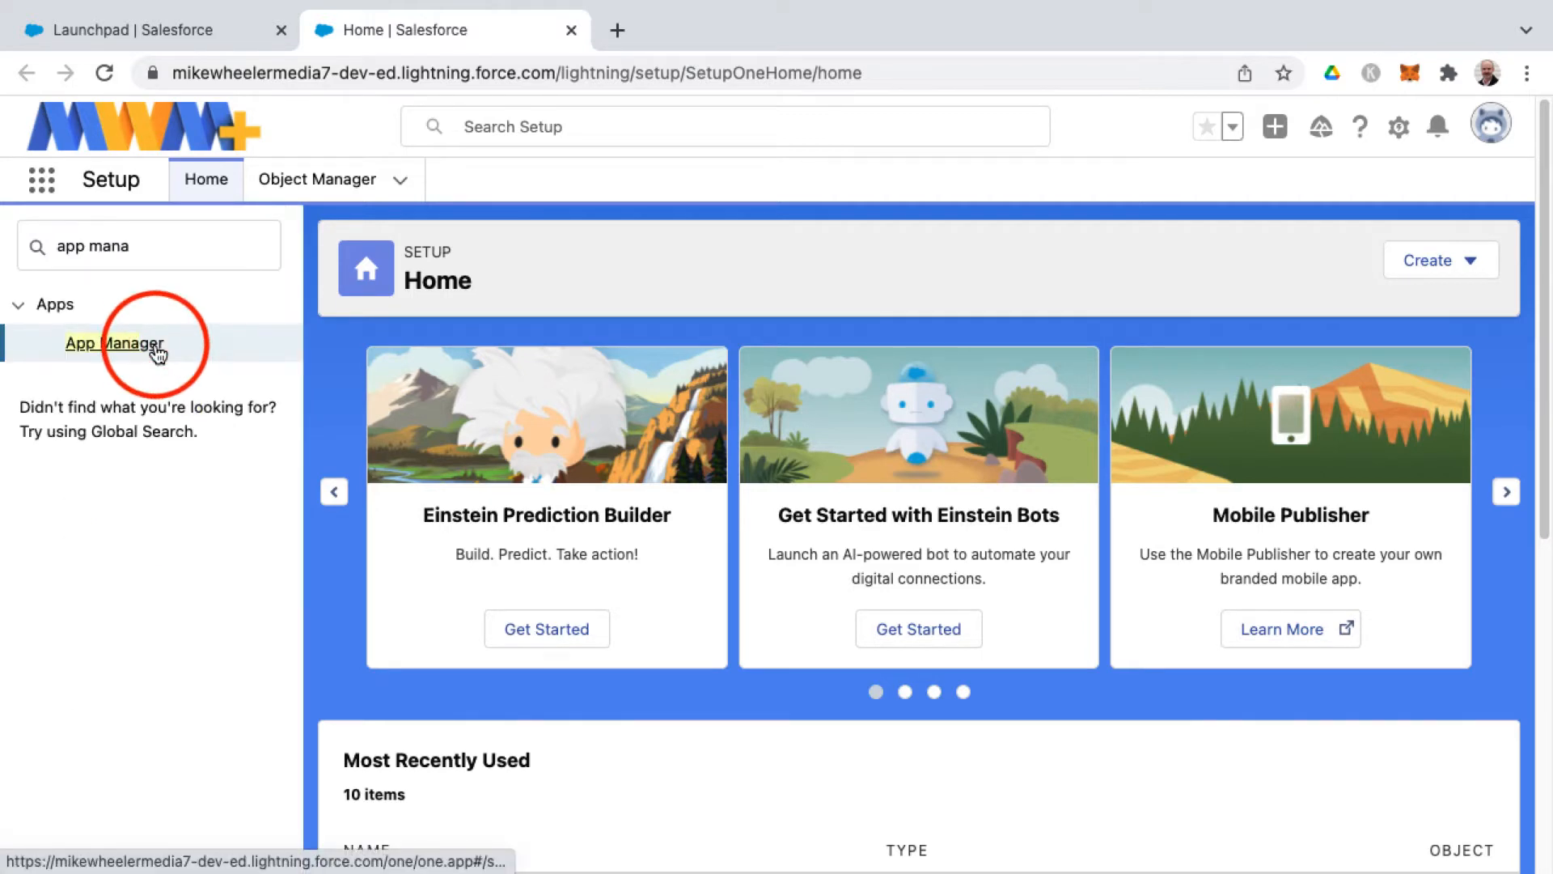
left_click(113, 343)
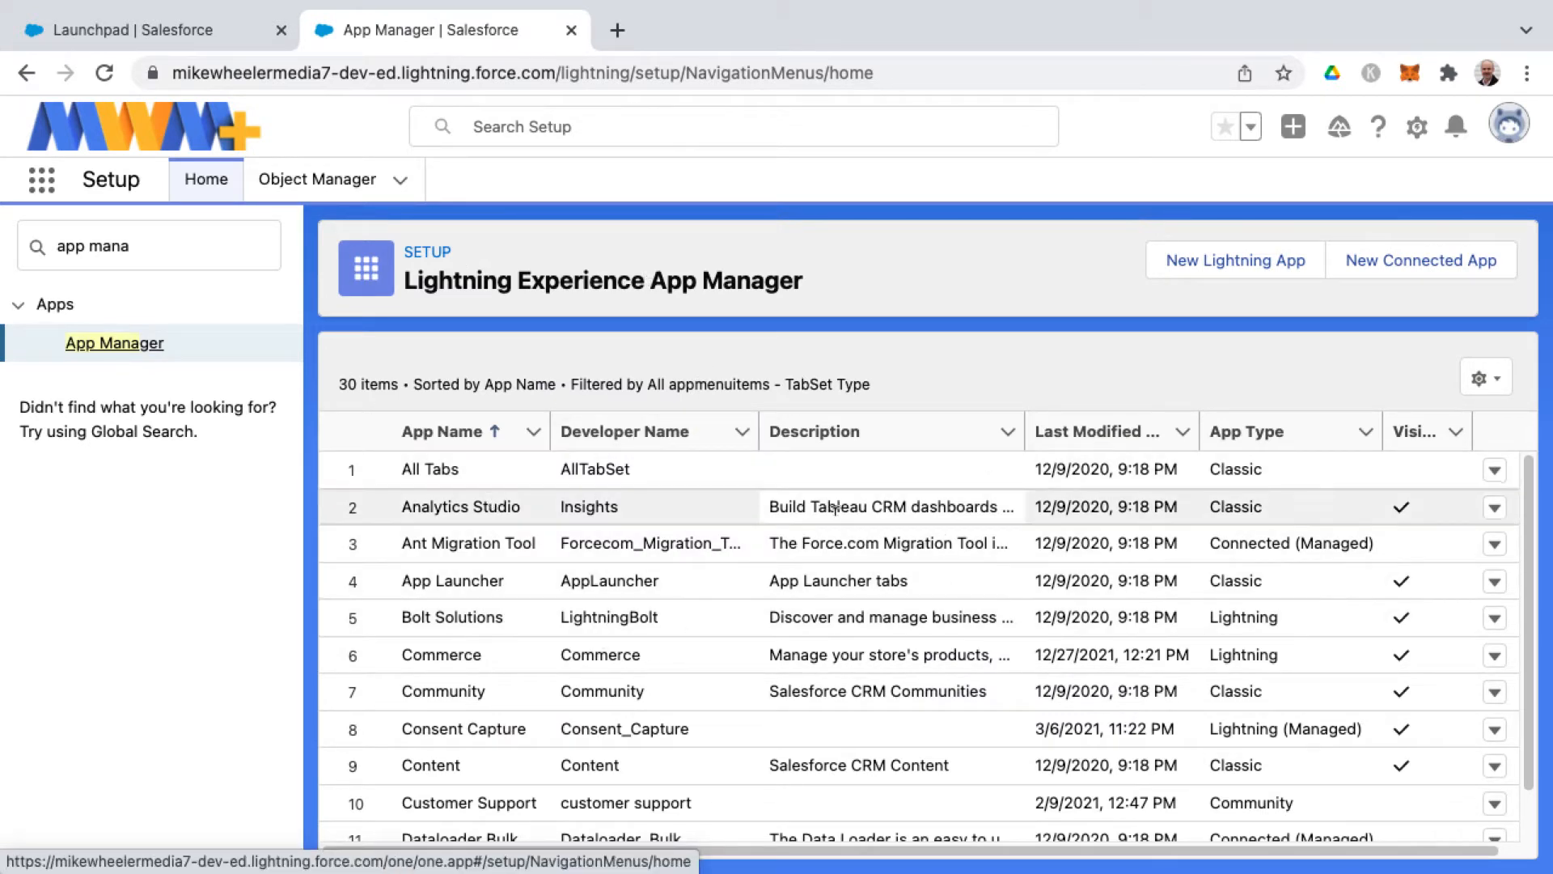
mouse_move(1253, 469)
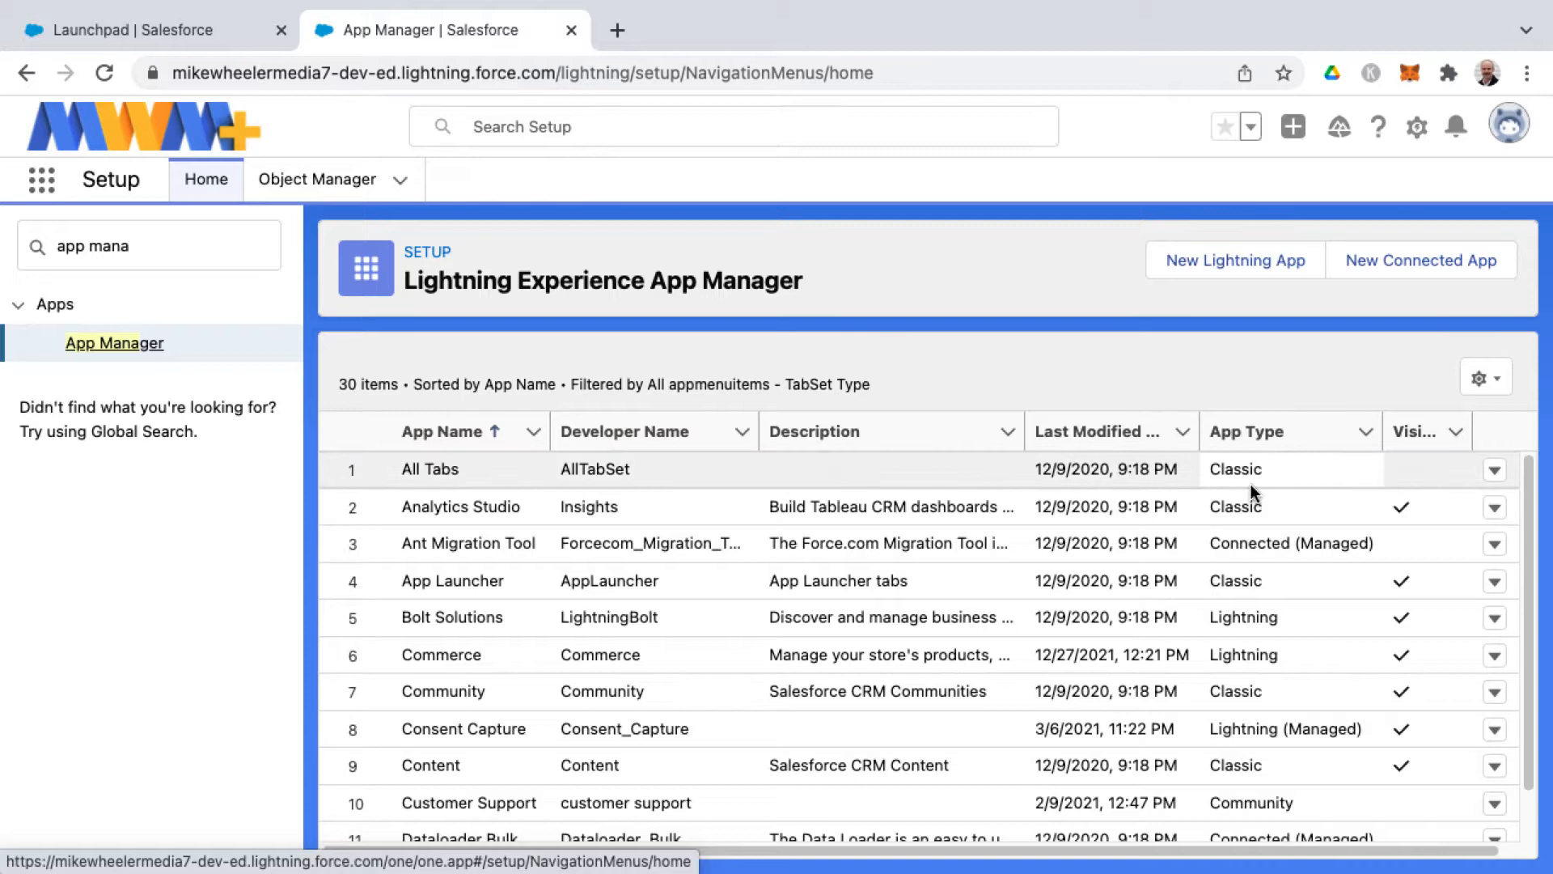
mouse_move(1262, 654)
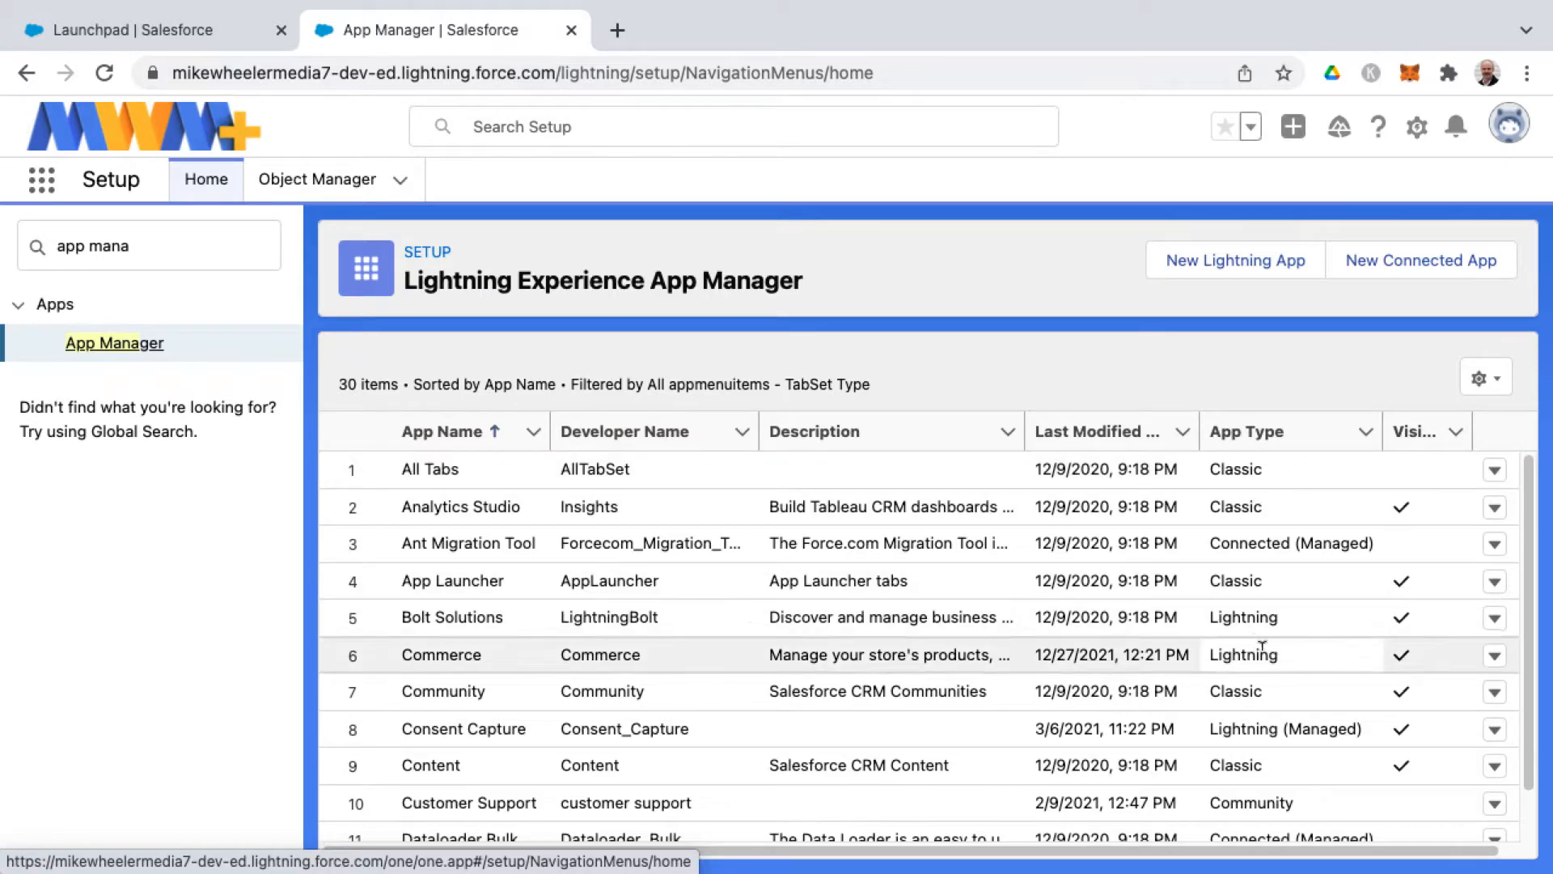
Scroll App Manager to the Service and Service Console rows, then bring up the app list.
scroll("down", 3)
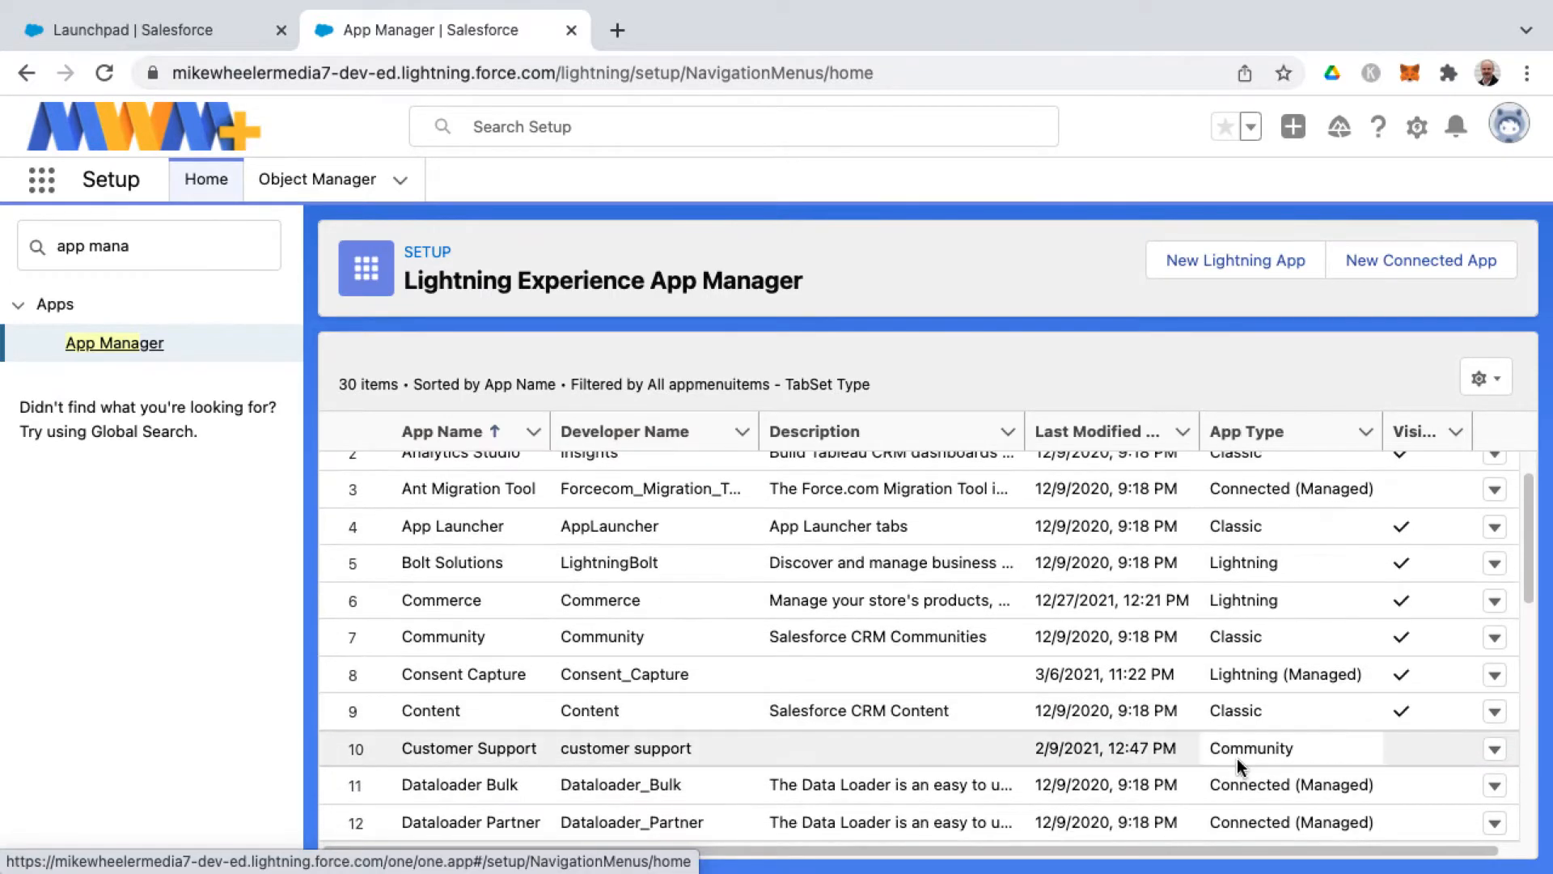
scroll("down", 3)
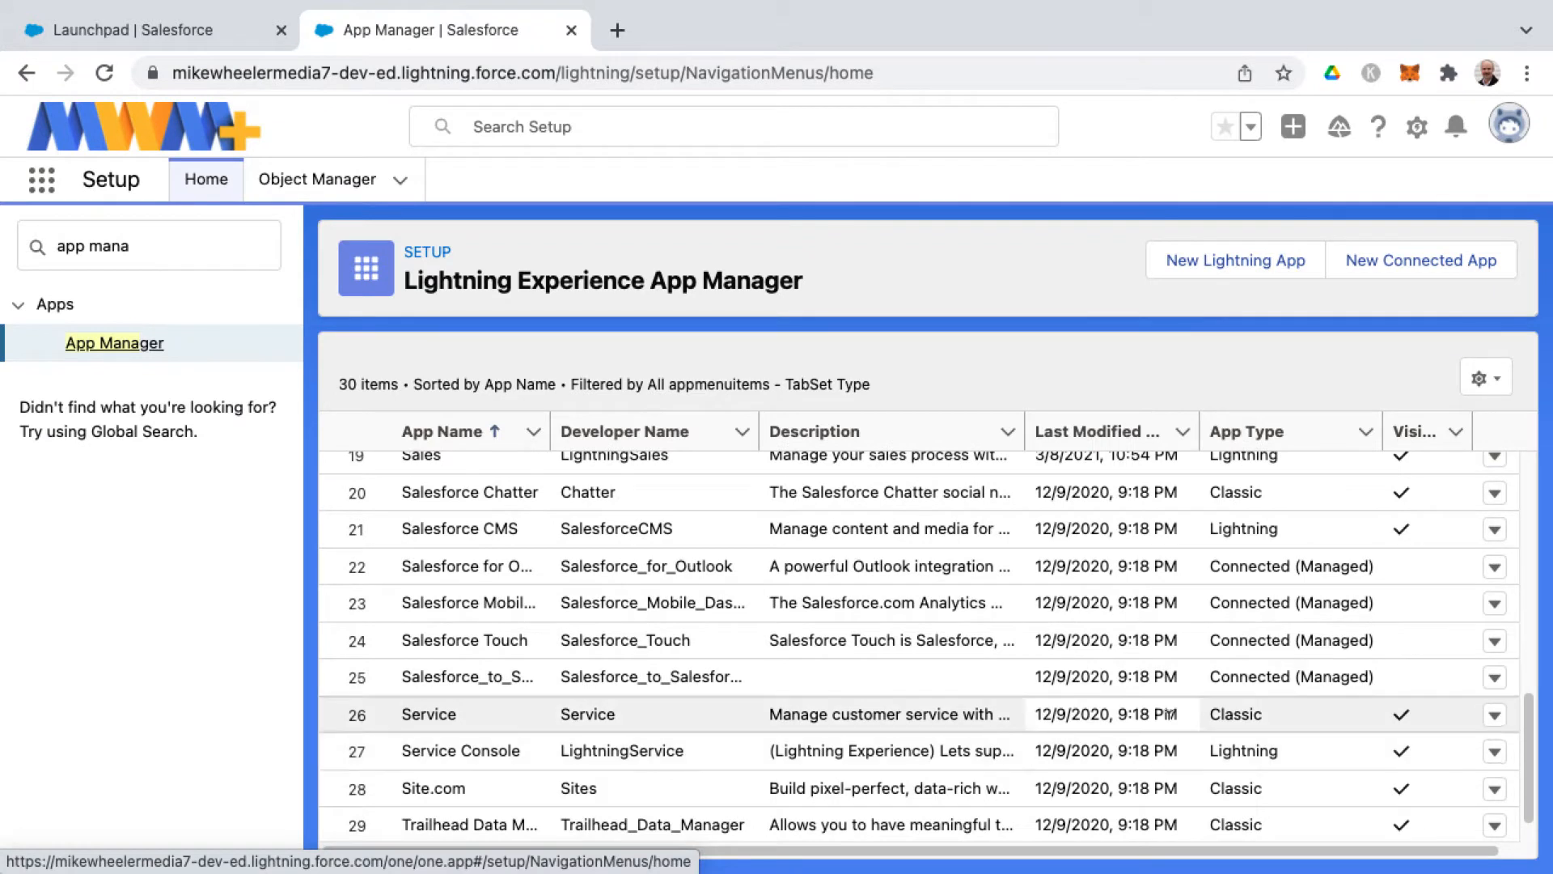
mouse_move(662, 718)
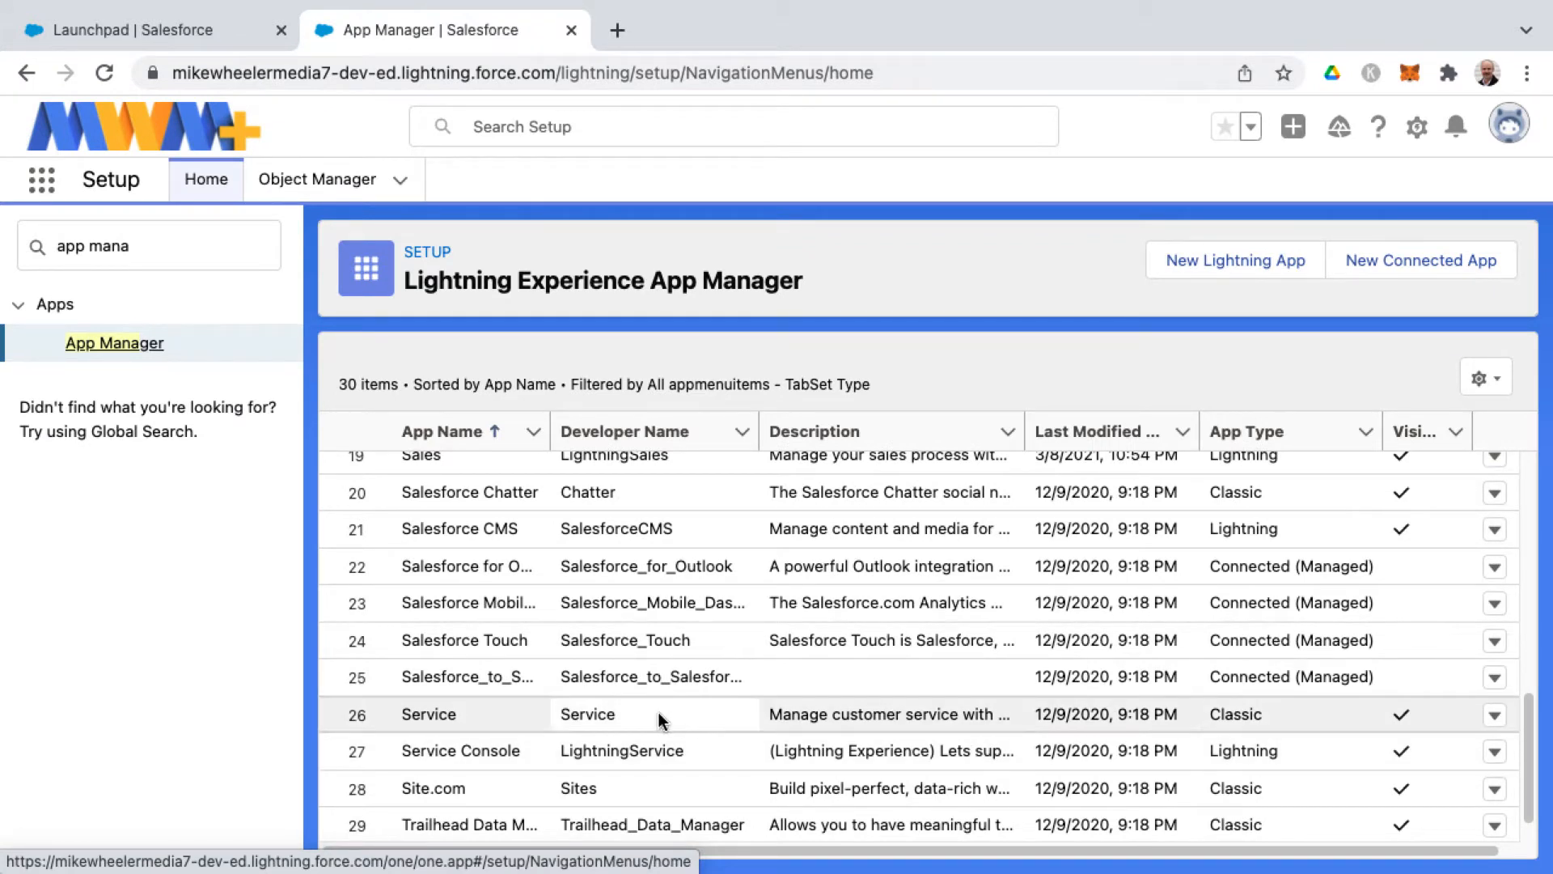
mouse_move(645, 736)
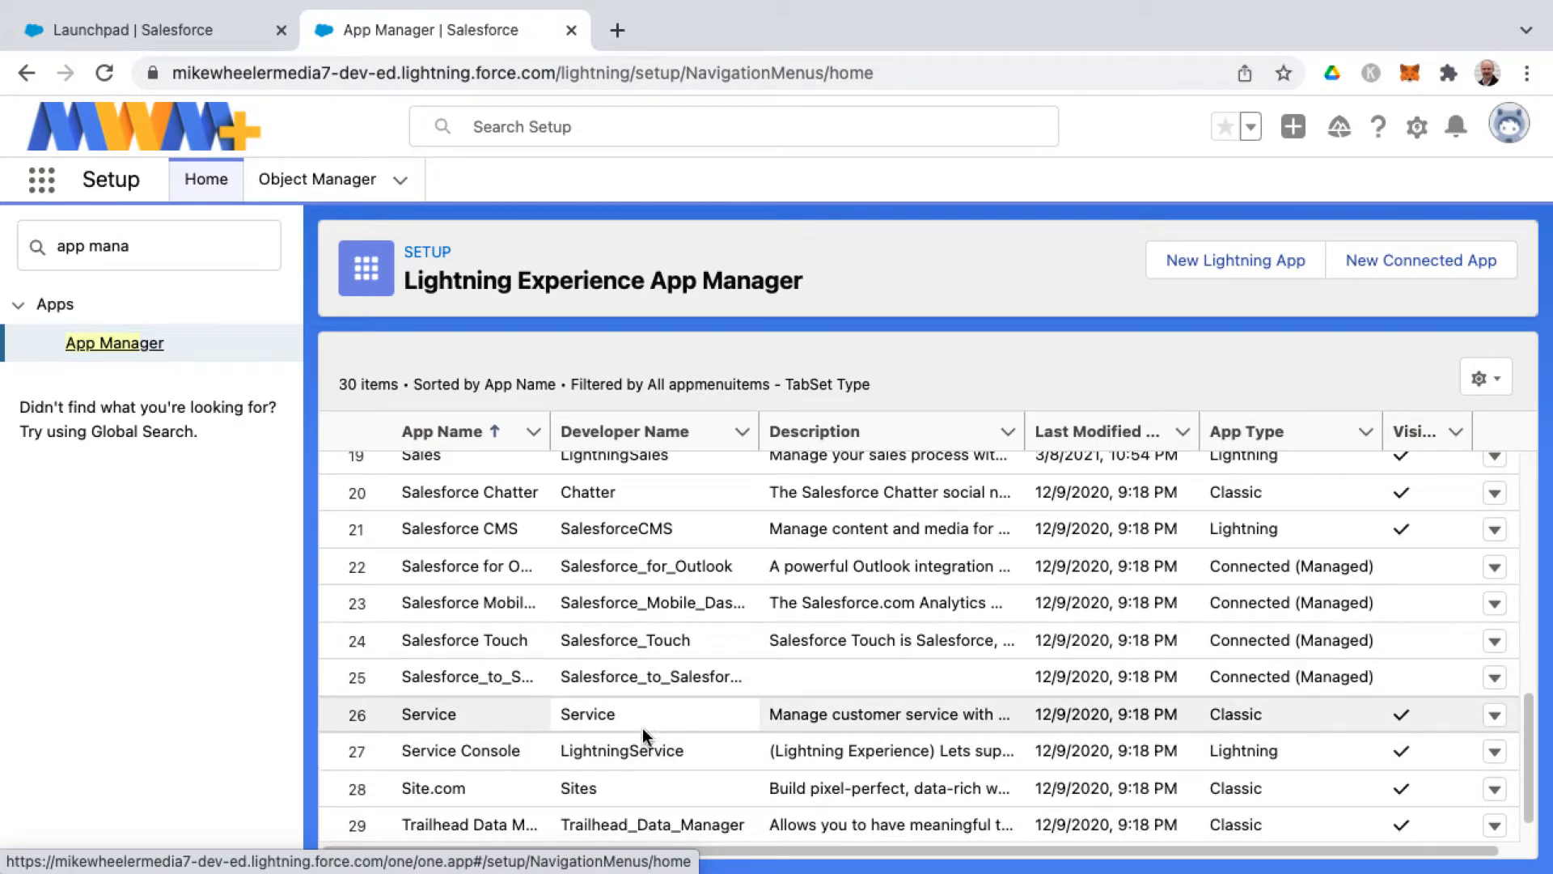
mouse_move(718, 735)
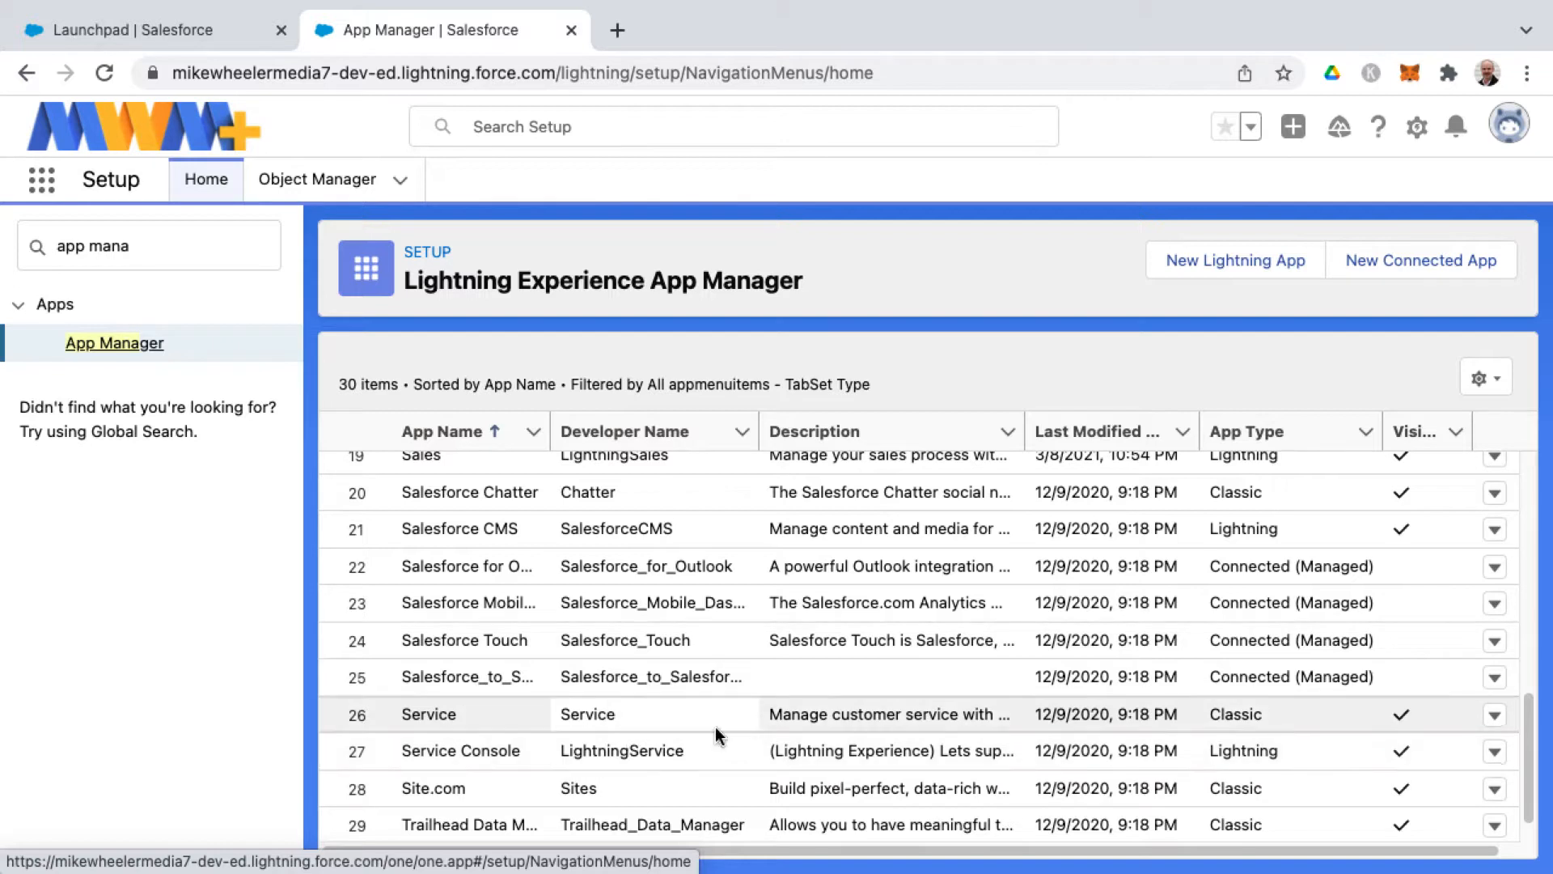
mouse_move(1237, 741)
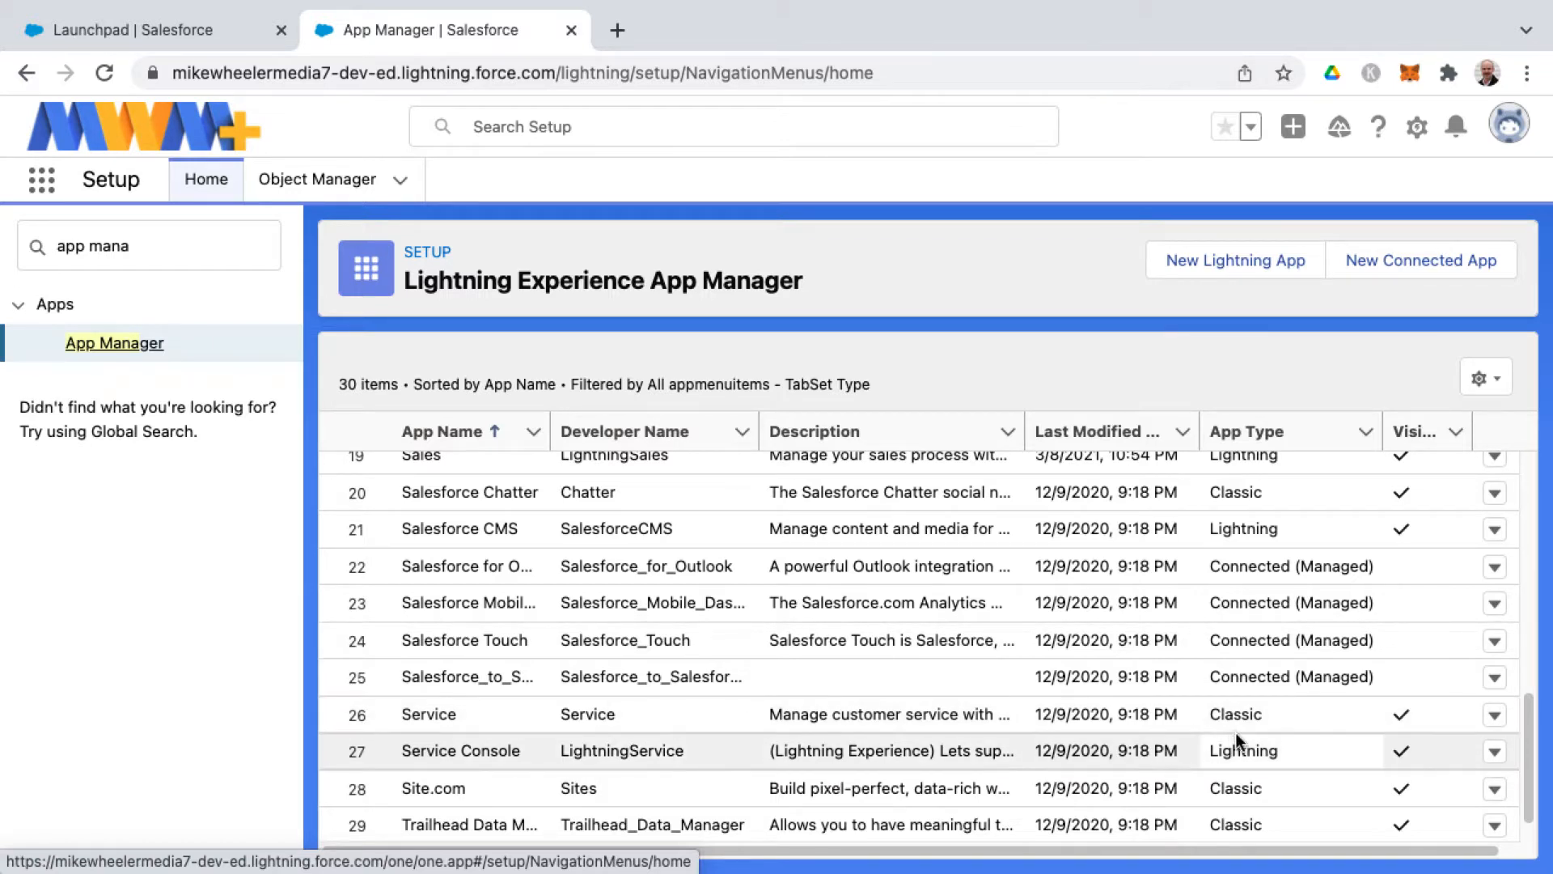
mouse_move(678, 756)
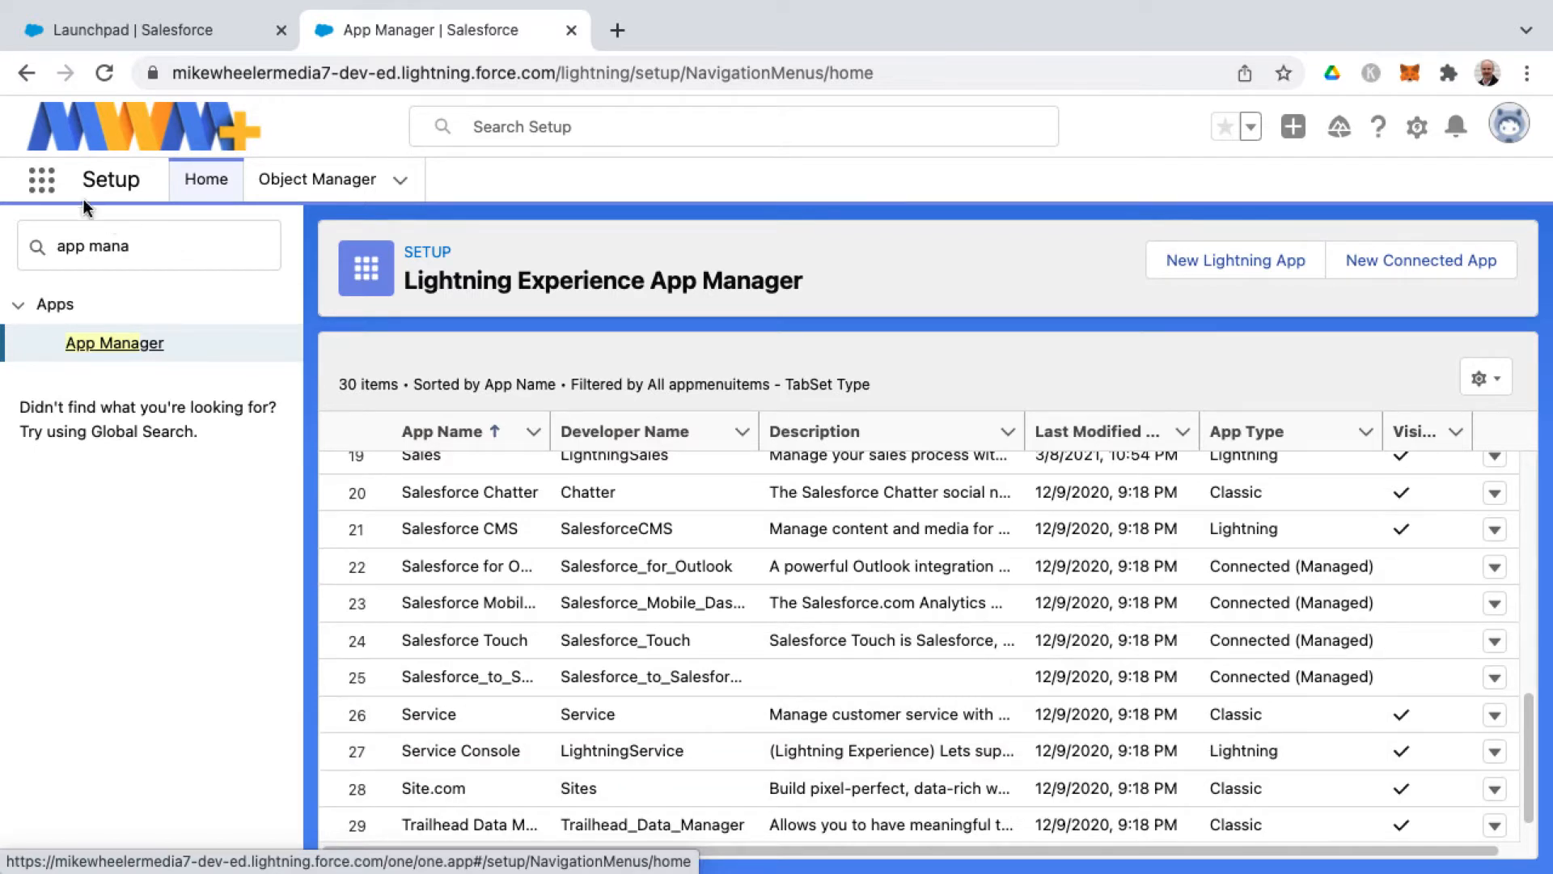
left_click(41, 180)
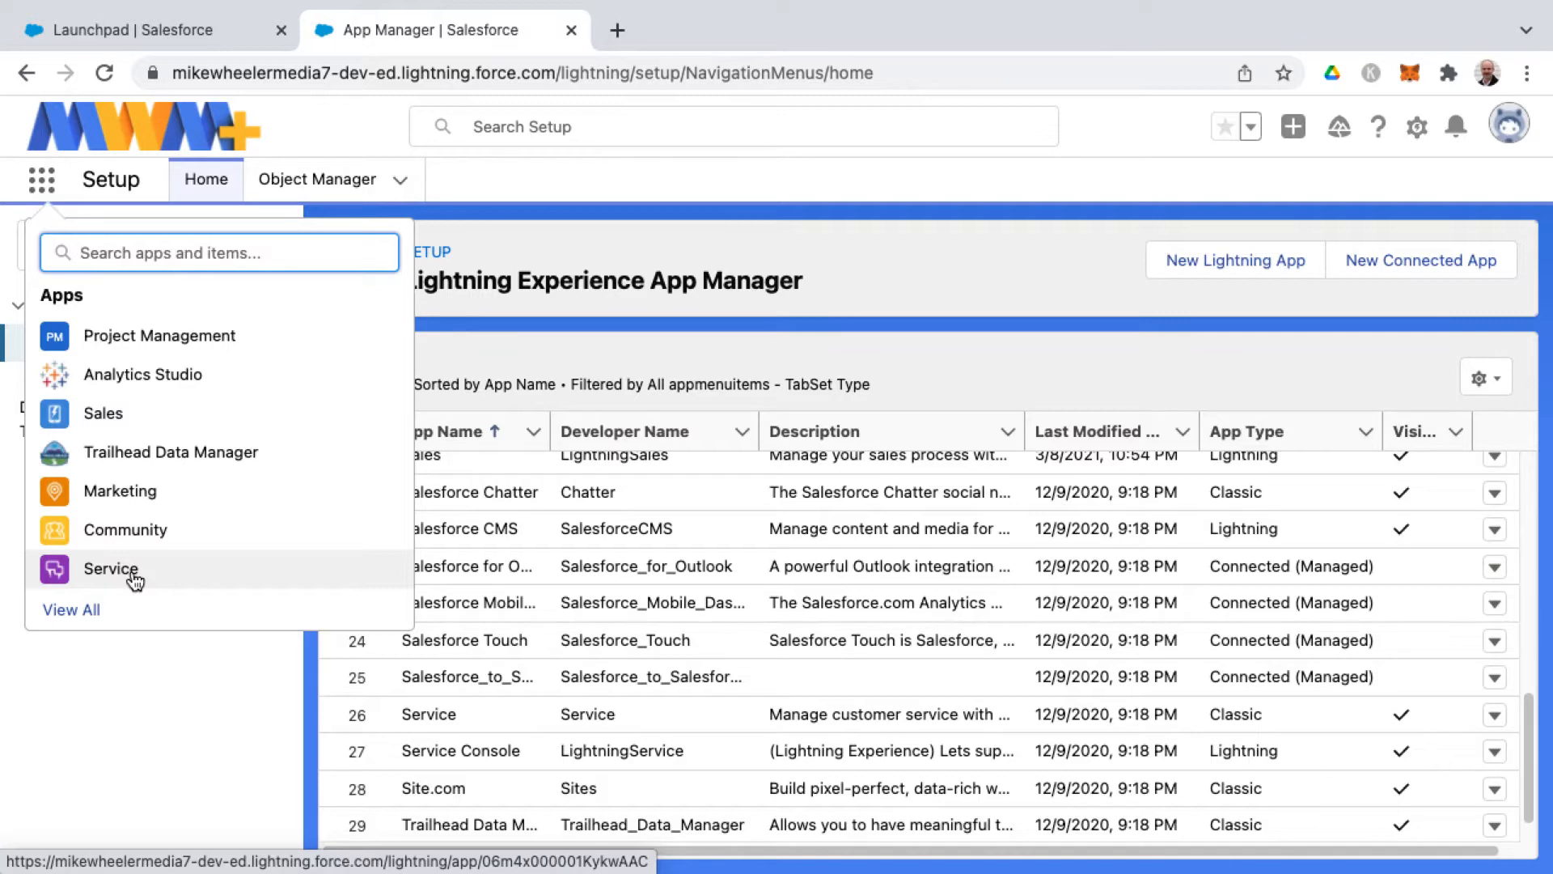
View the Service app's open cases, then switch to Service Console via View All.
left_click(109, 569)
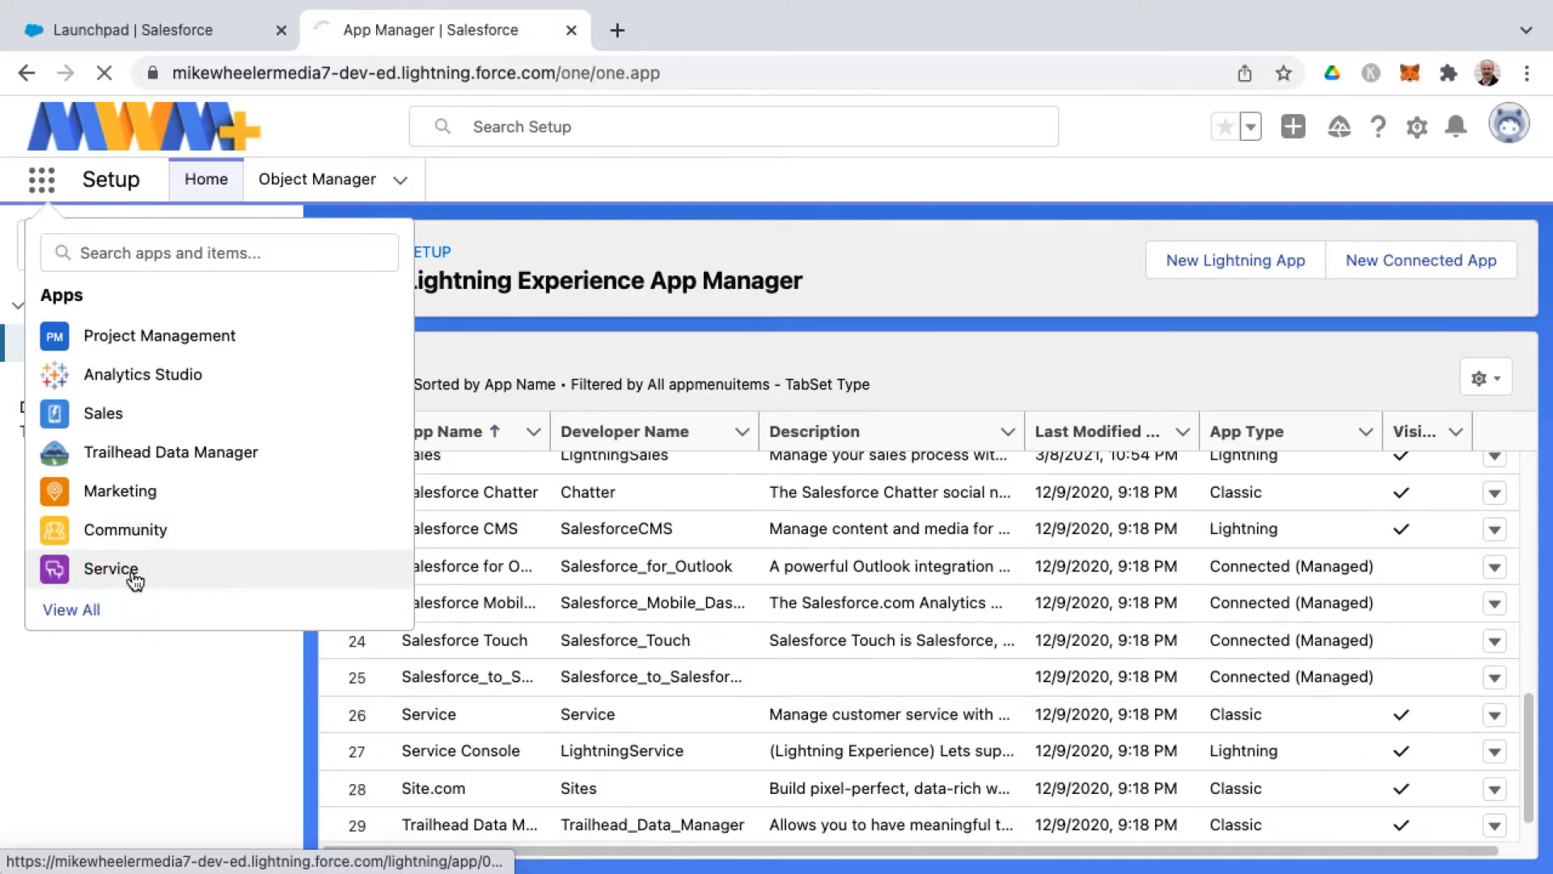
left_click(110, 569)
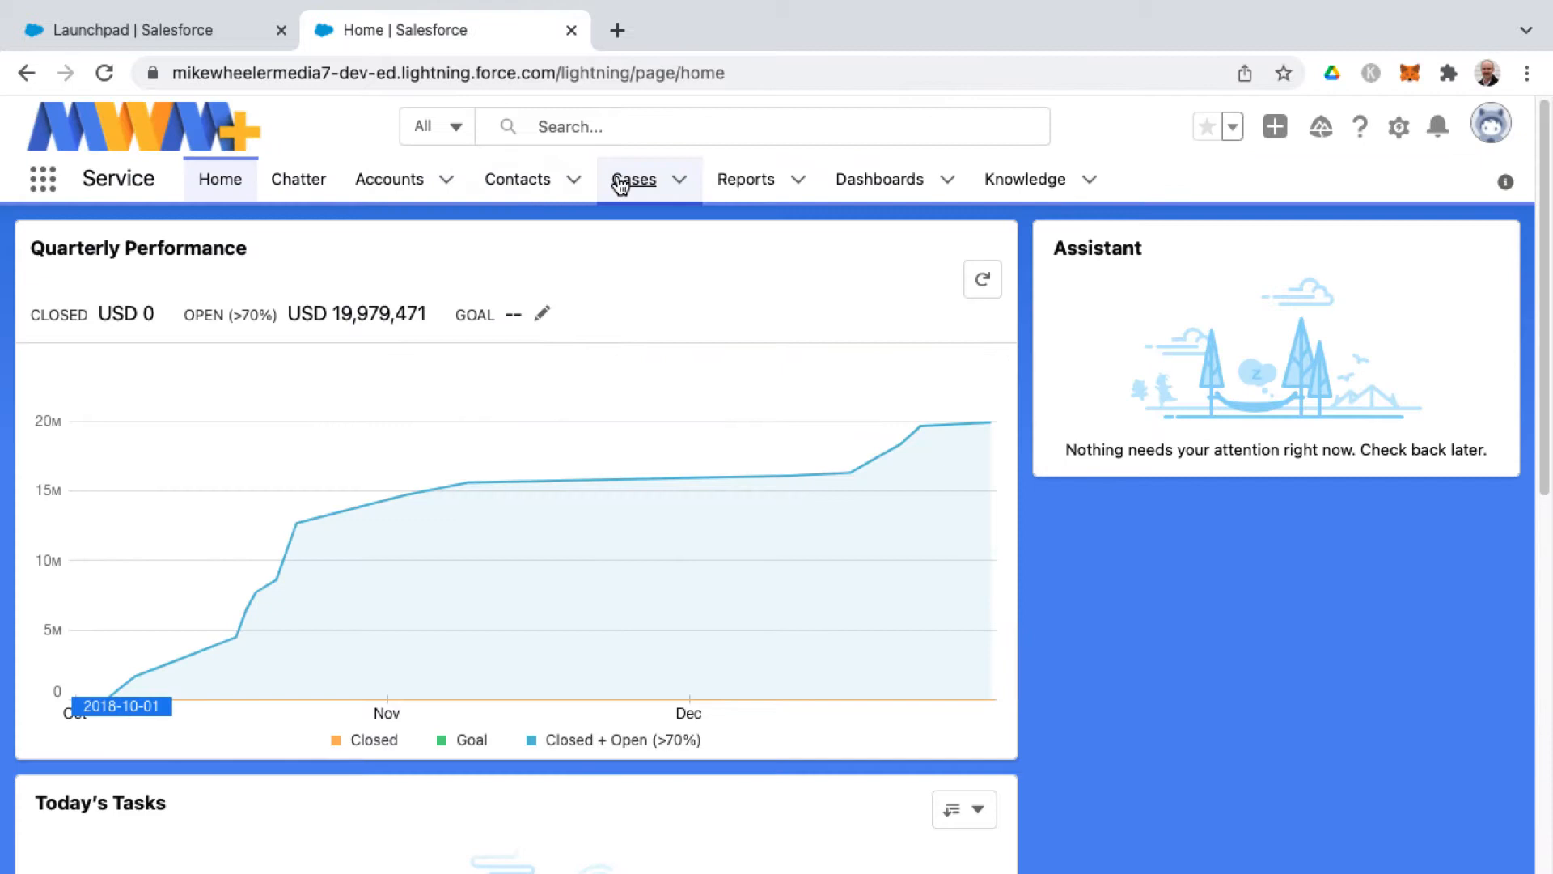
left_click(634, 180)
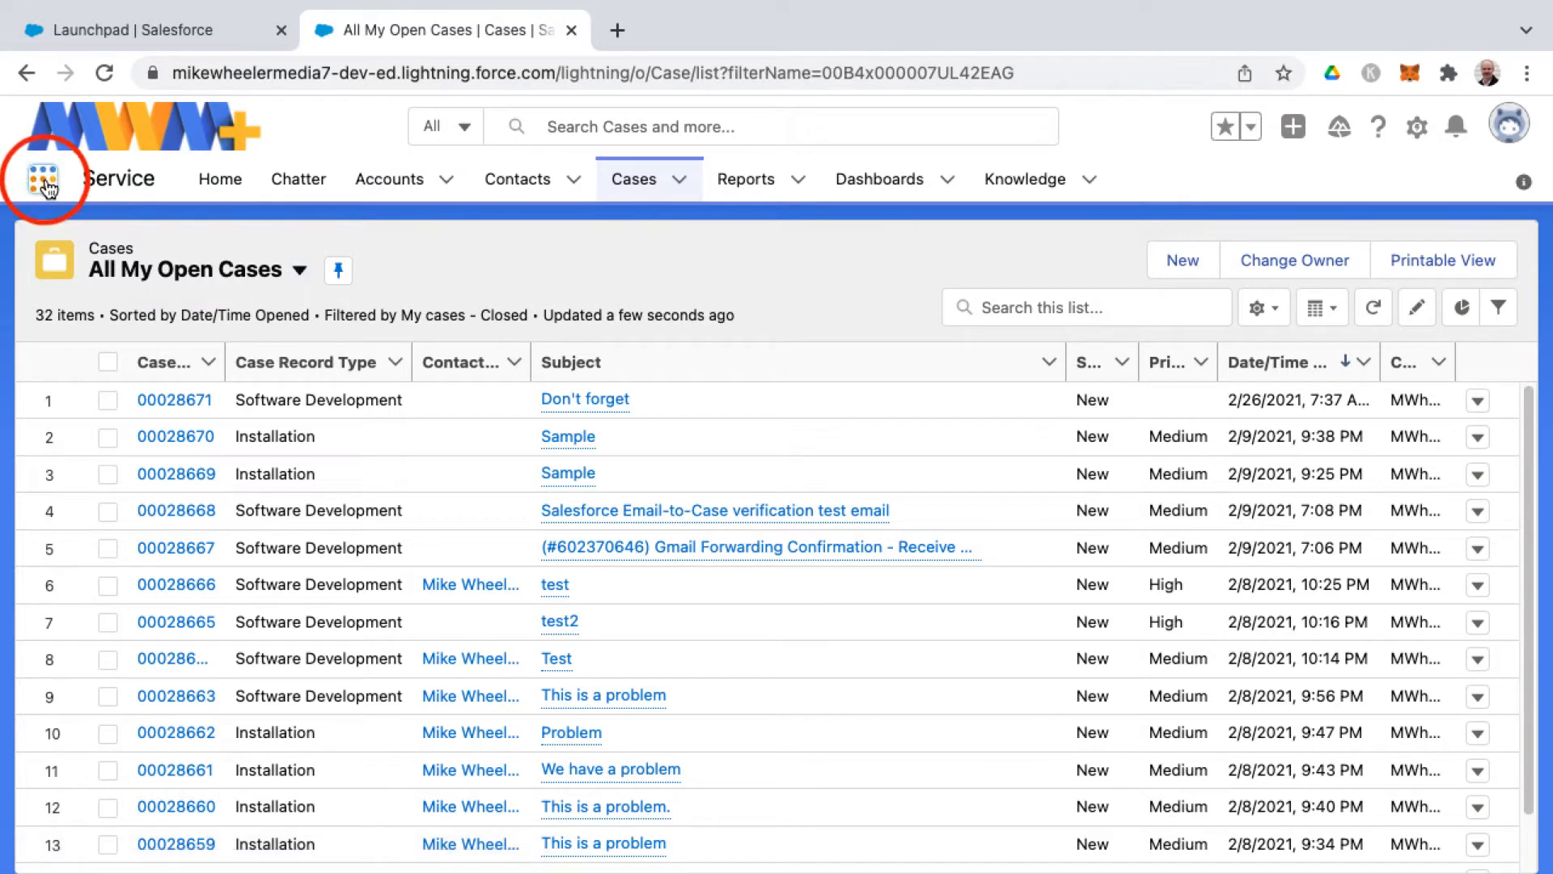
left_click(44, 178)
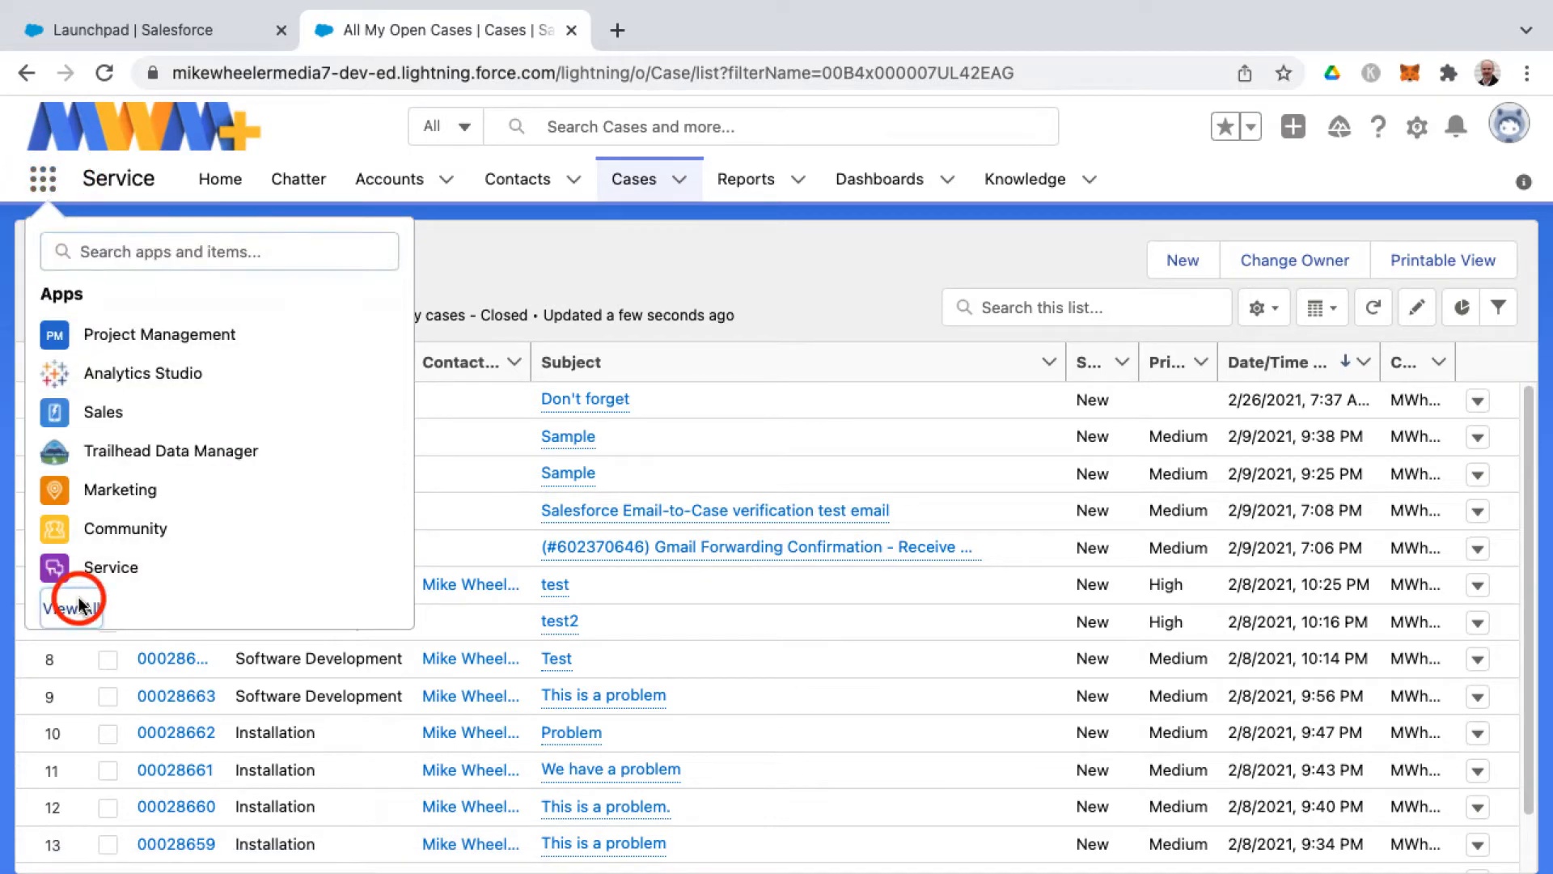
left_click(67, 606)
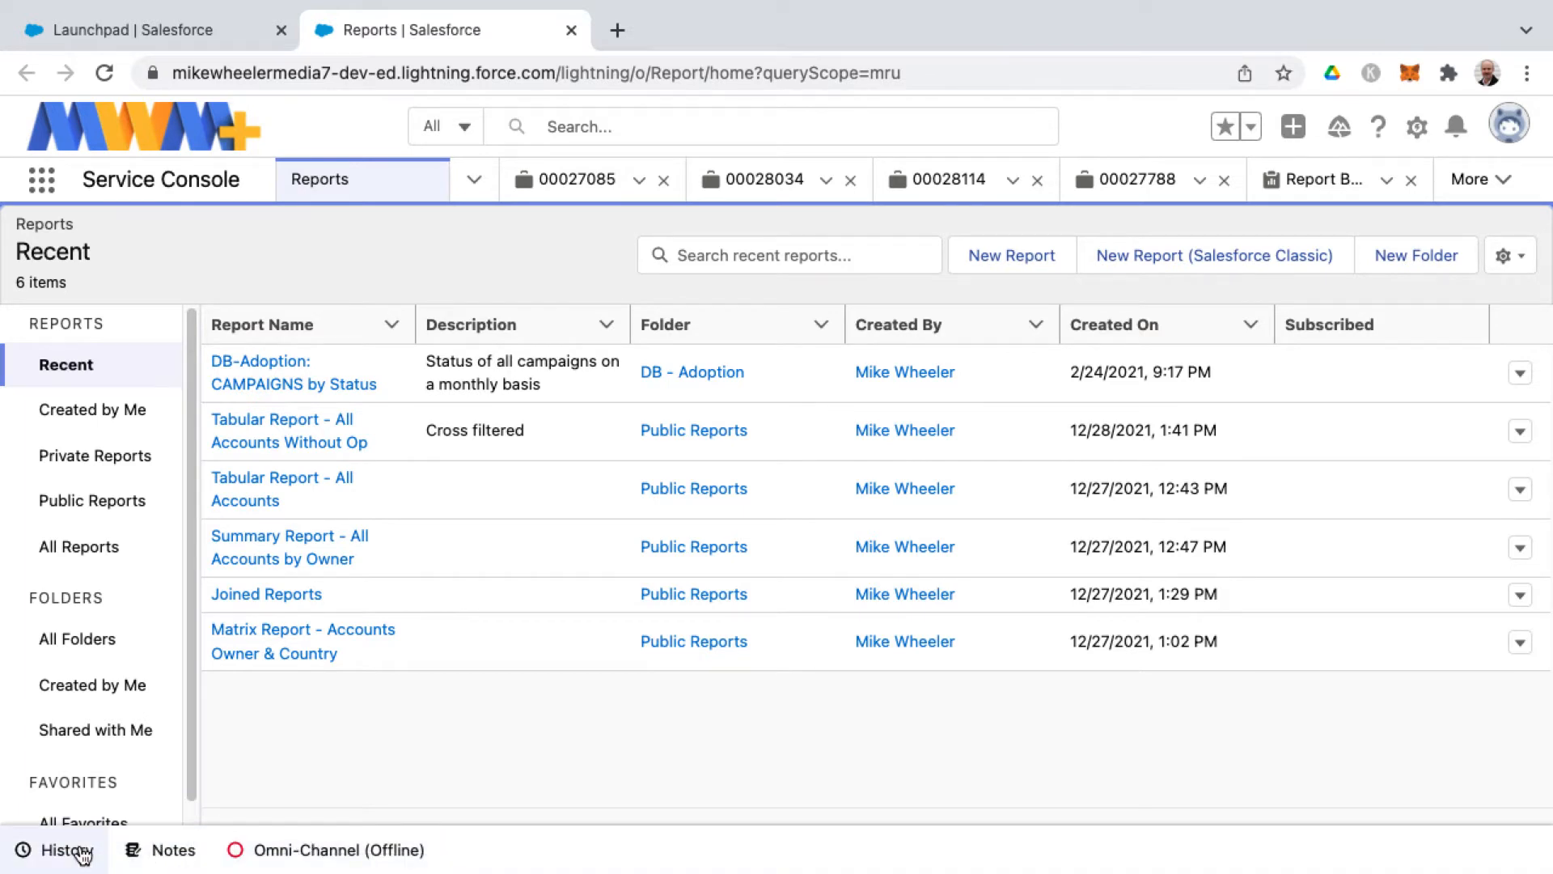
mouse_move(398, 698)
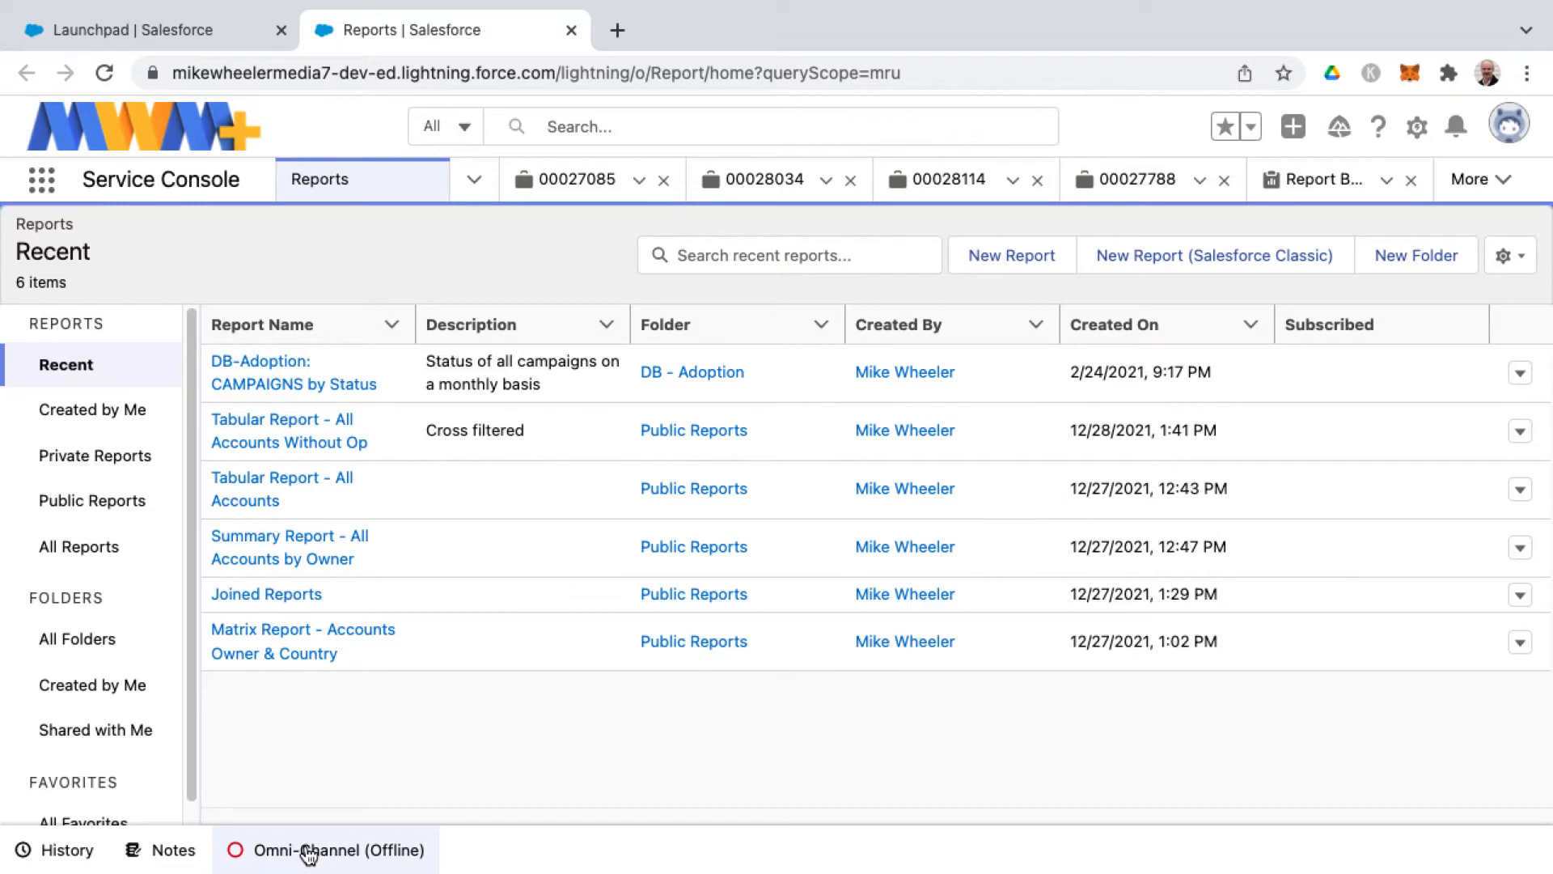
mouse_move(318, 242)
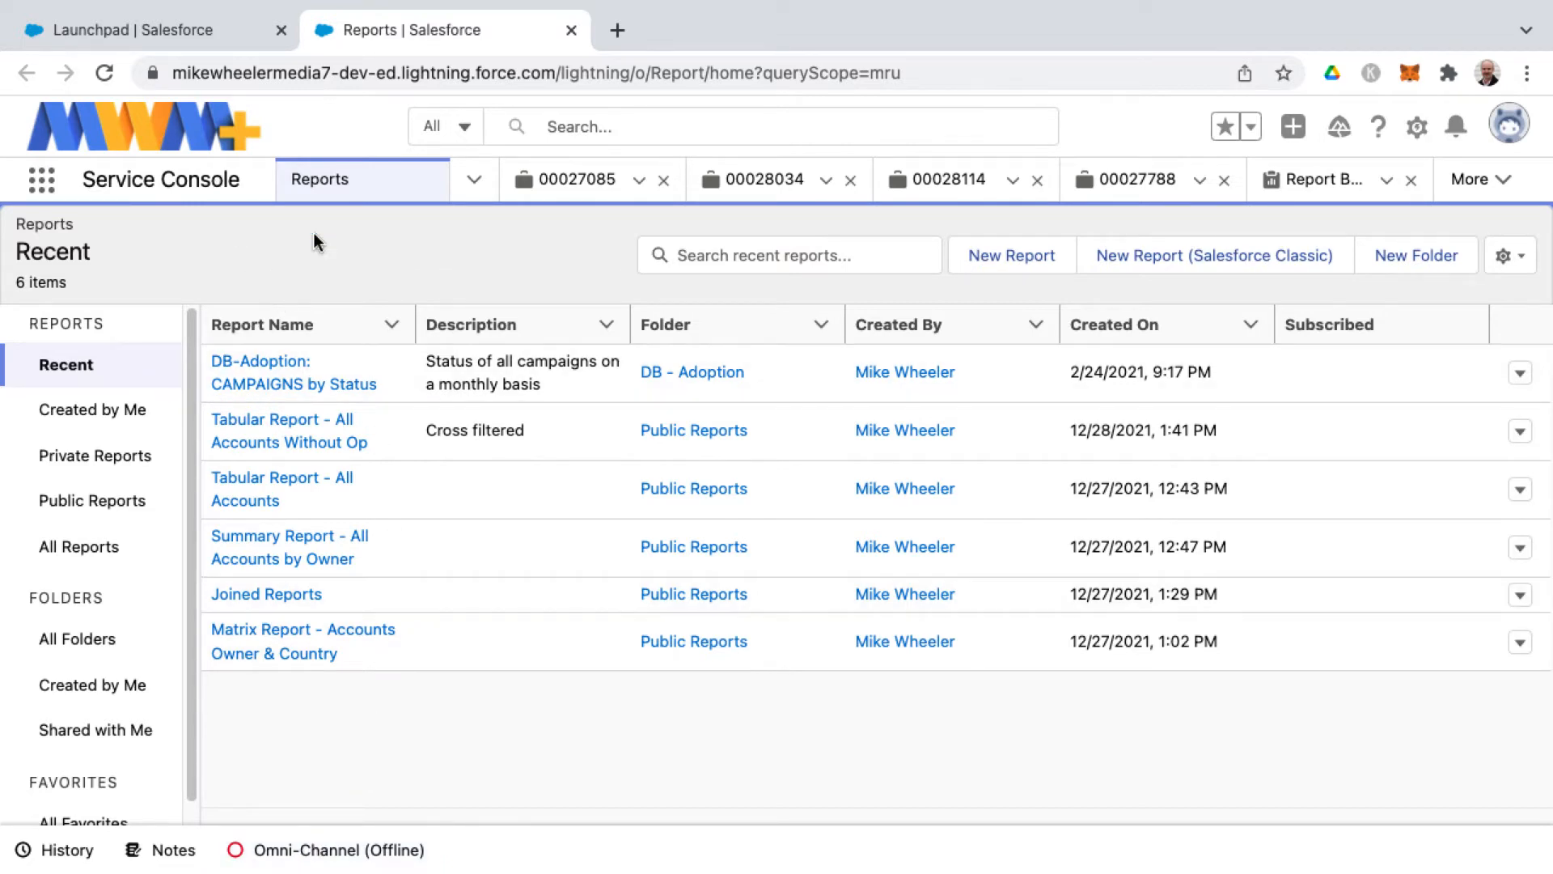
Reopen App Manager in a new Setup tab and choose Edit on Service Console.
left_click(1417, 127)
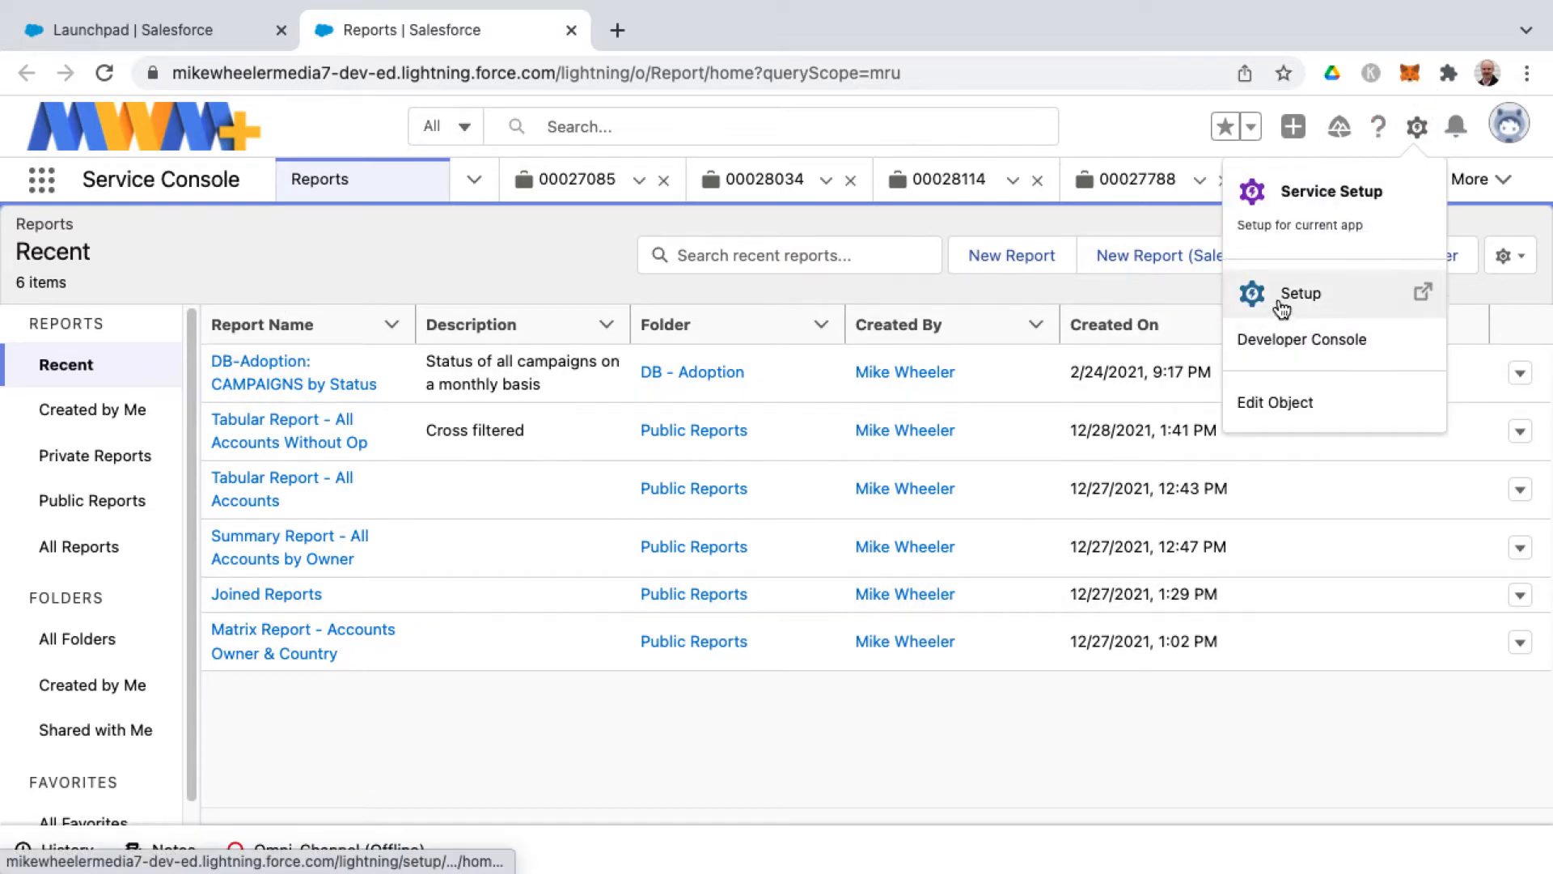
left_click(1300, 293)
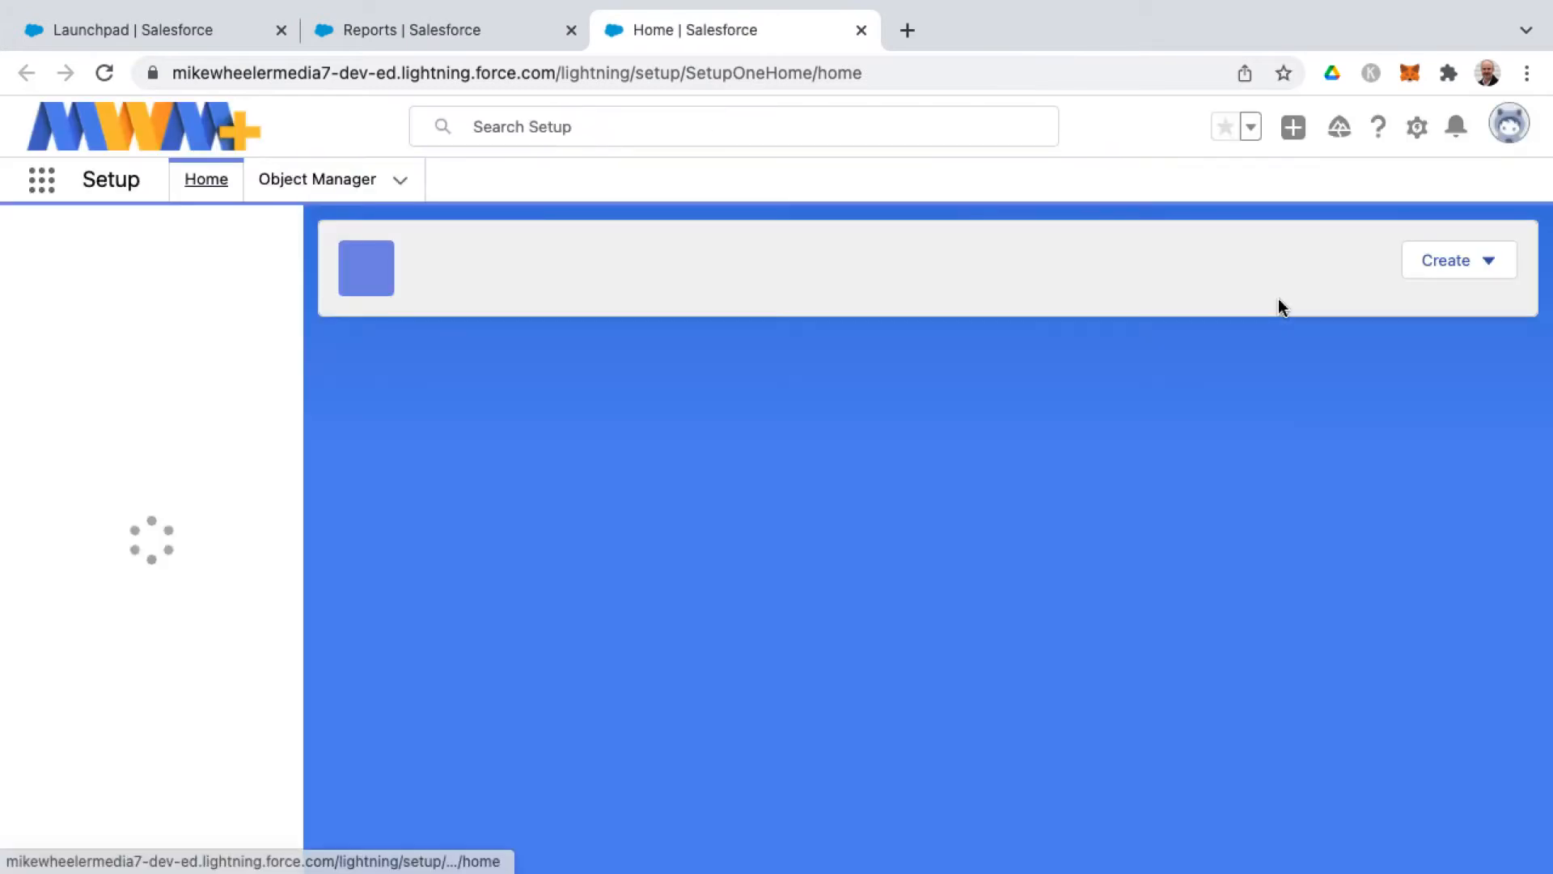
left_click(113, 504)
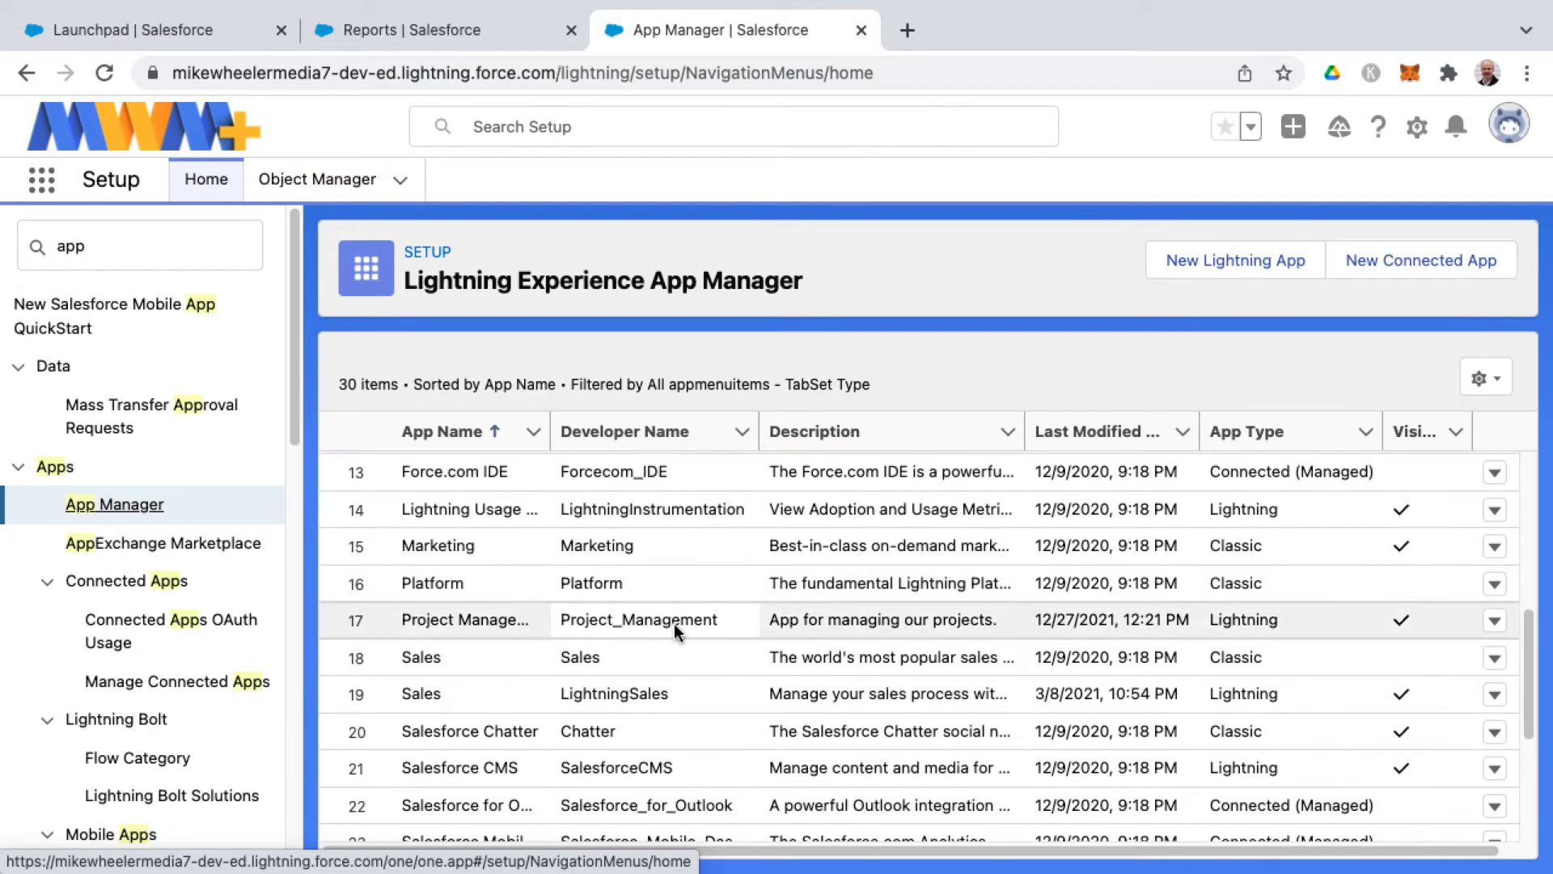
scroll("down", 3)
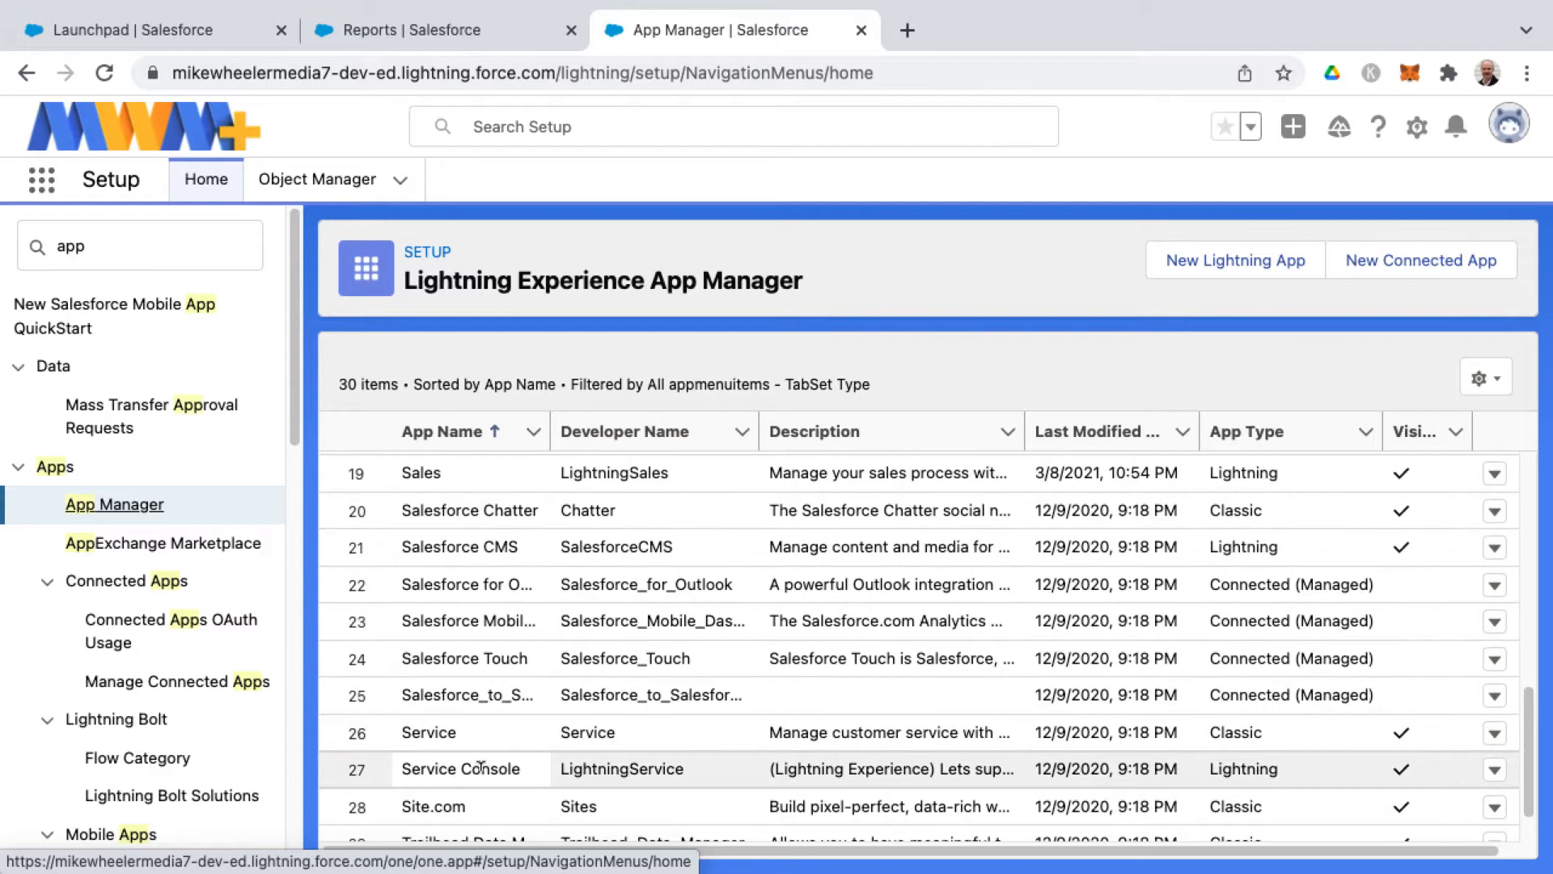
mouse_move(1405, 790)
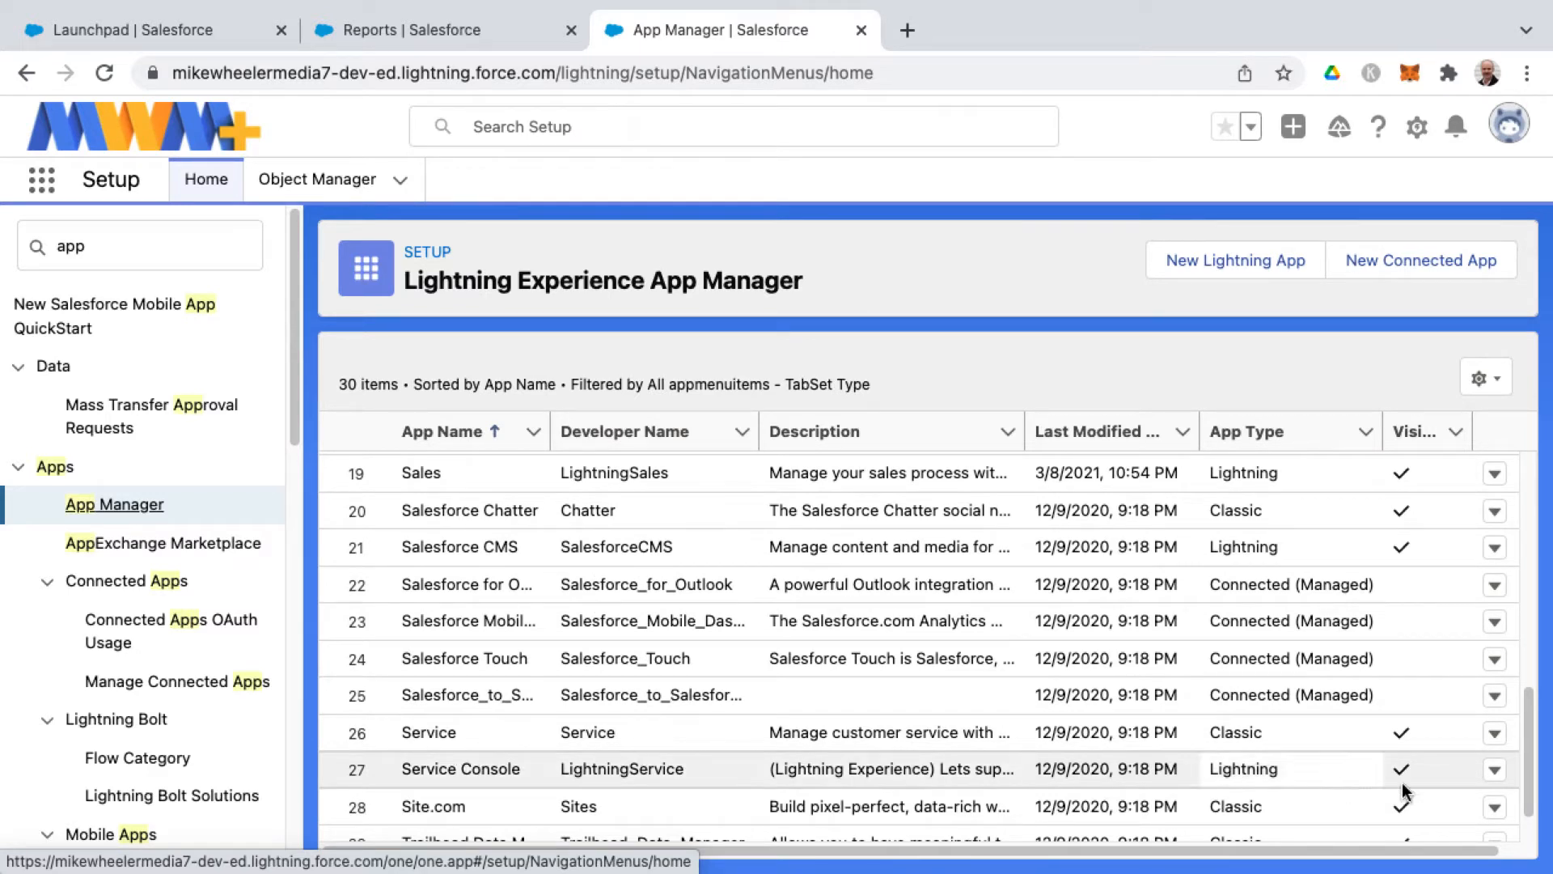
left_click(1495, 768)
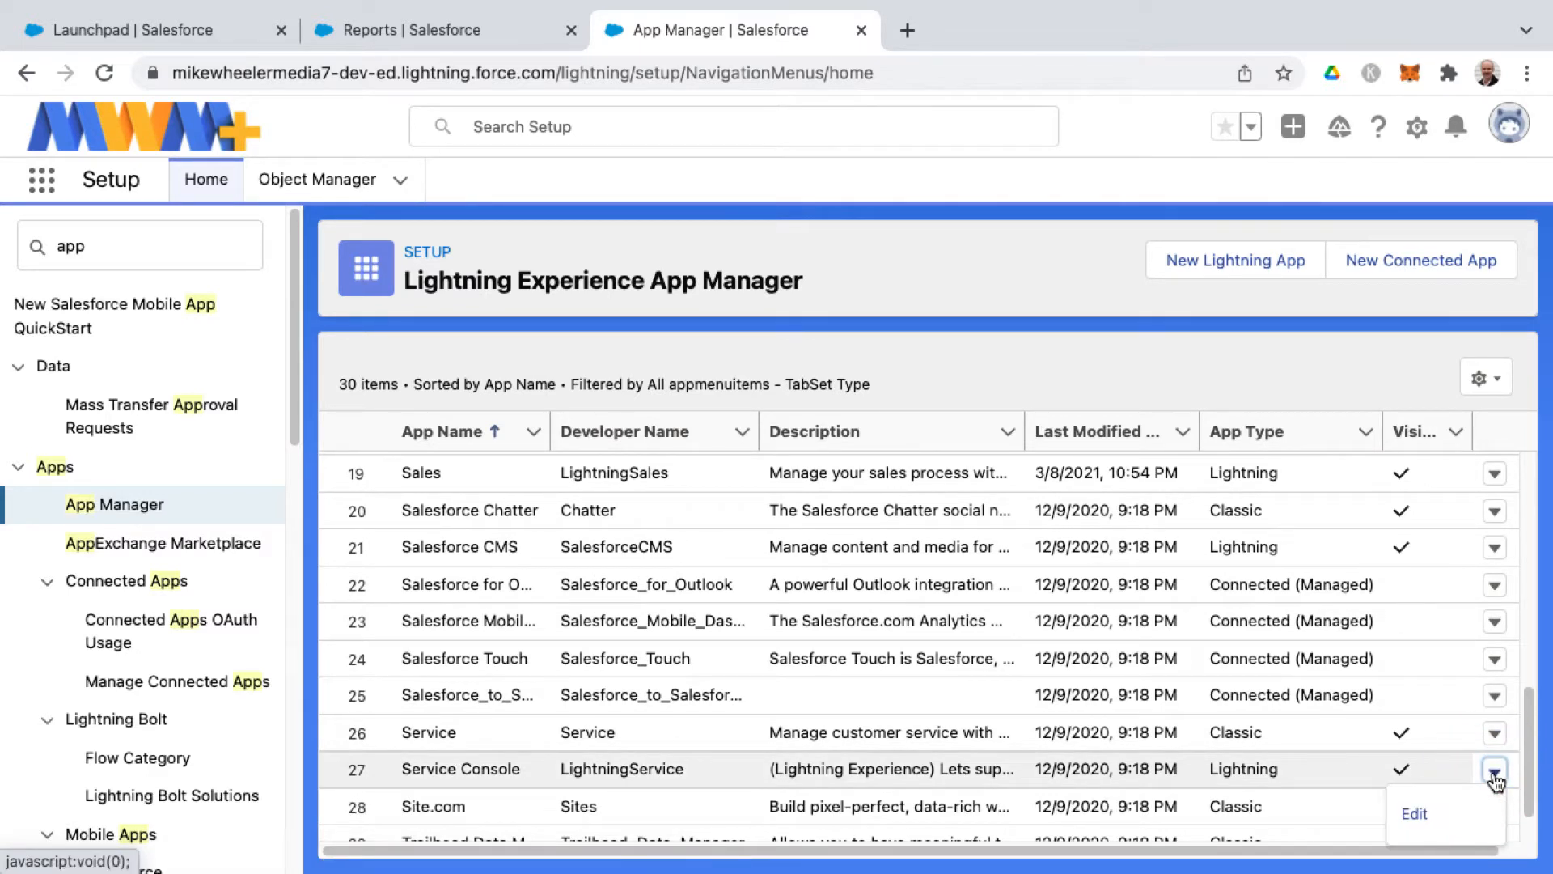
left_click(1413, 813)
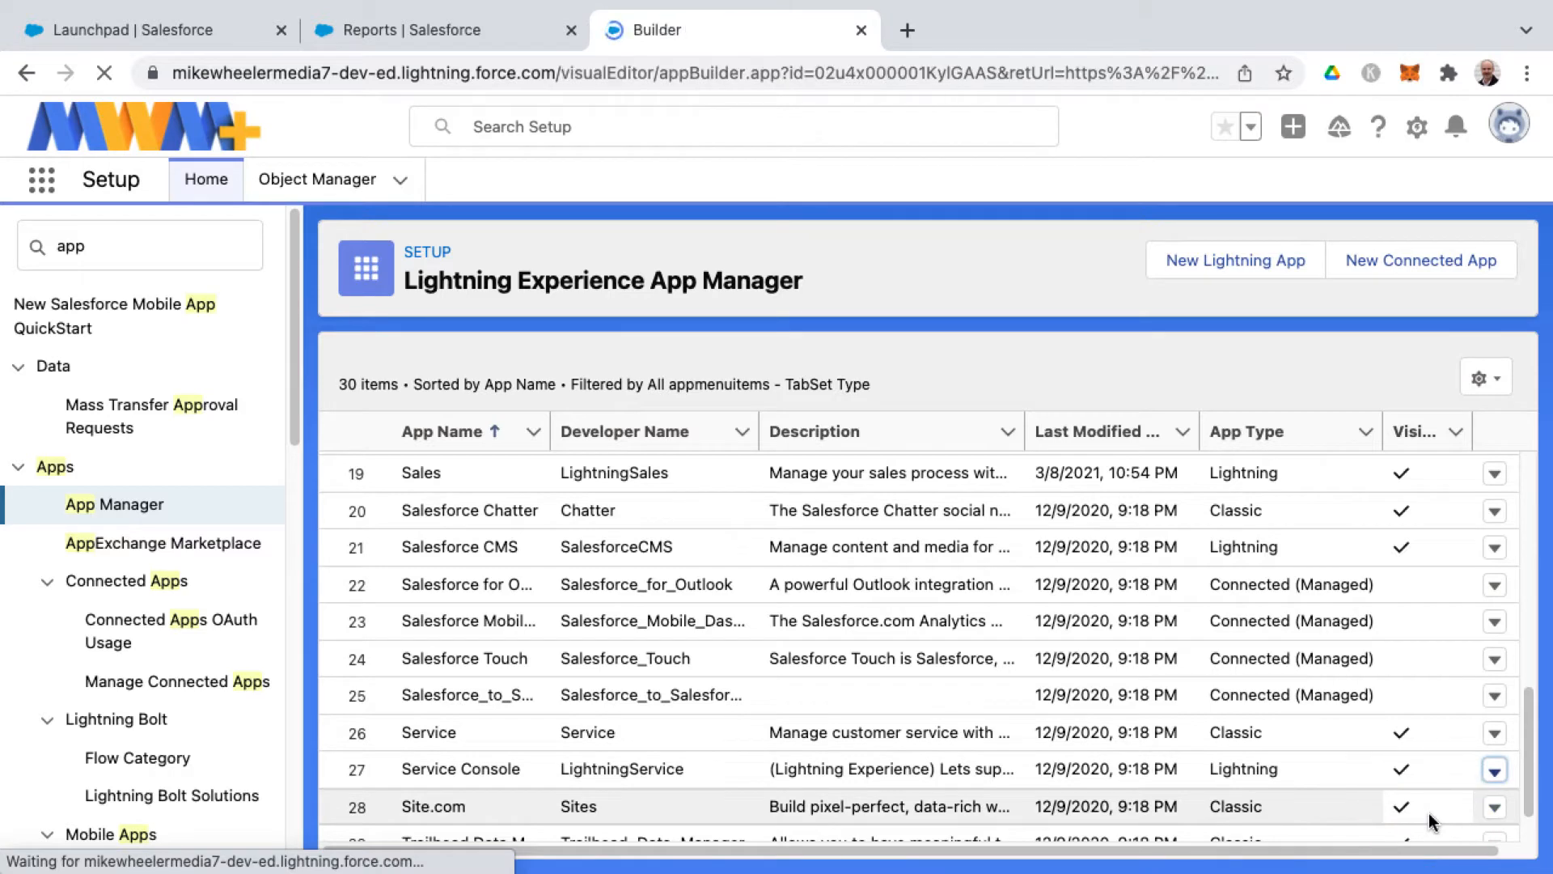
Review the Service Console name on the App Details & Branding page.
left_click(1494, 771)
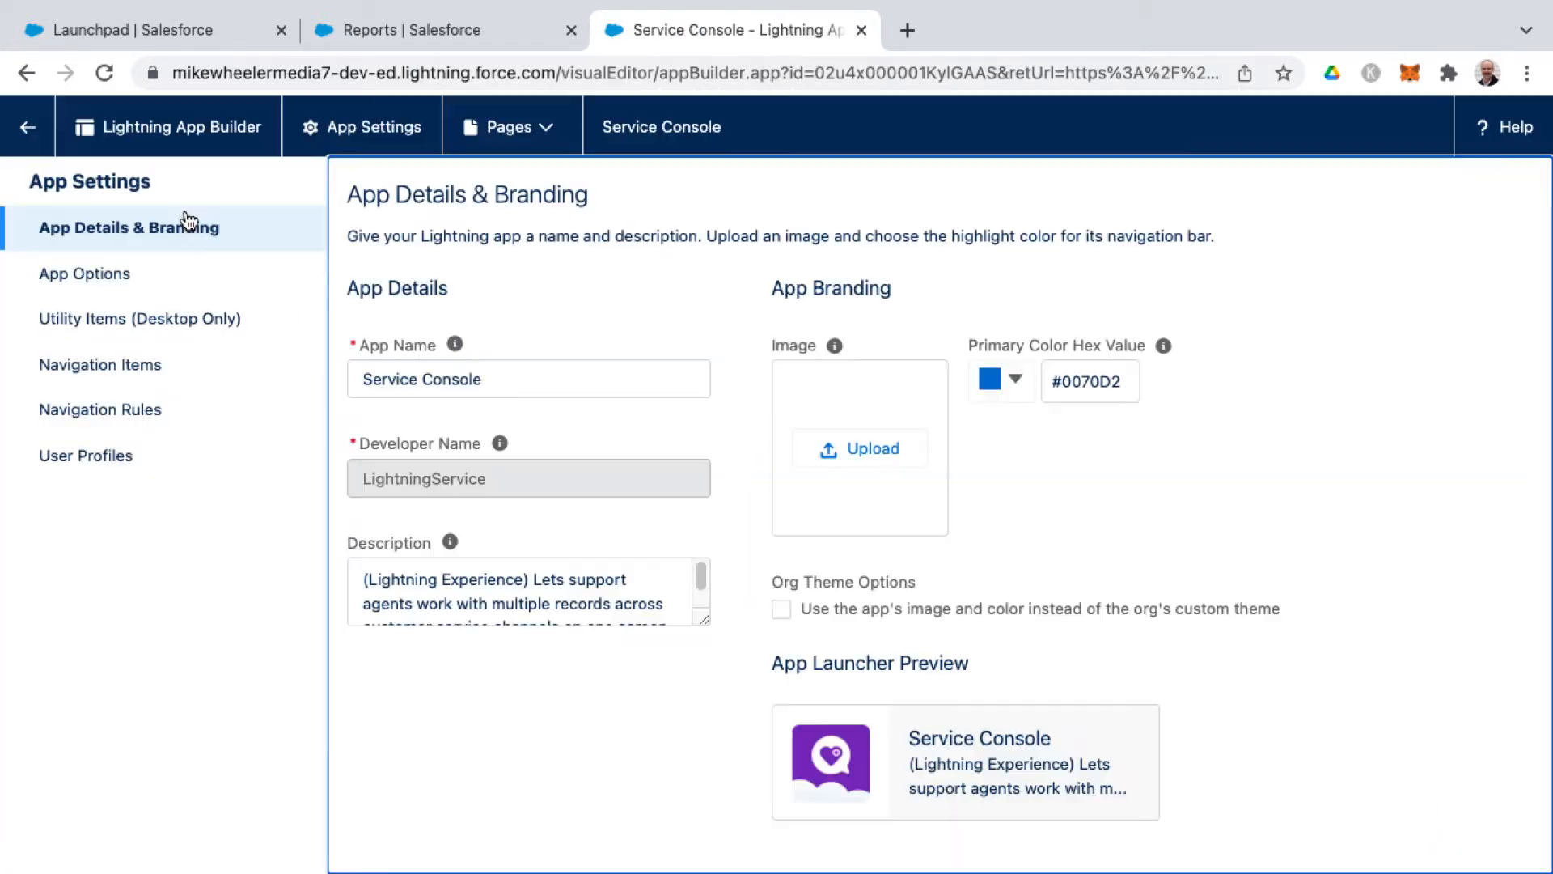
left_click(485, 378)
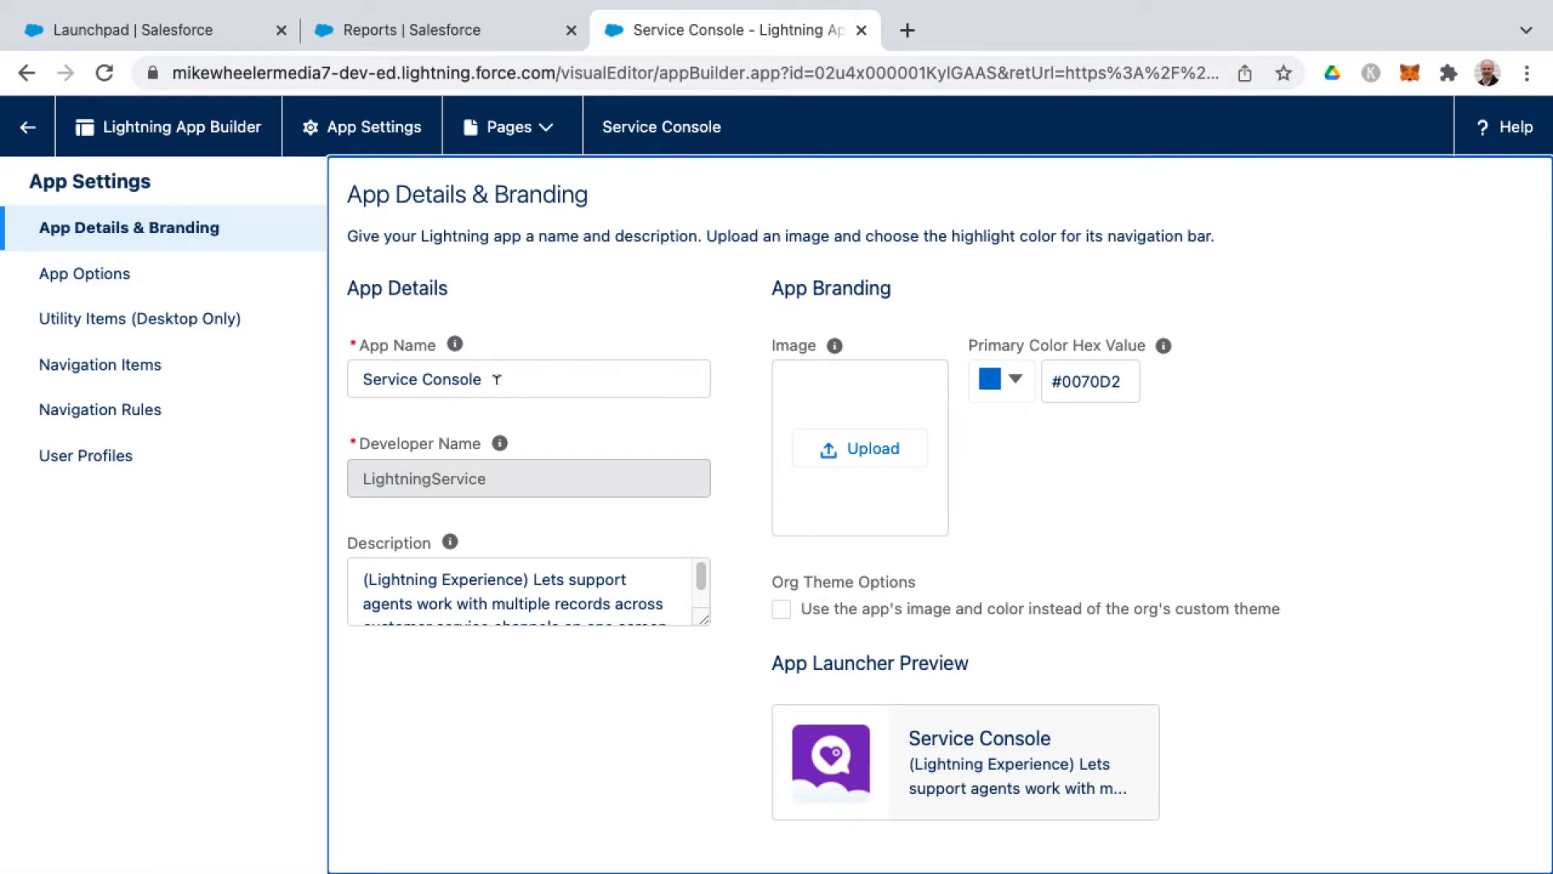
mouse_move(893, 465)
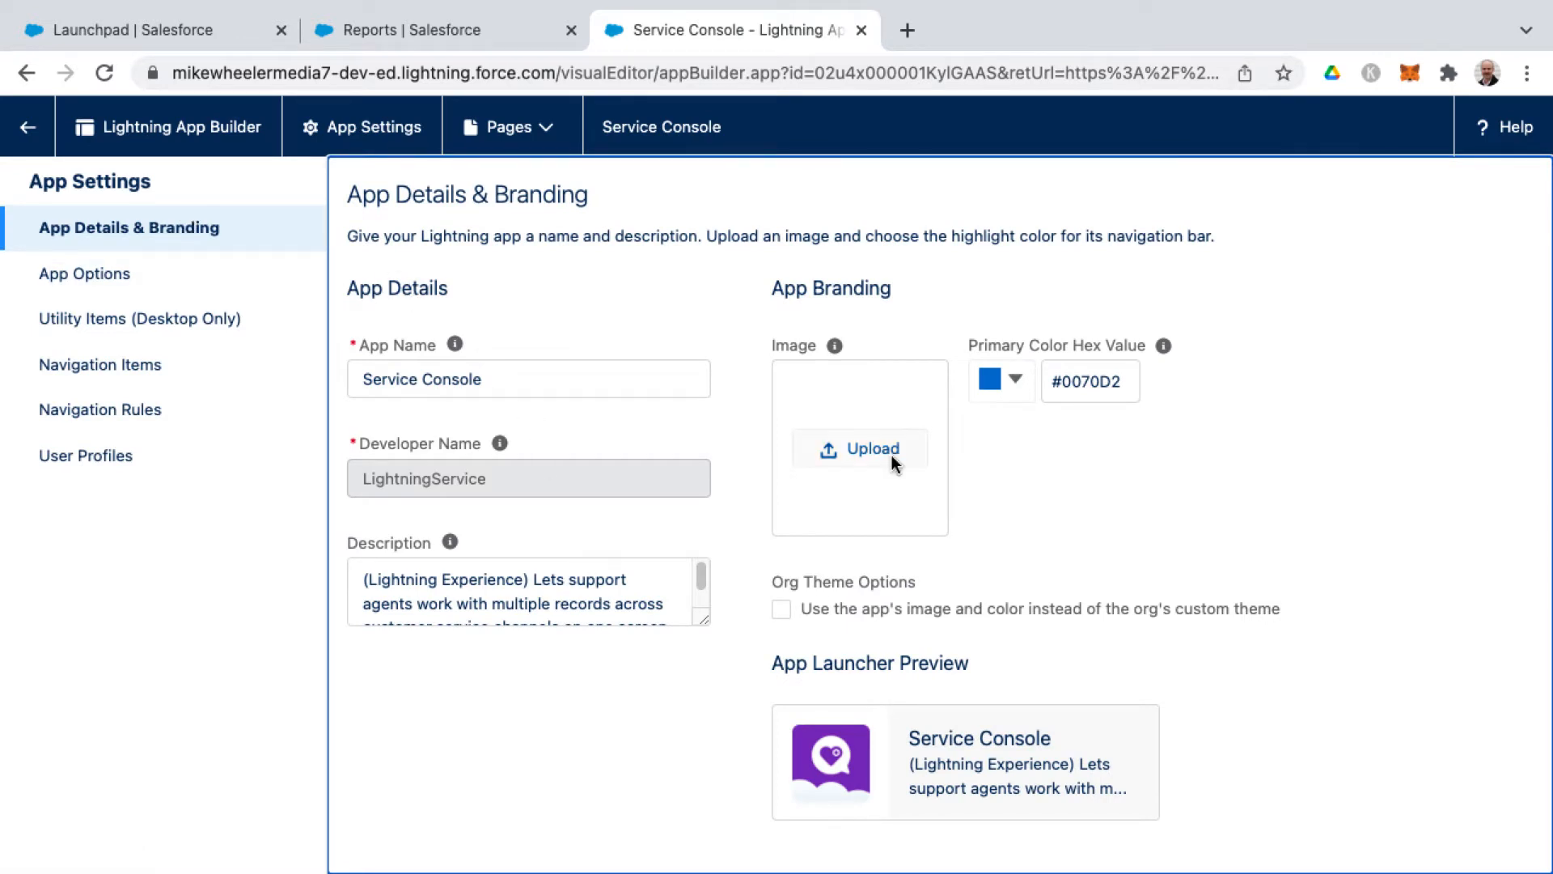
mouse_move(896, 472)
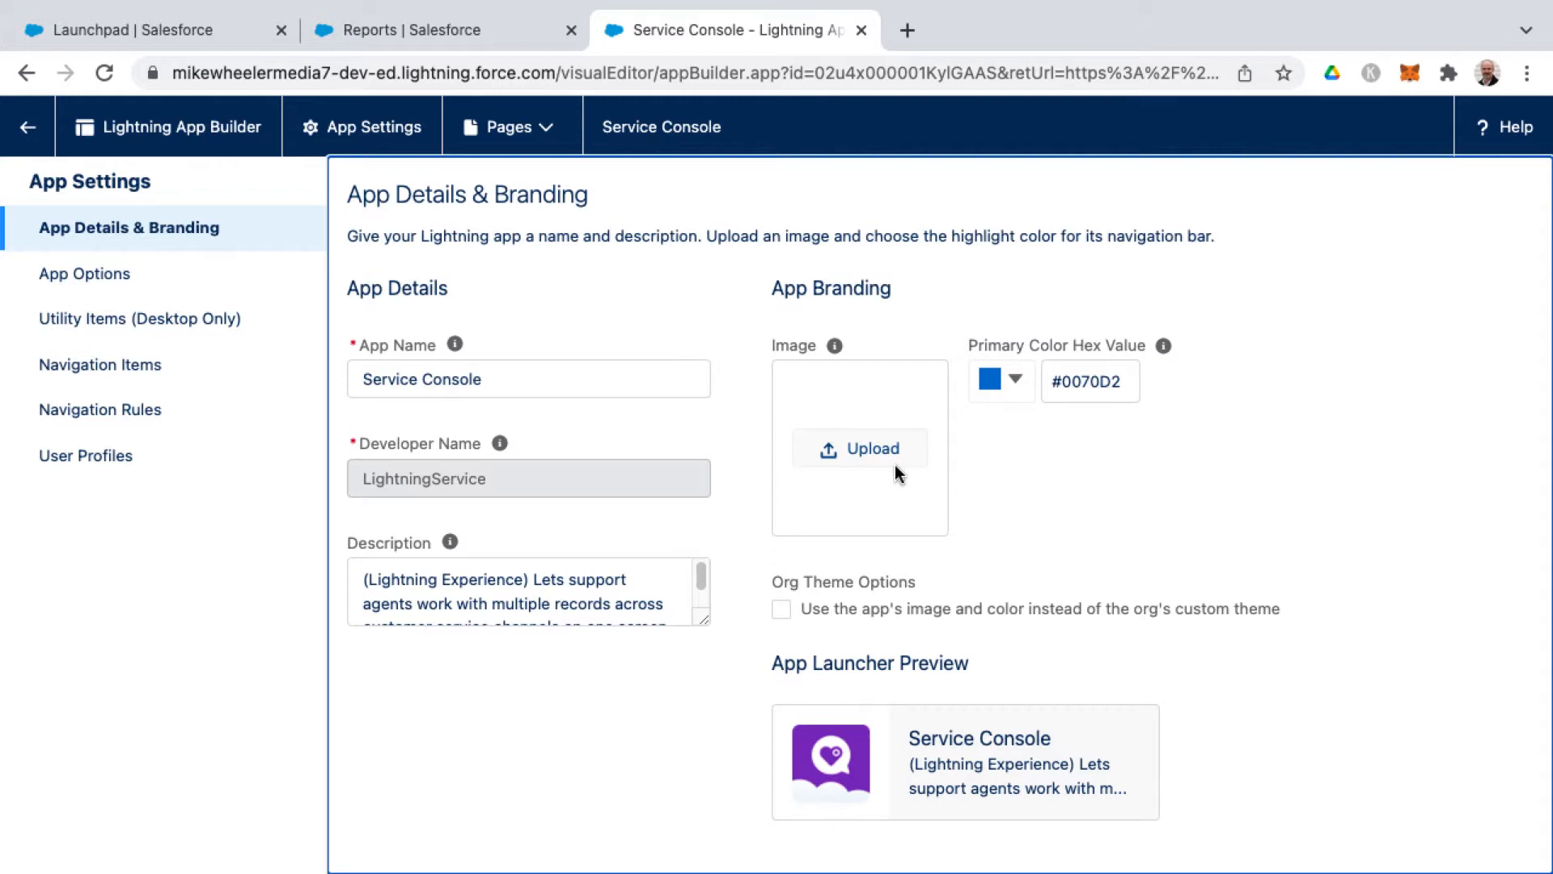
mouse_move(156, 299)
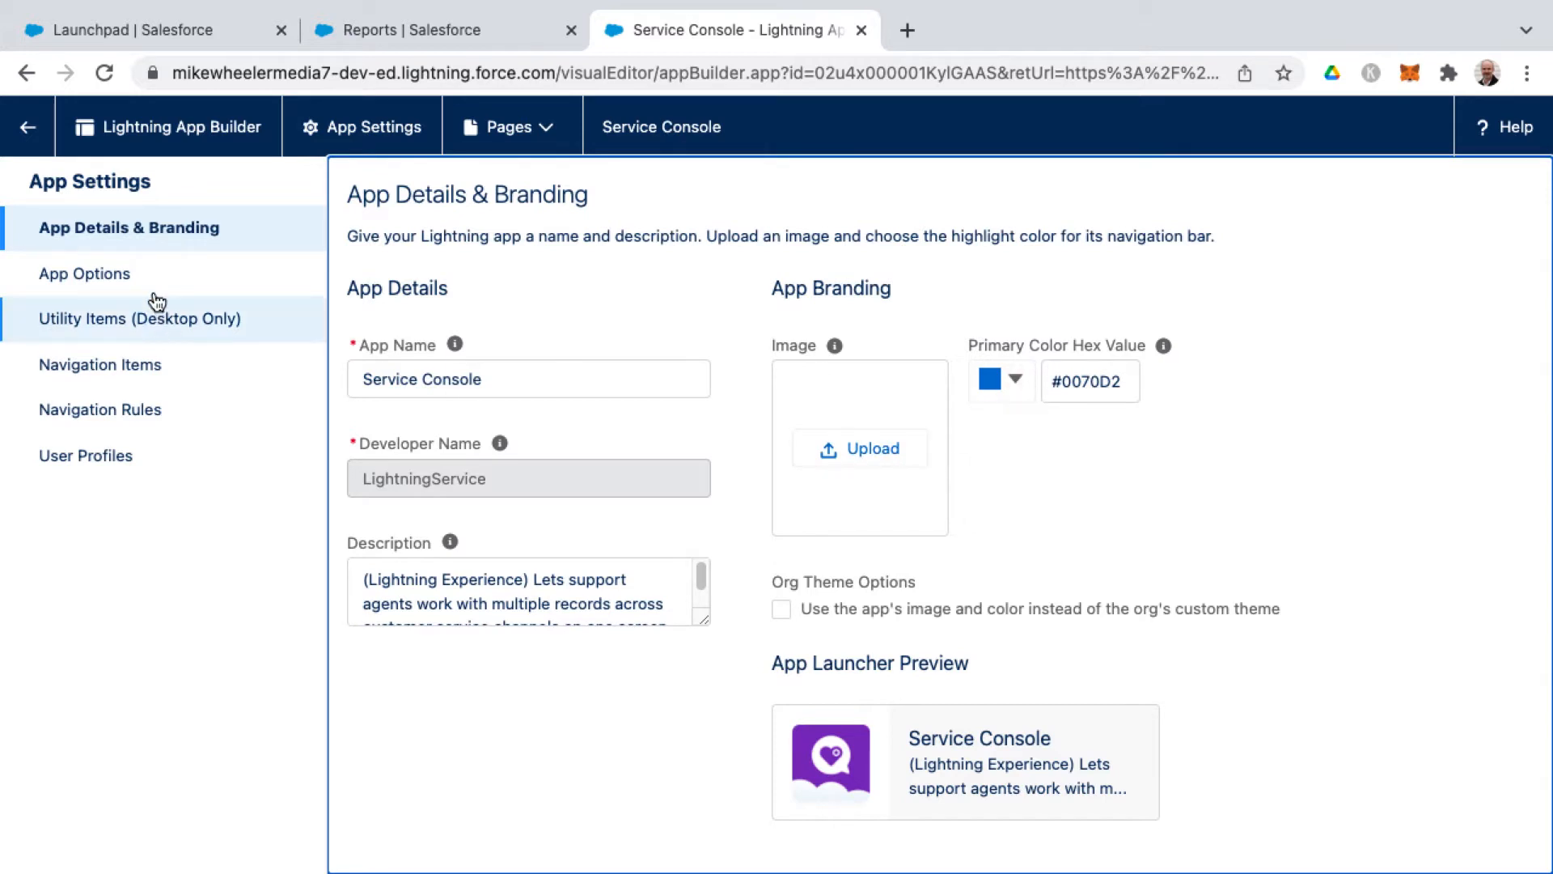
Review App Options showing console navigation and Service Setup selected.
left_click(87, 274)
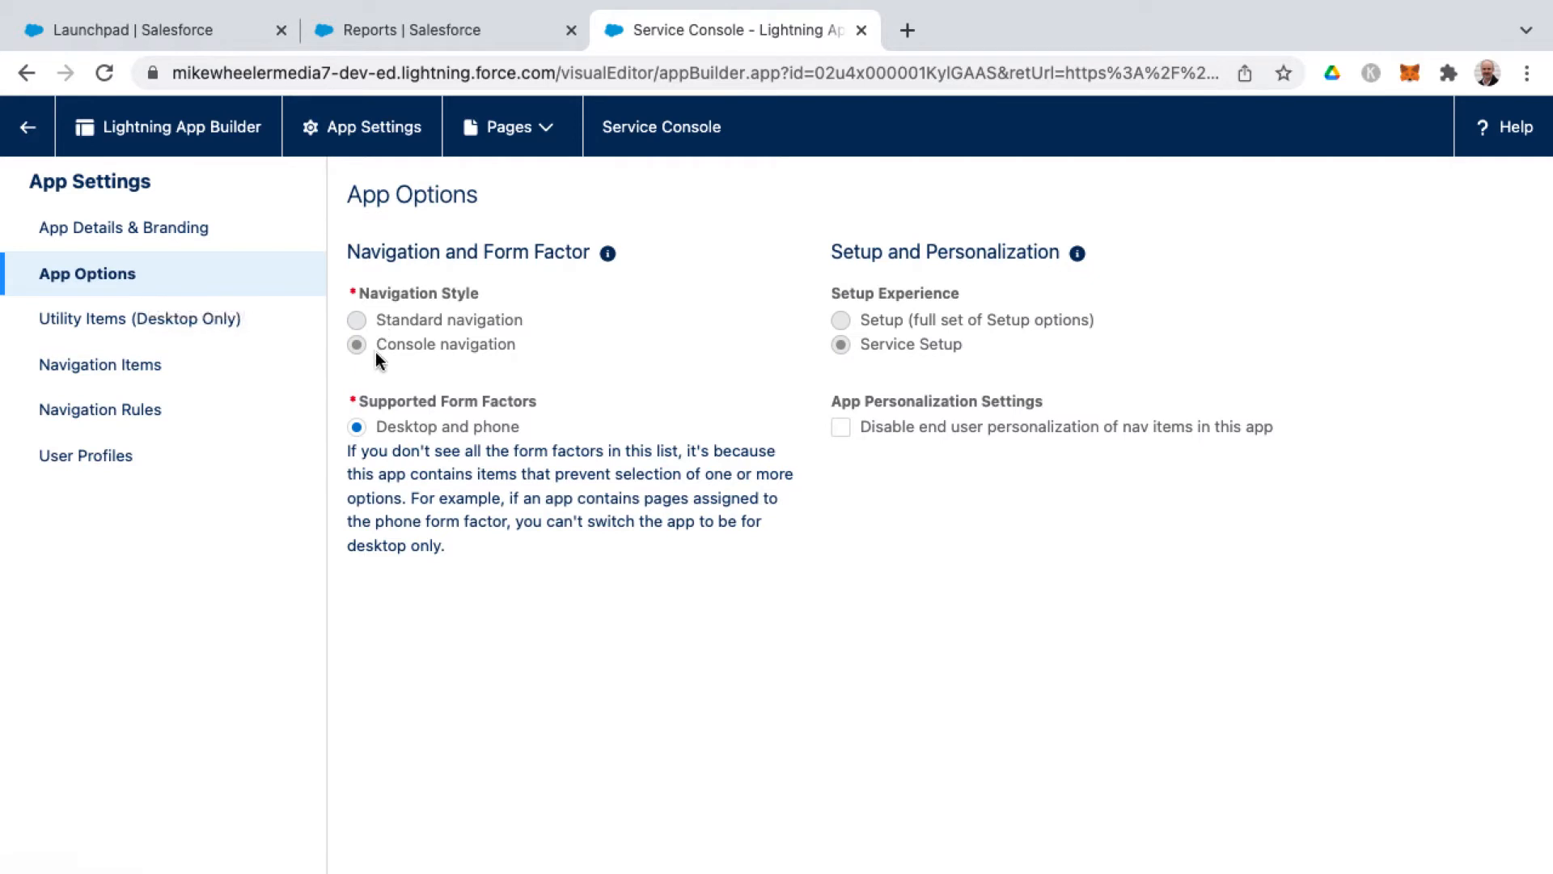
mouse_move(390, 327)
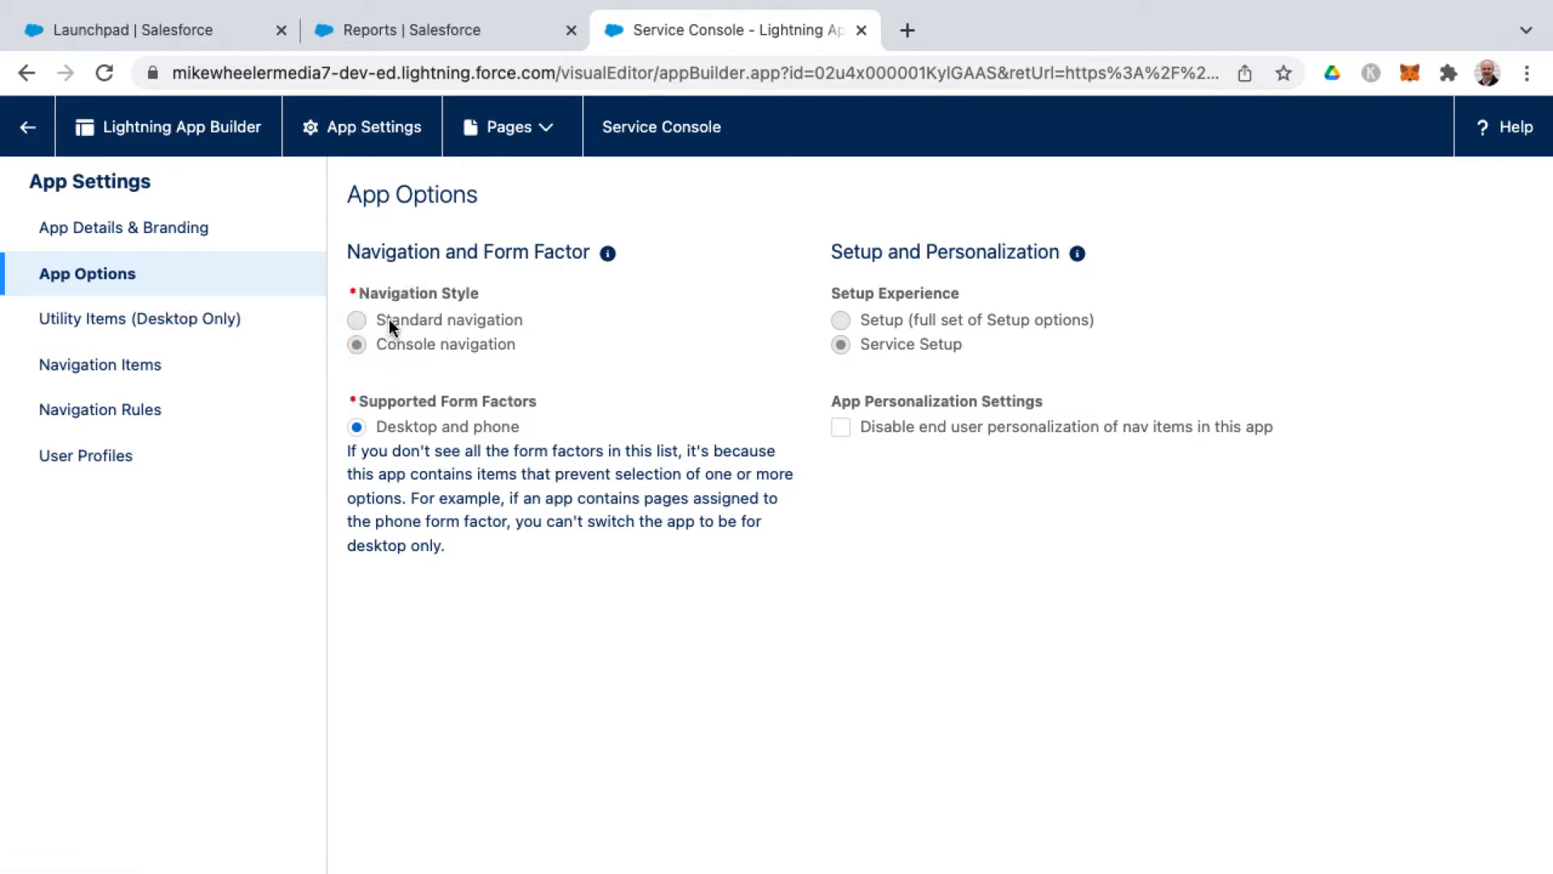
mouse_move(389, 353)
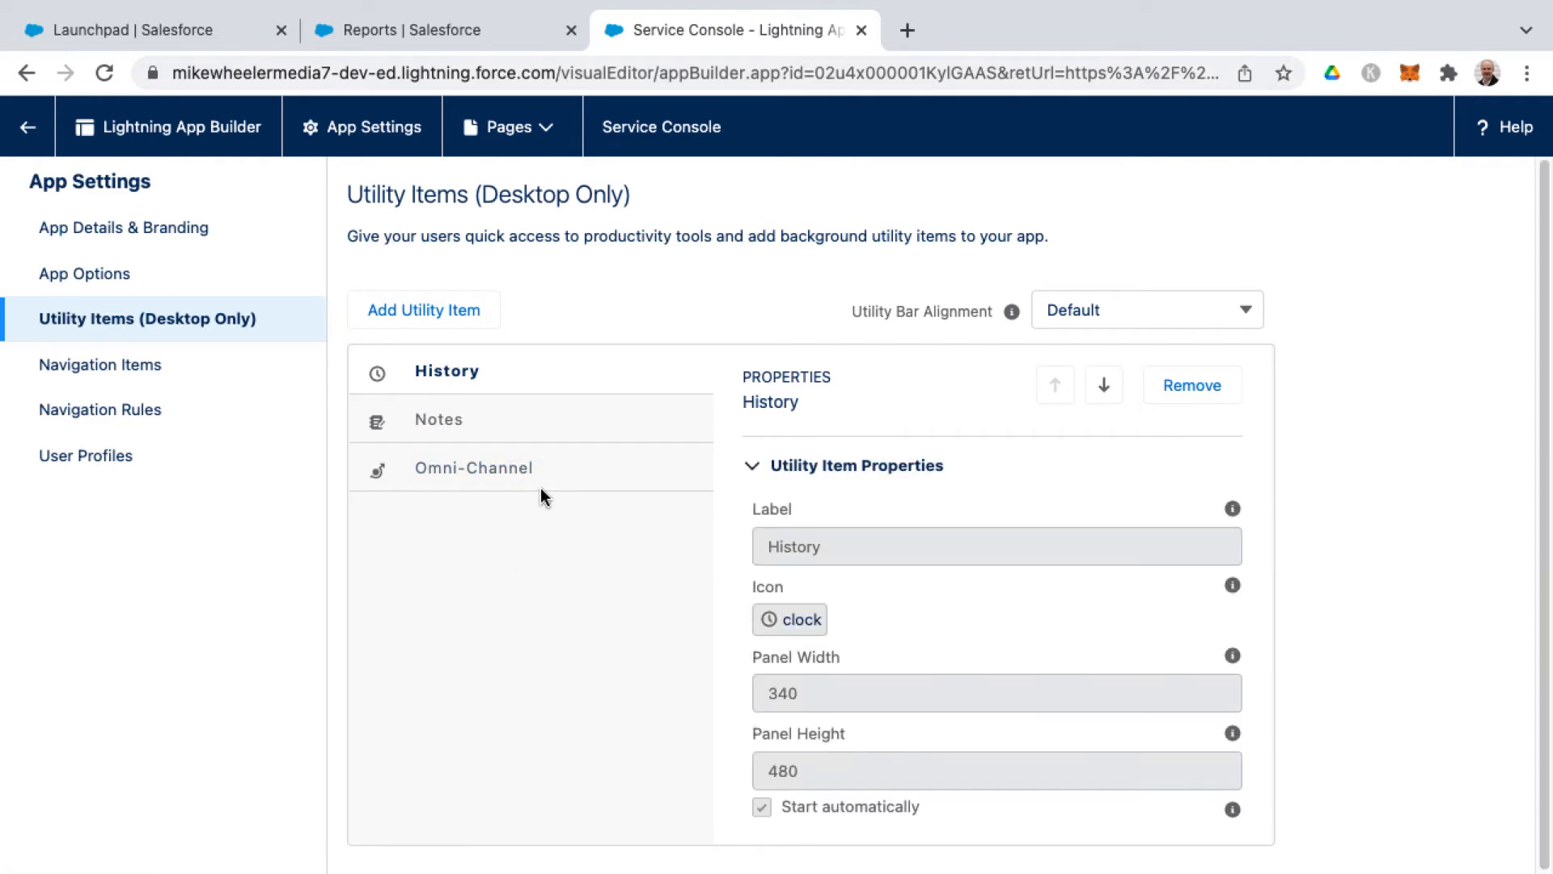
mouse_move(528, 199)
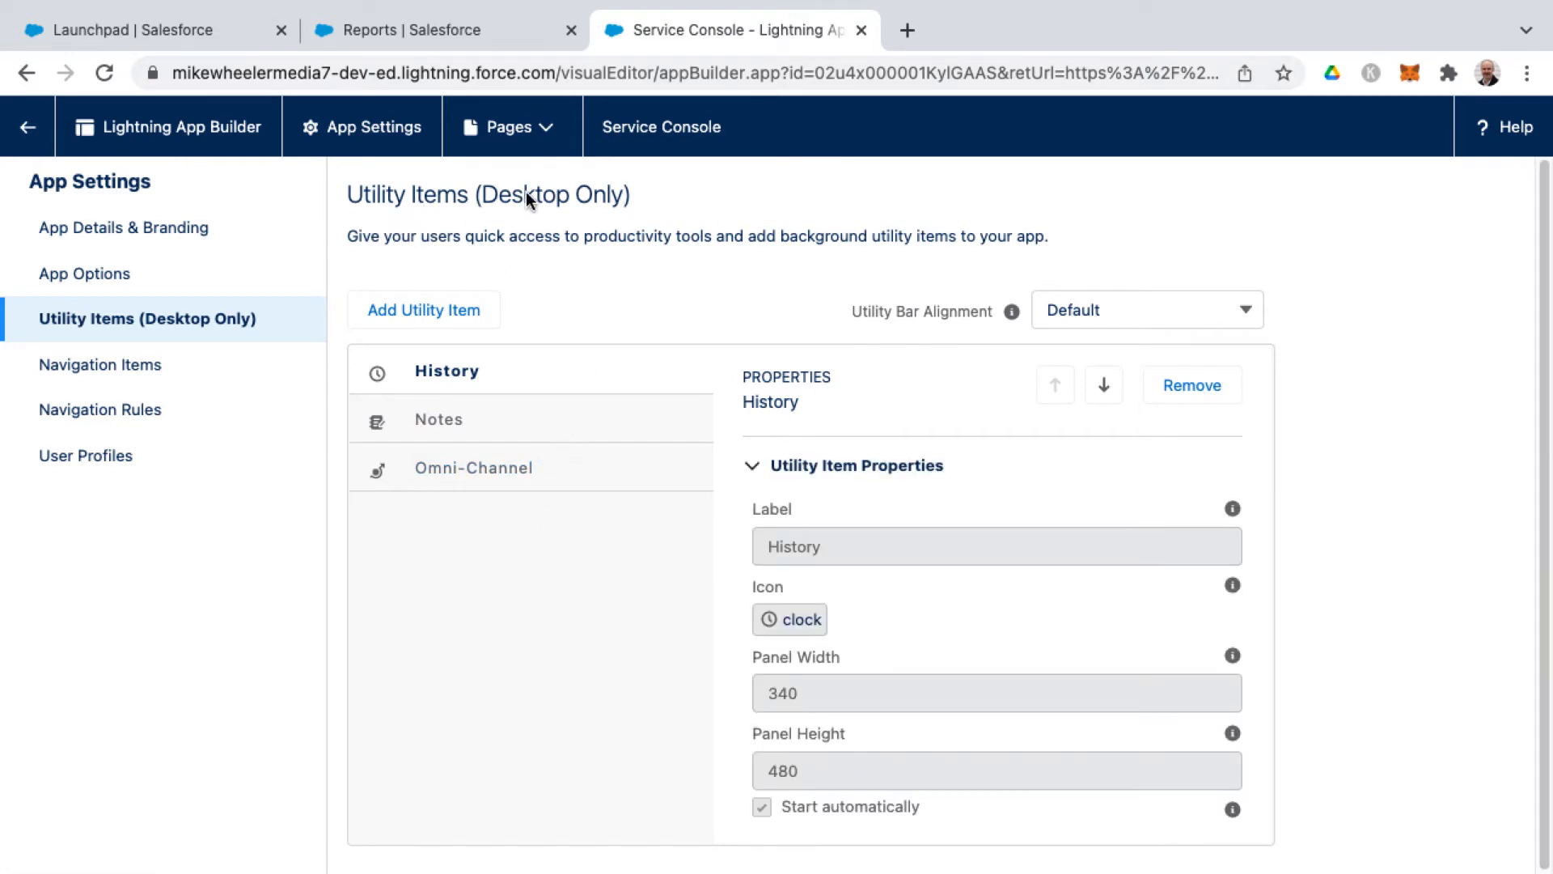
mouse_move(519, 459)
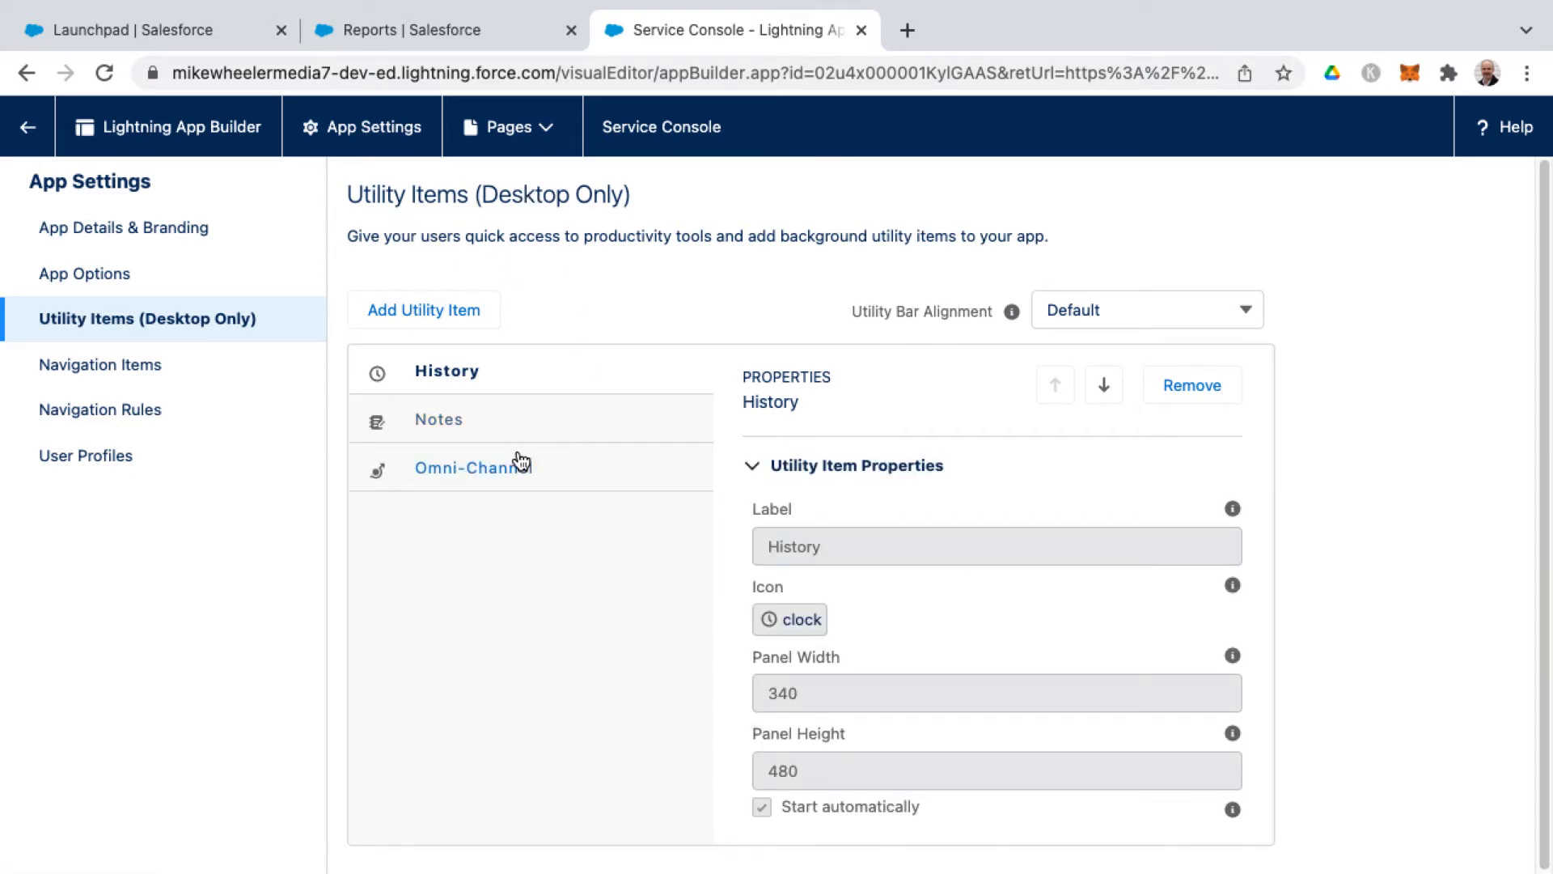
Remove the Omni-Channel utility and move Notes above History.
left_click(473, 467)
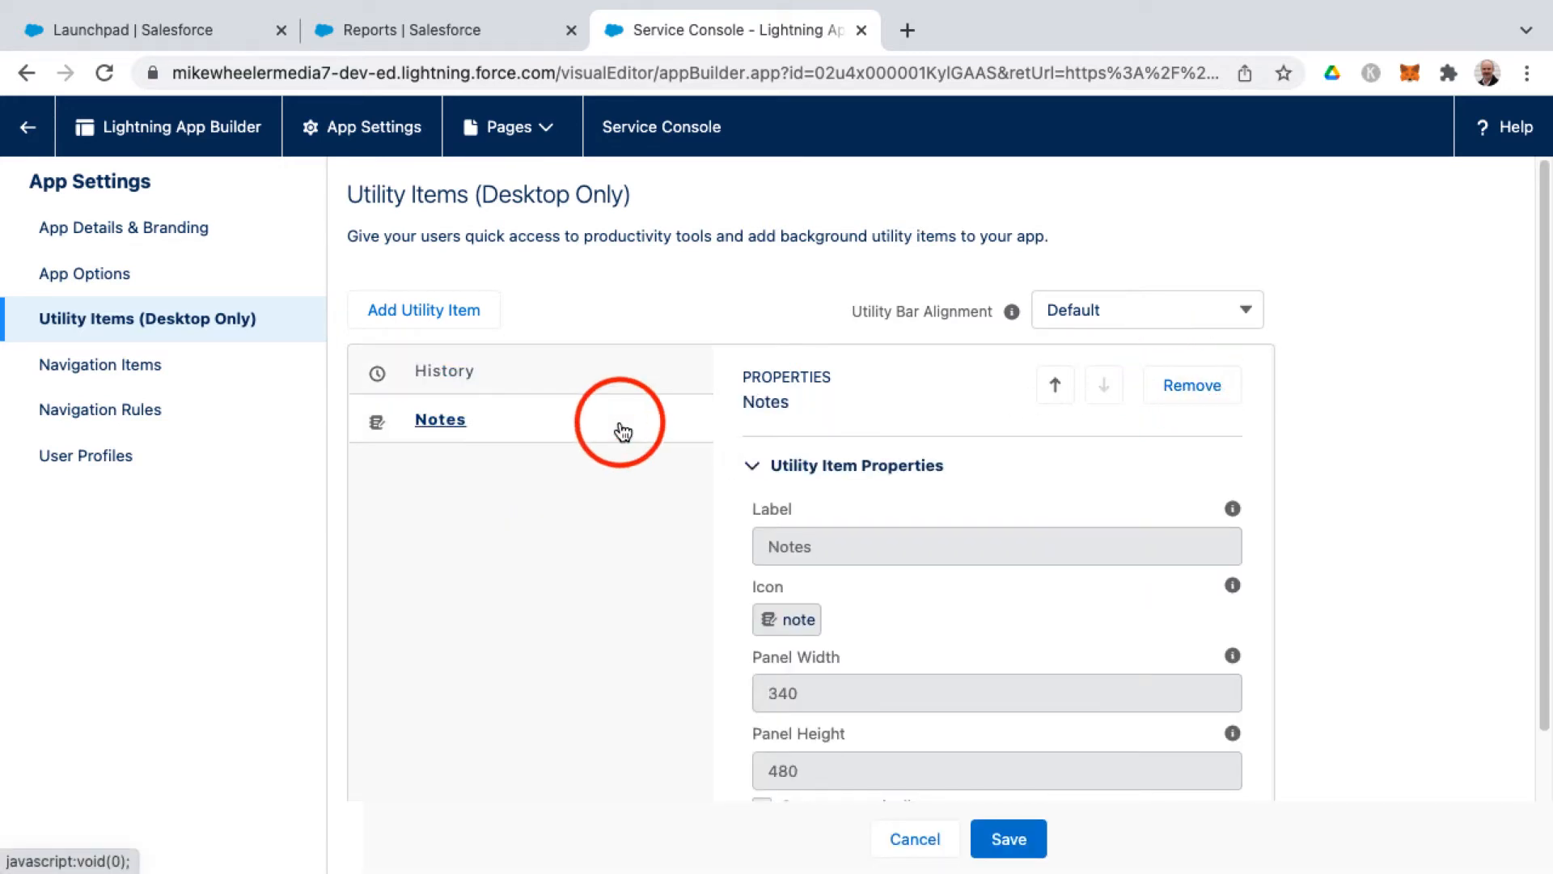
left_click(1103, 384)
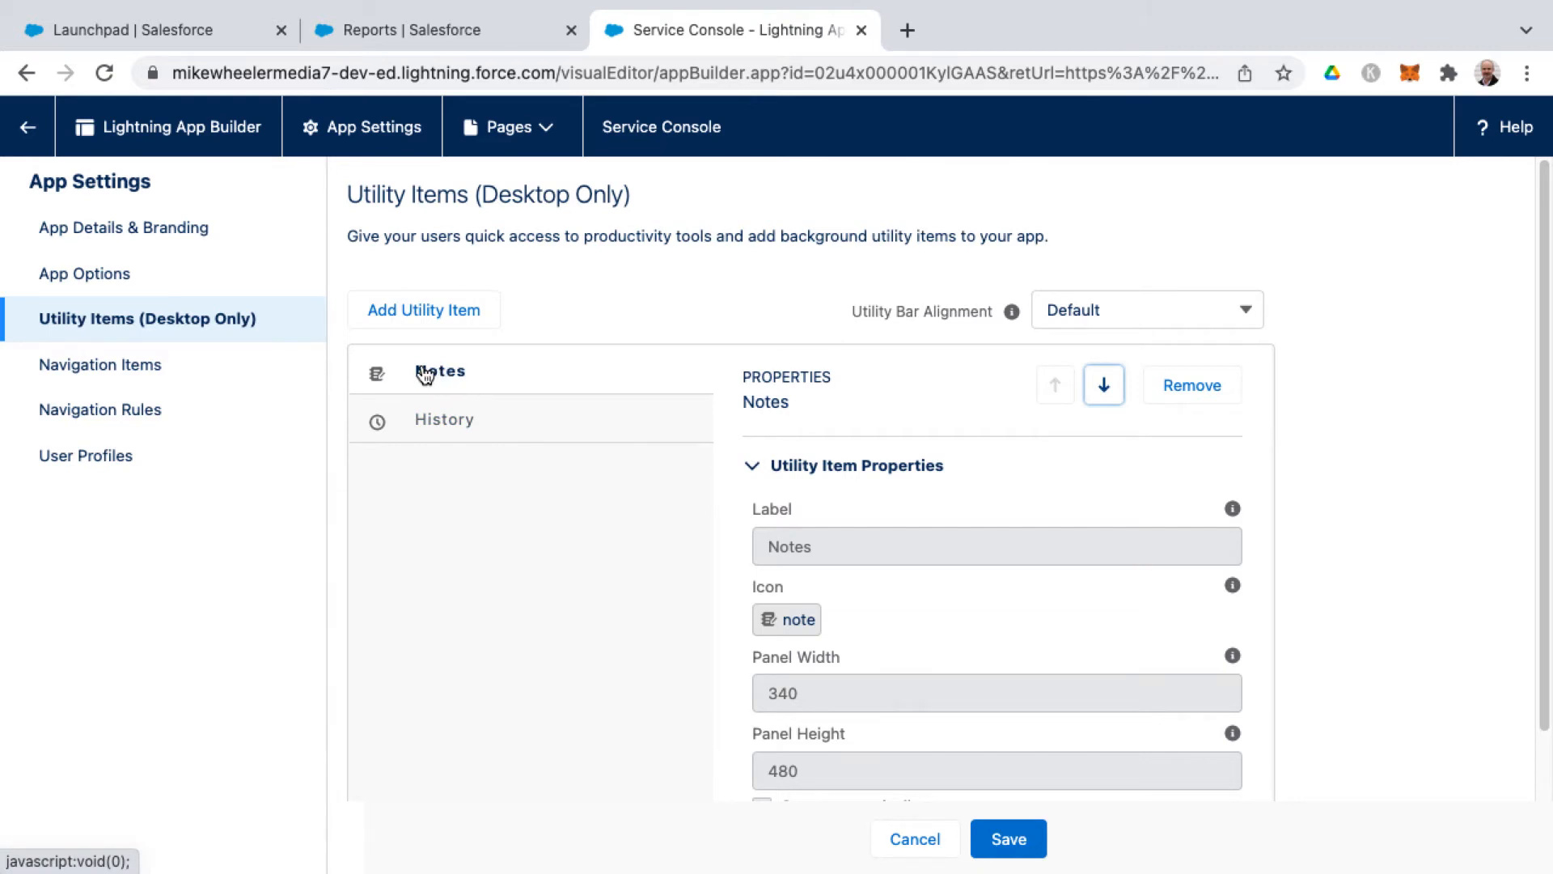
mouse_move(439, 371)
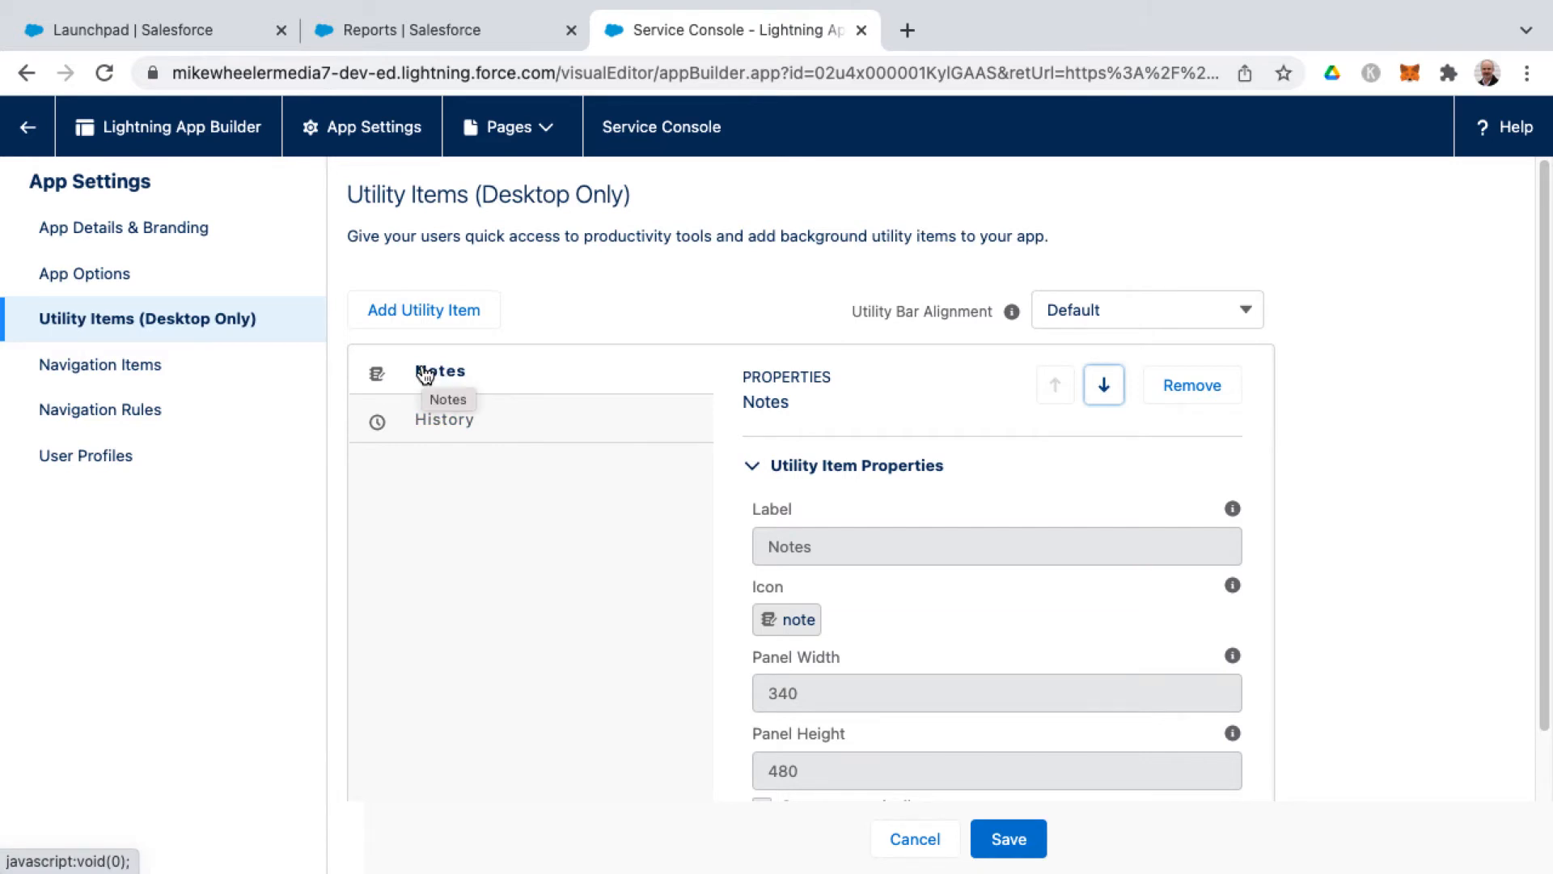
mouse_move(443, 374)
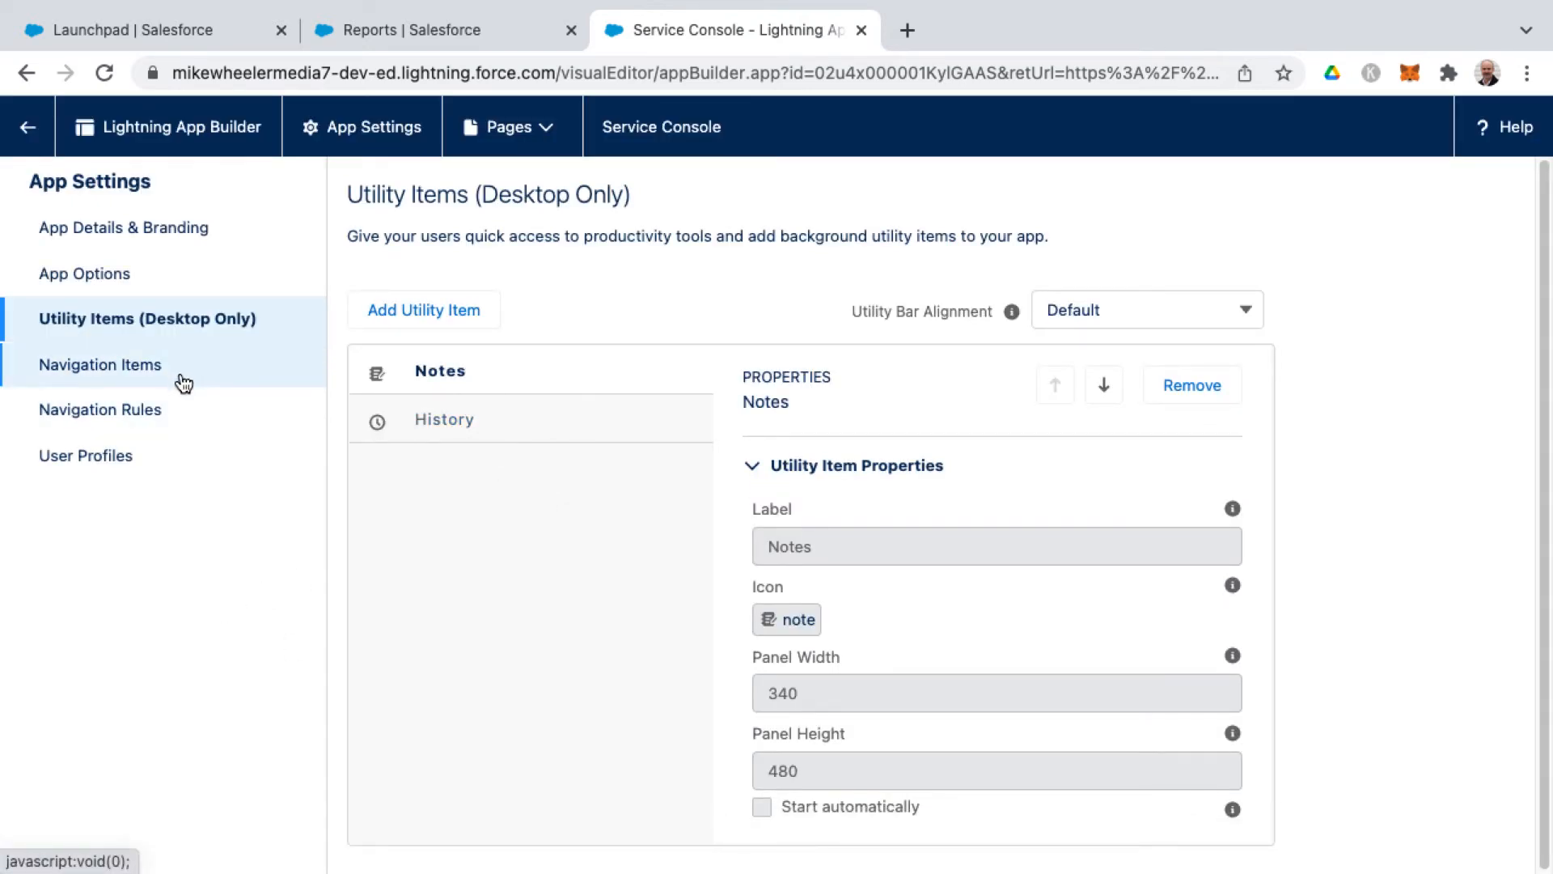
Review navigation items, navigation rules and user profiles, then exit App Builder to Setup.
left_click(100, 364)
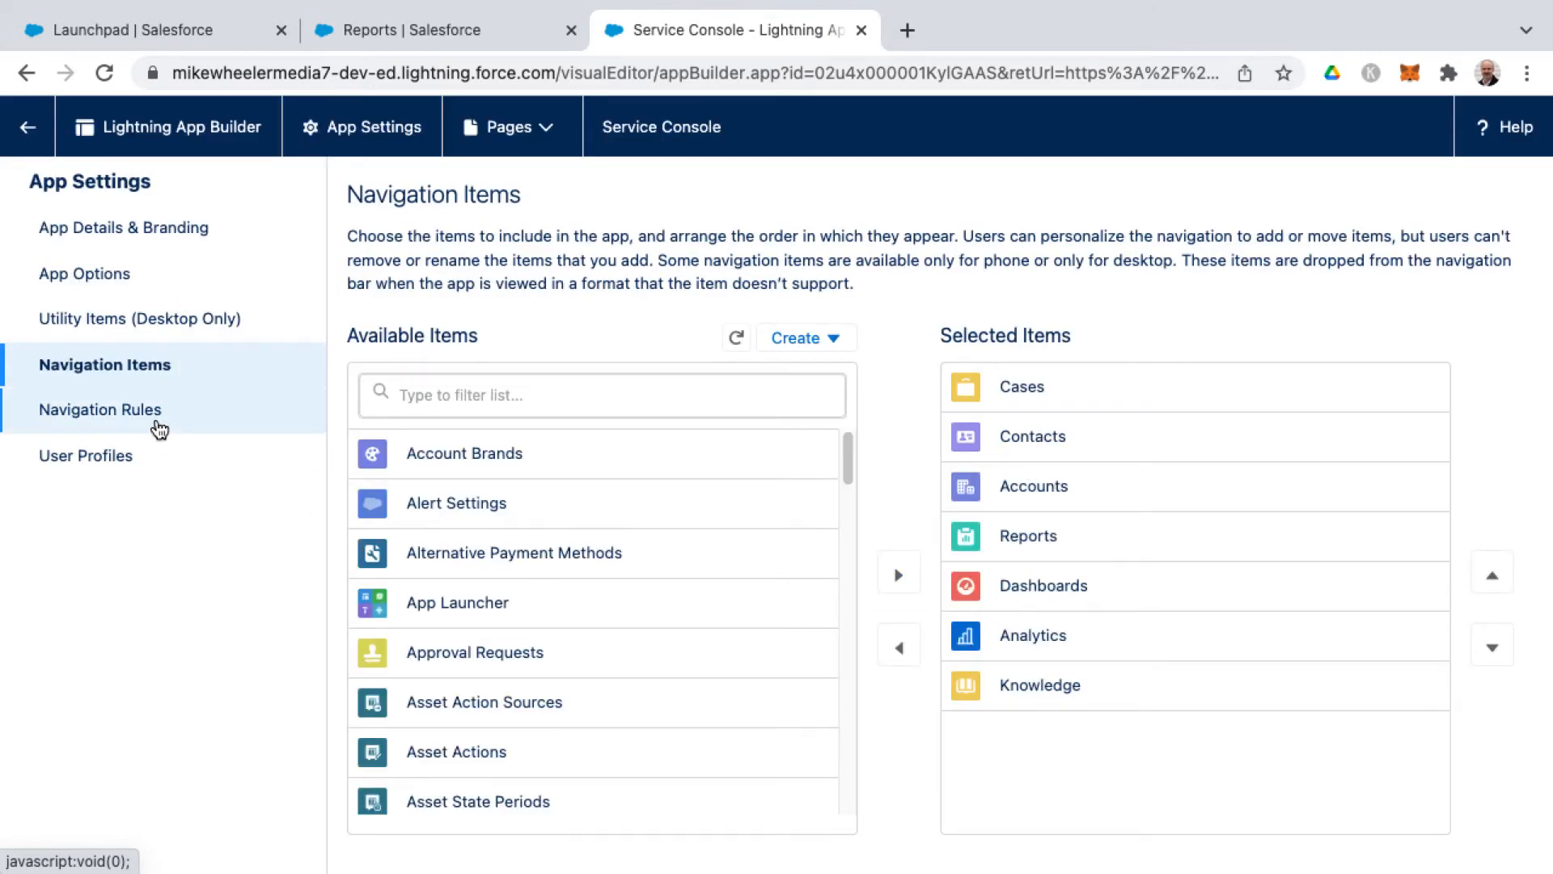
left_click(99, 410)
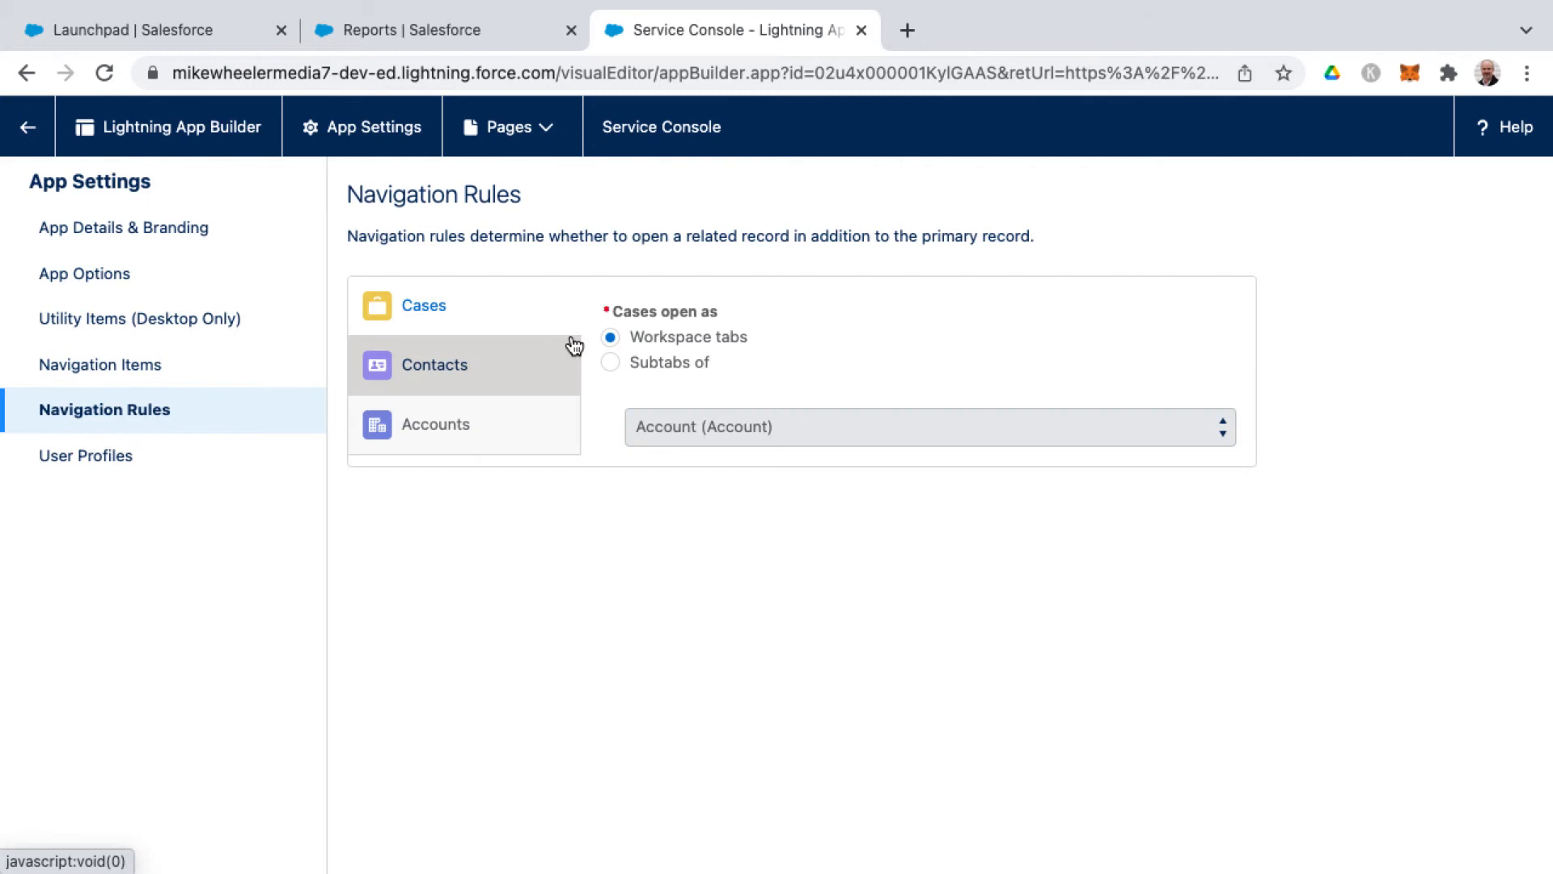
mouse_move(469, 347)
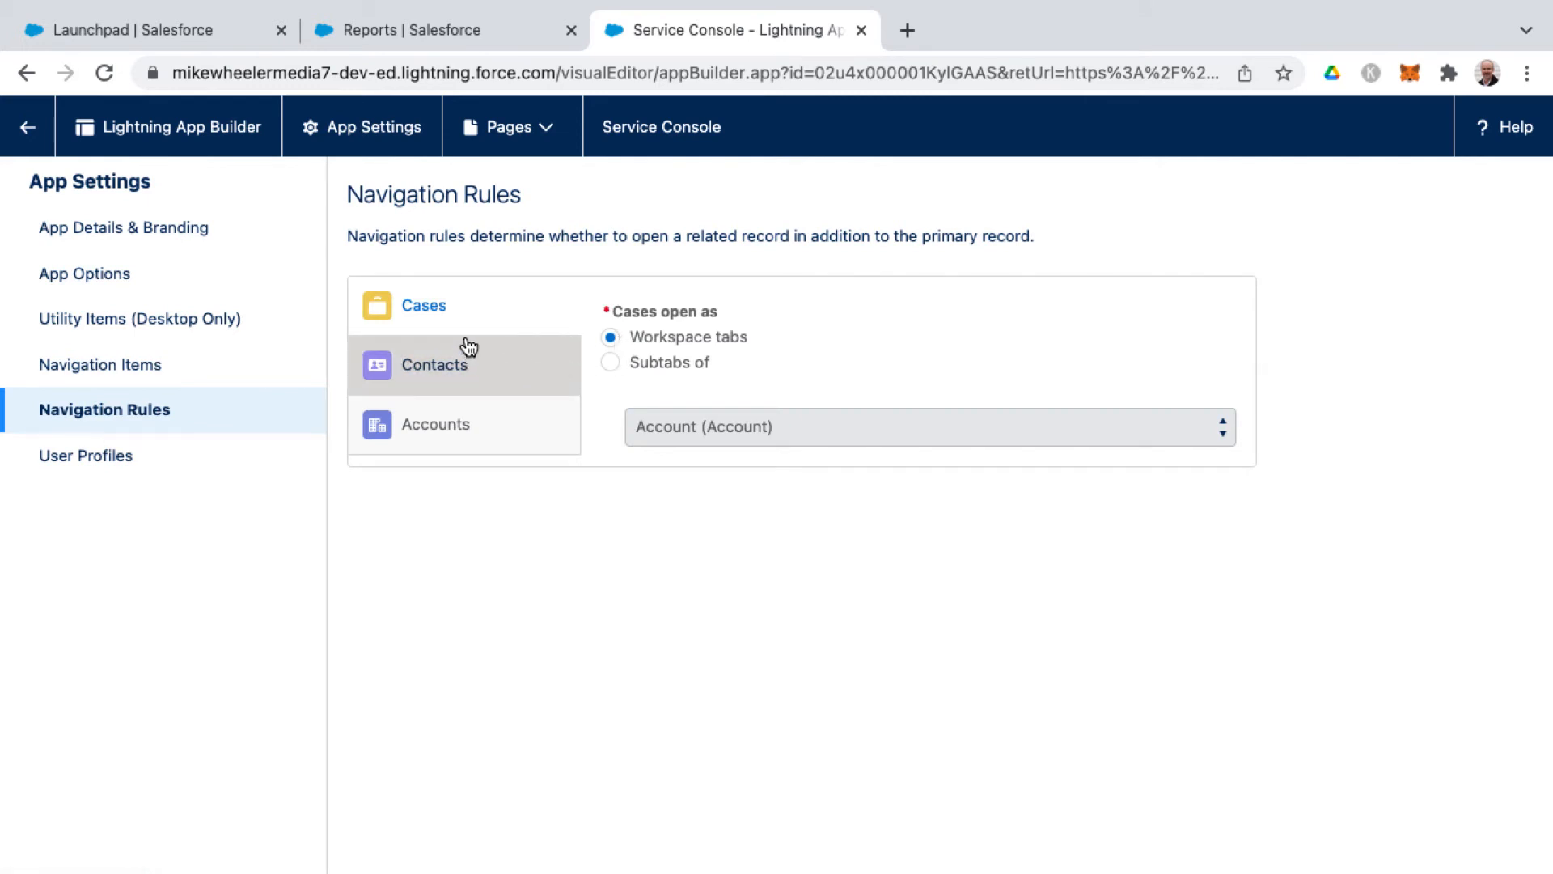
left_click(87, 454)
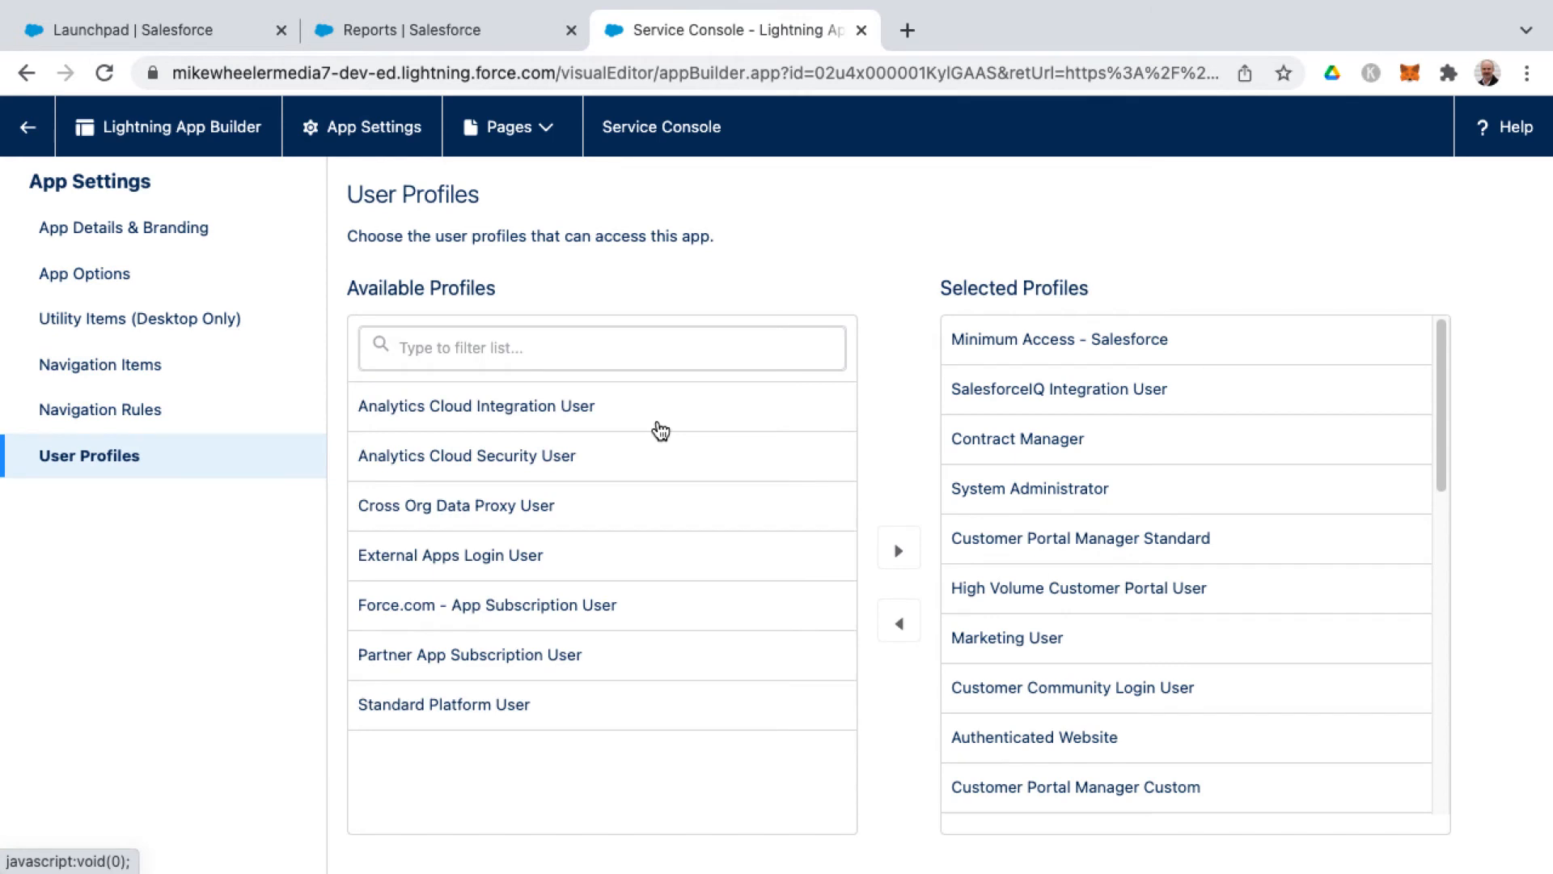
mouse_move(660, 428)
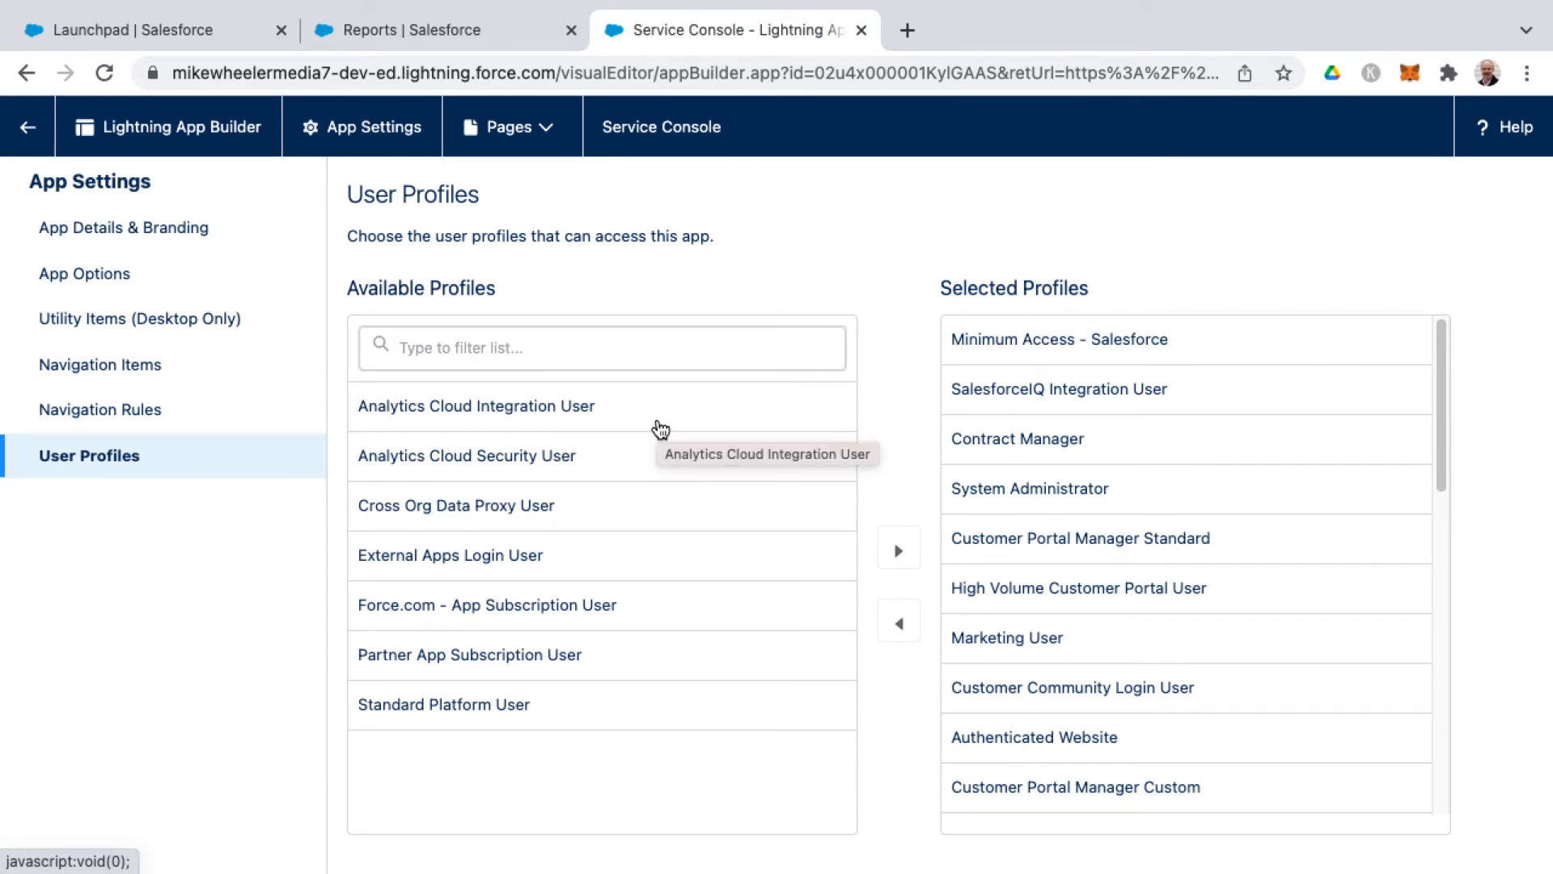
mouse_move(116, 184)
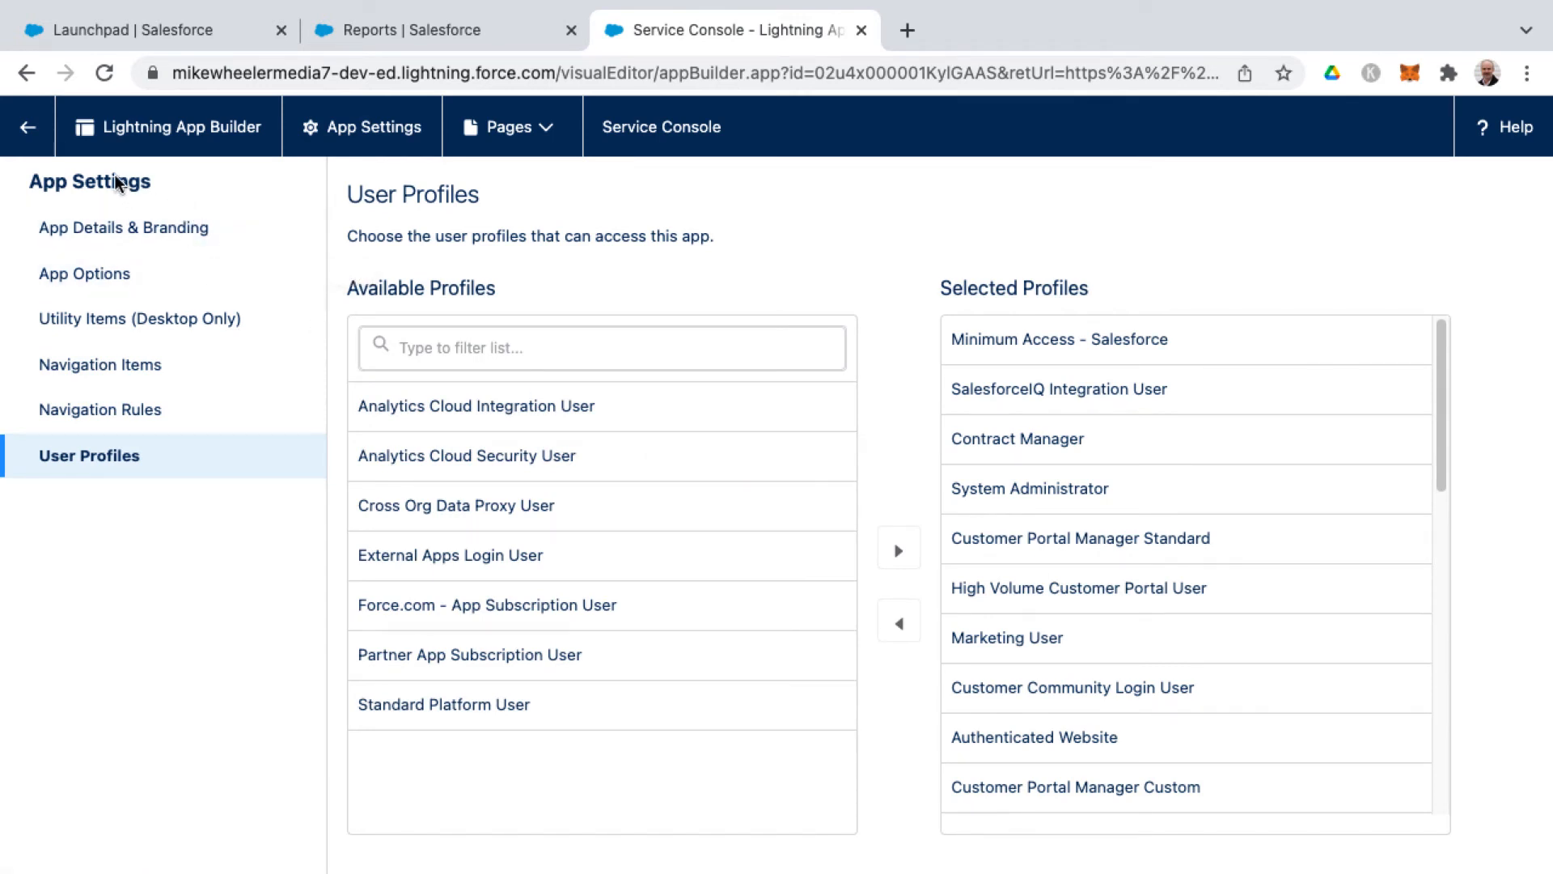
left_click(29, 126)
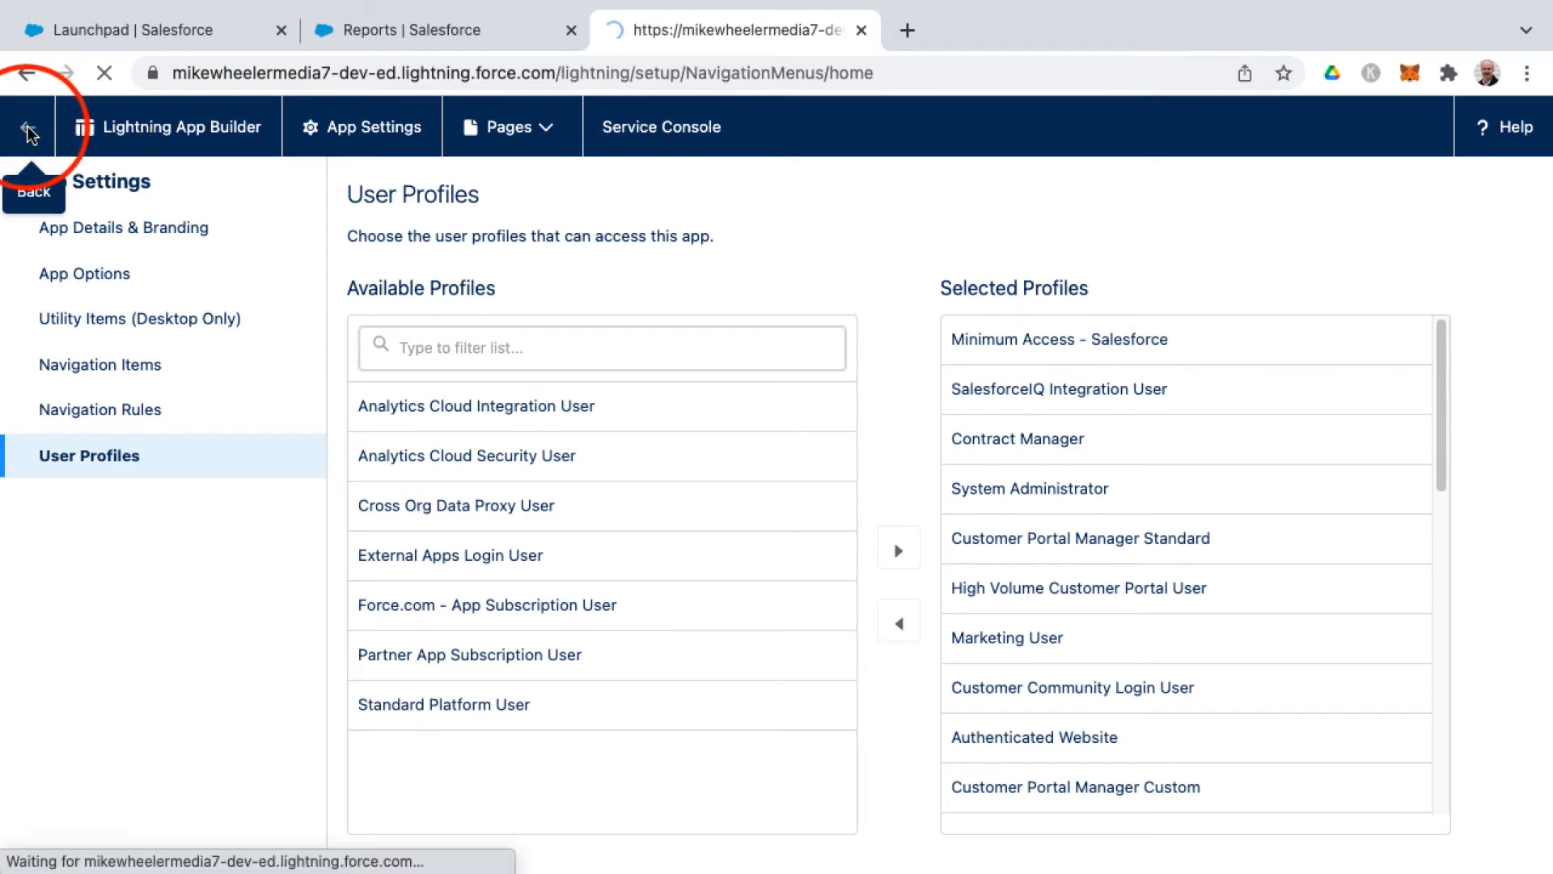
Scroll App Manager to the Service Console row, then bring up the app list.
left_click(27, 134)
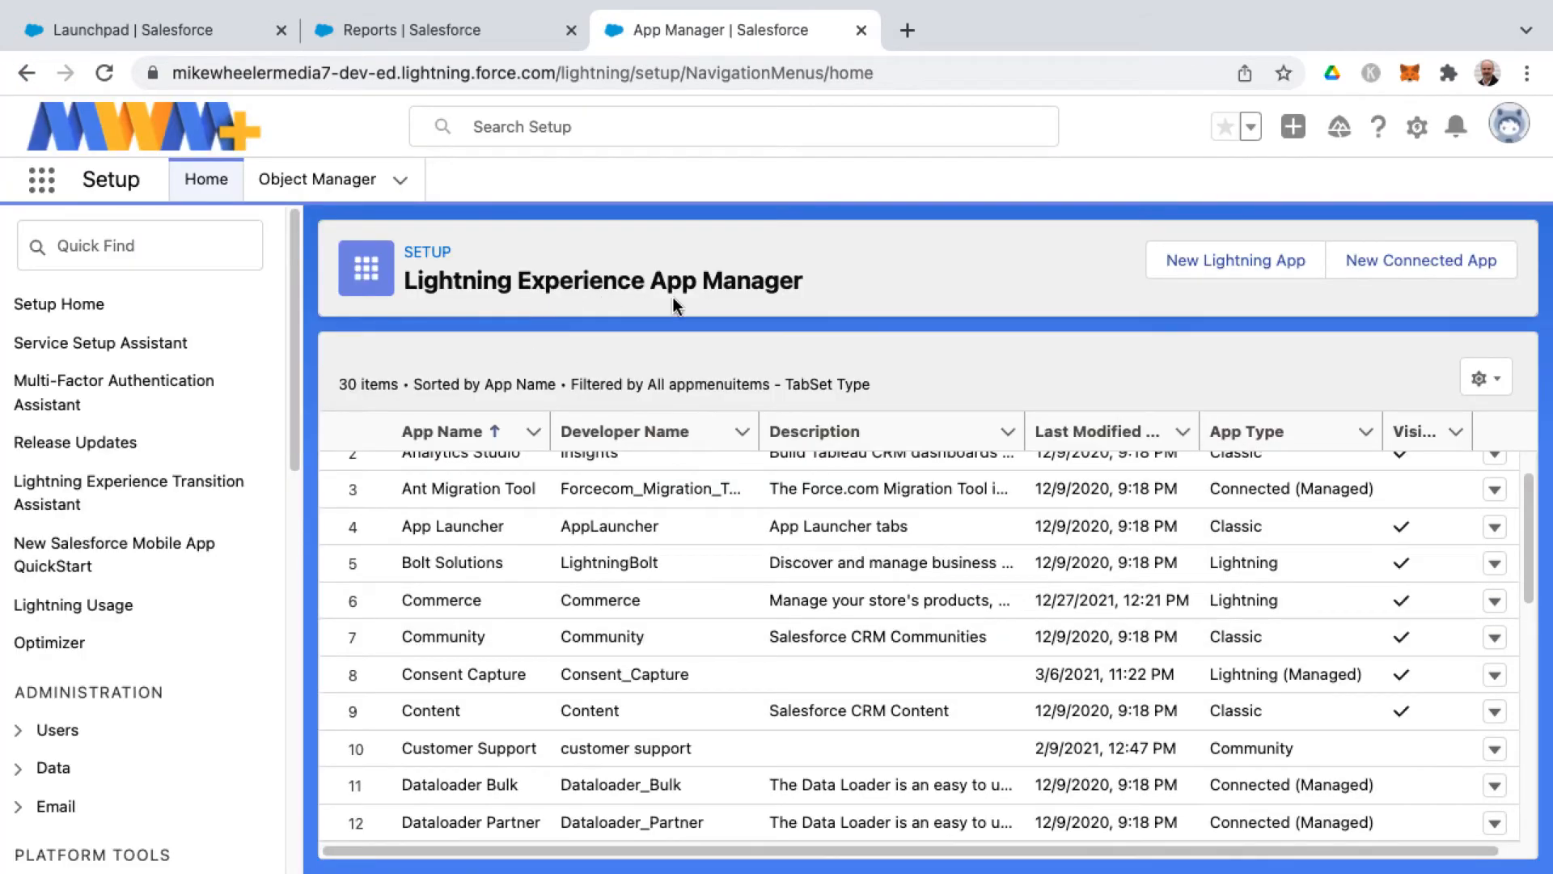
scroll("down", 3)
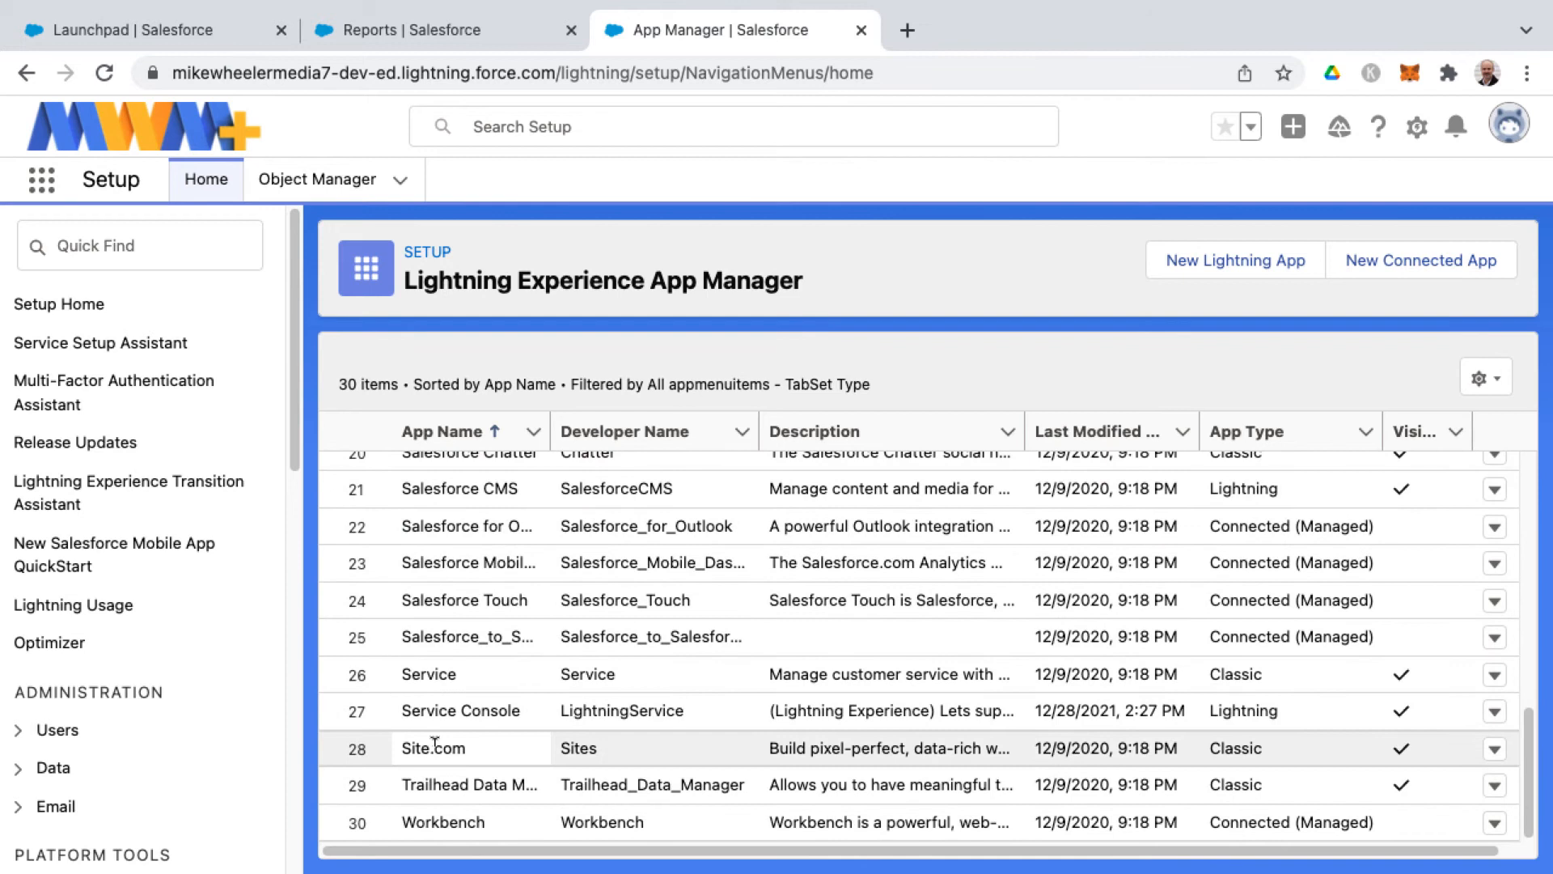
mouse_move(459, 711)
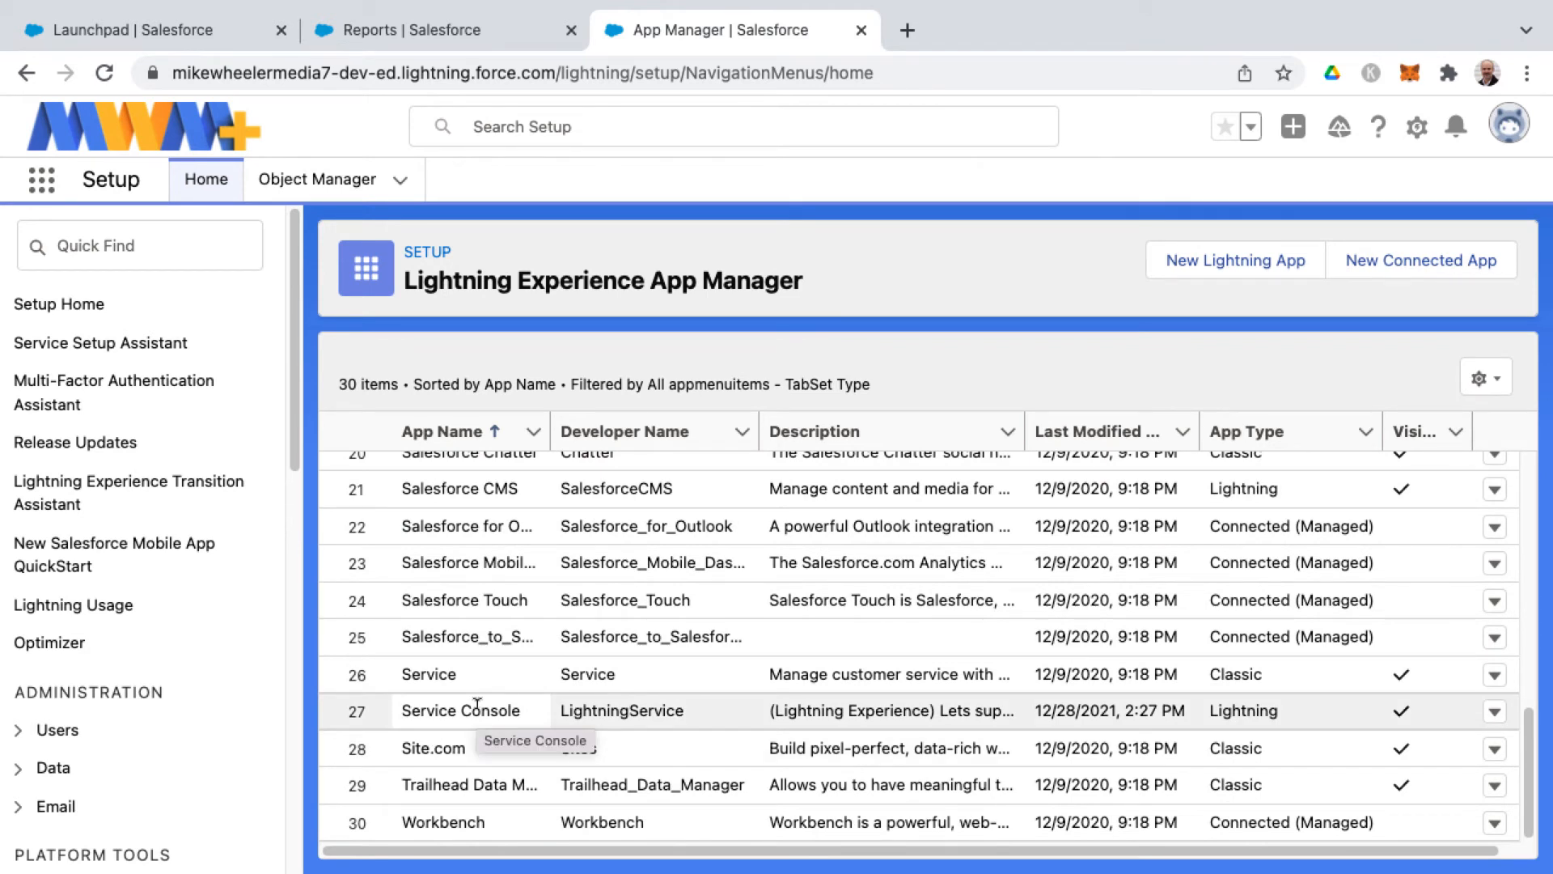
left_click(41, 180)
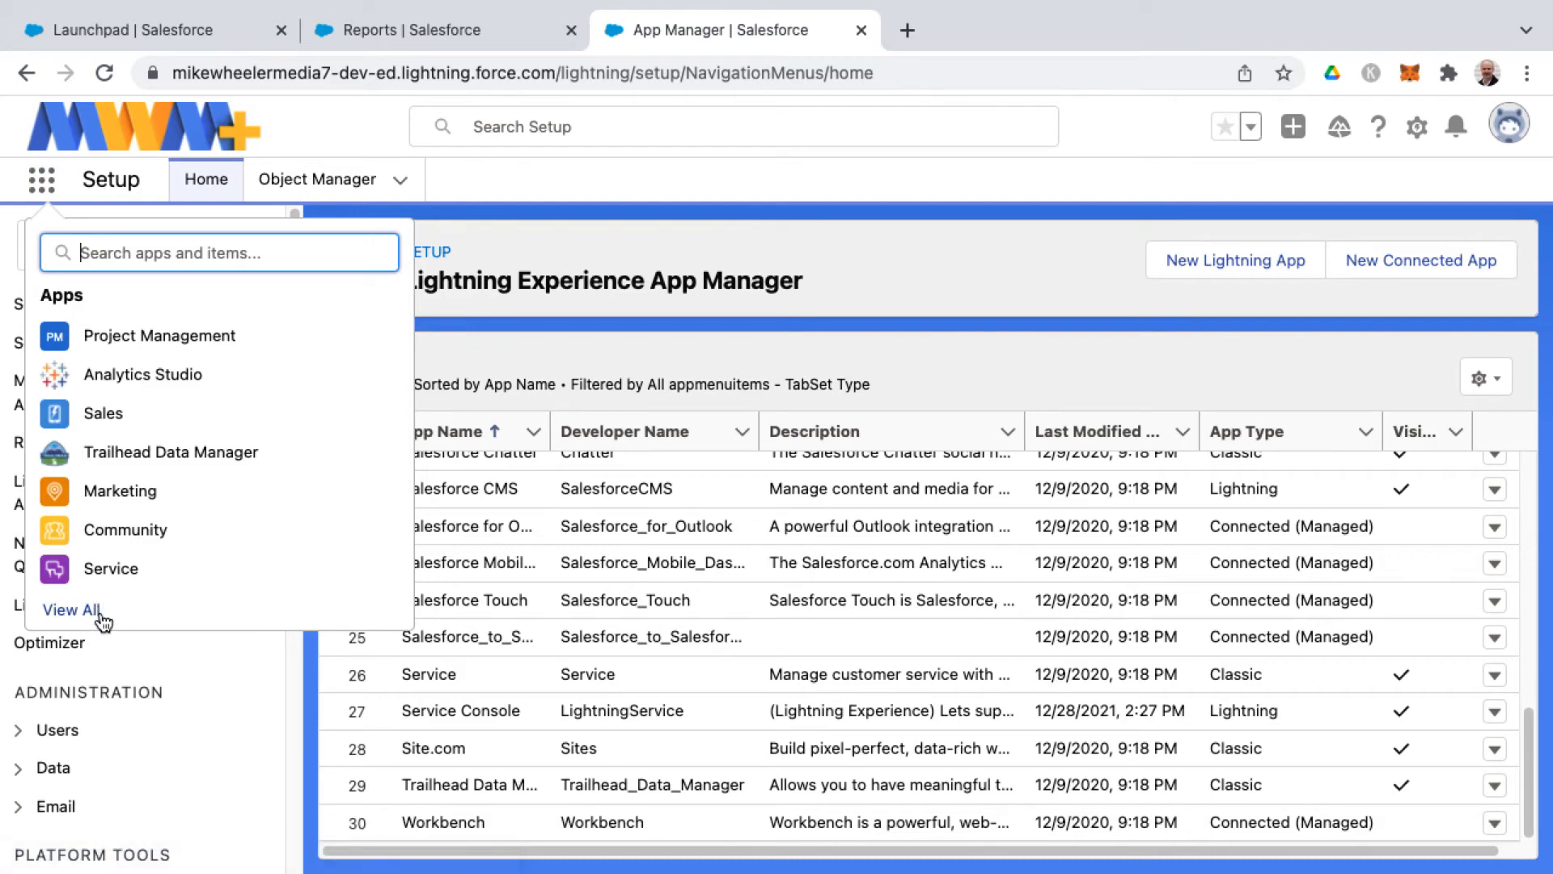
Launch Service Console from View All and open its empty Notes utility panel.
left_click(69, 610)
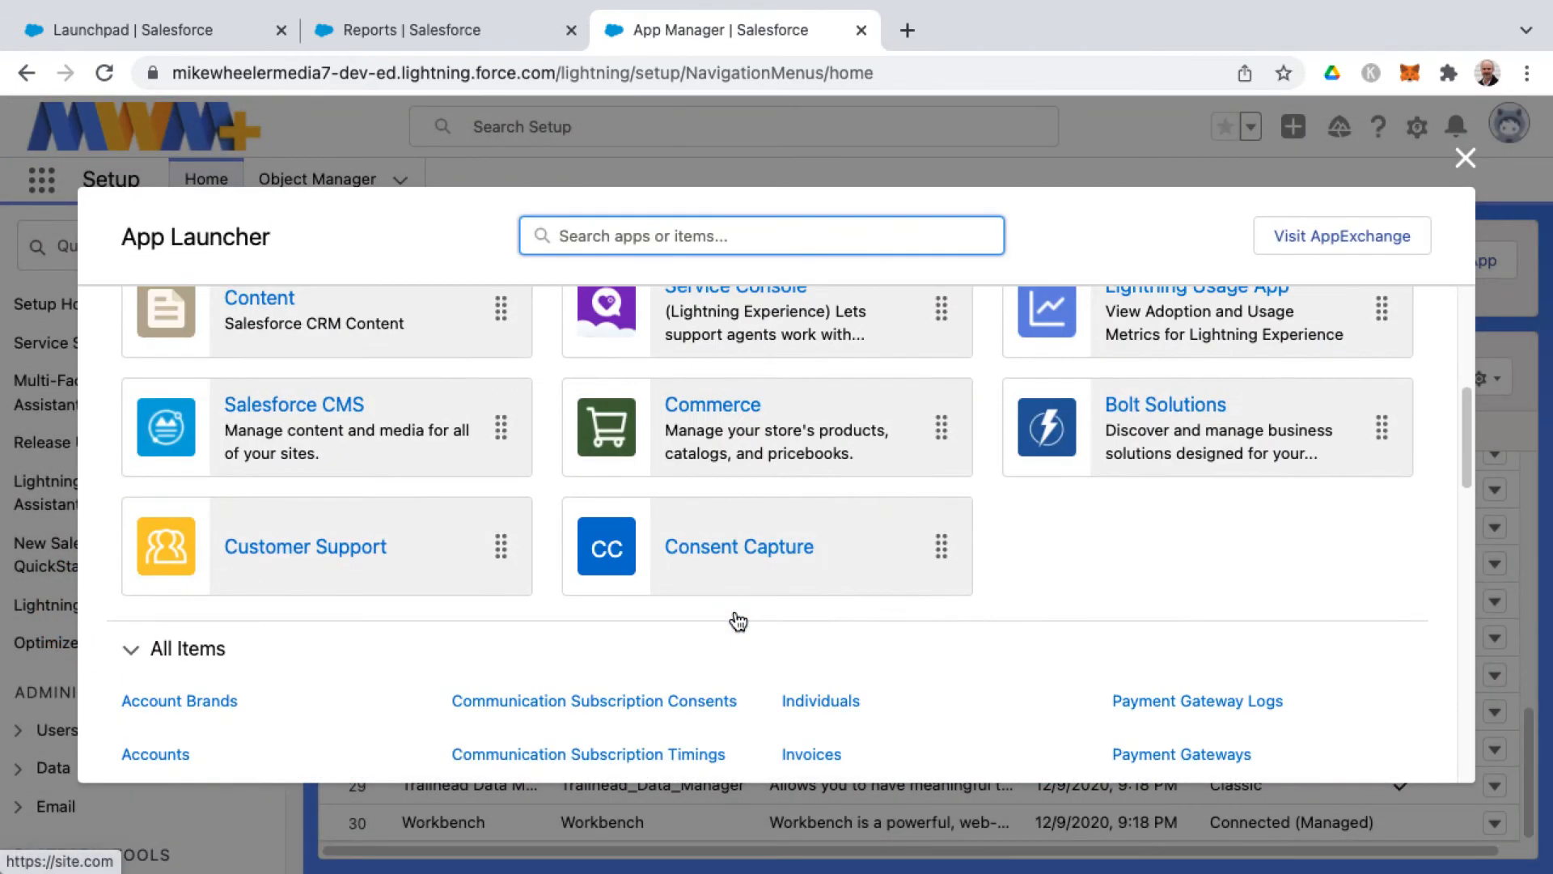
left_click(732, 310)
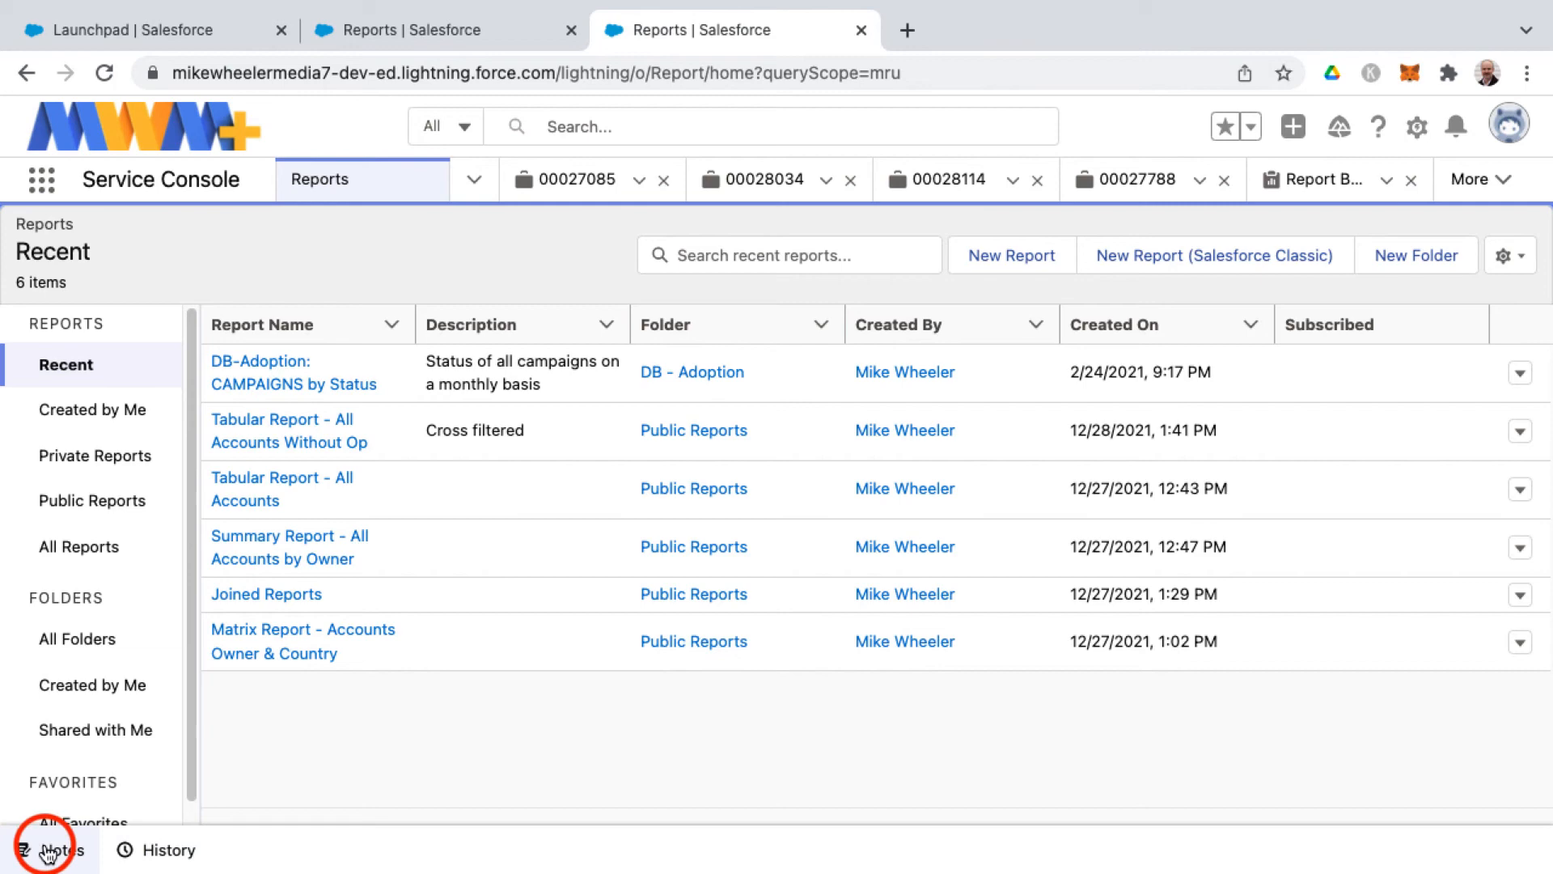
left_click(49, 851)
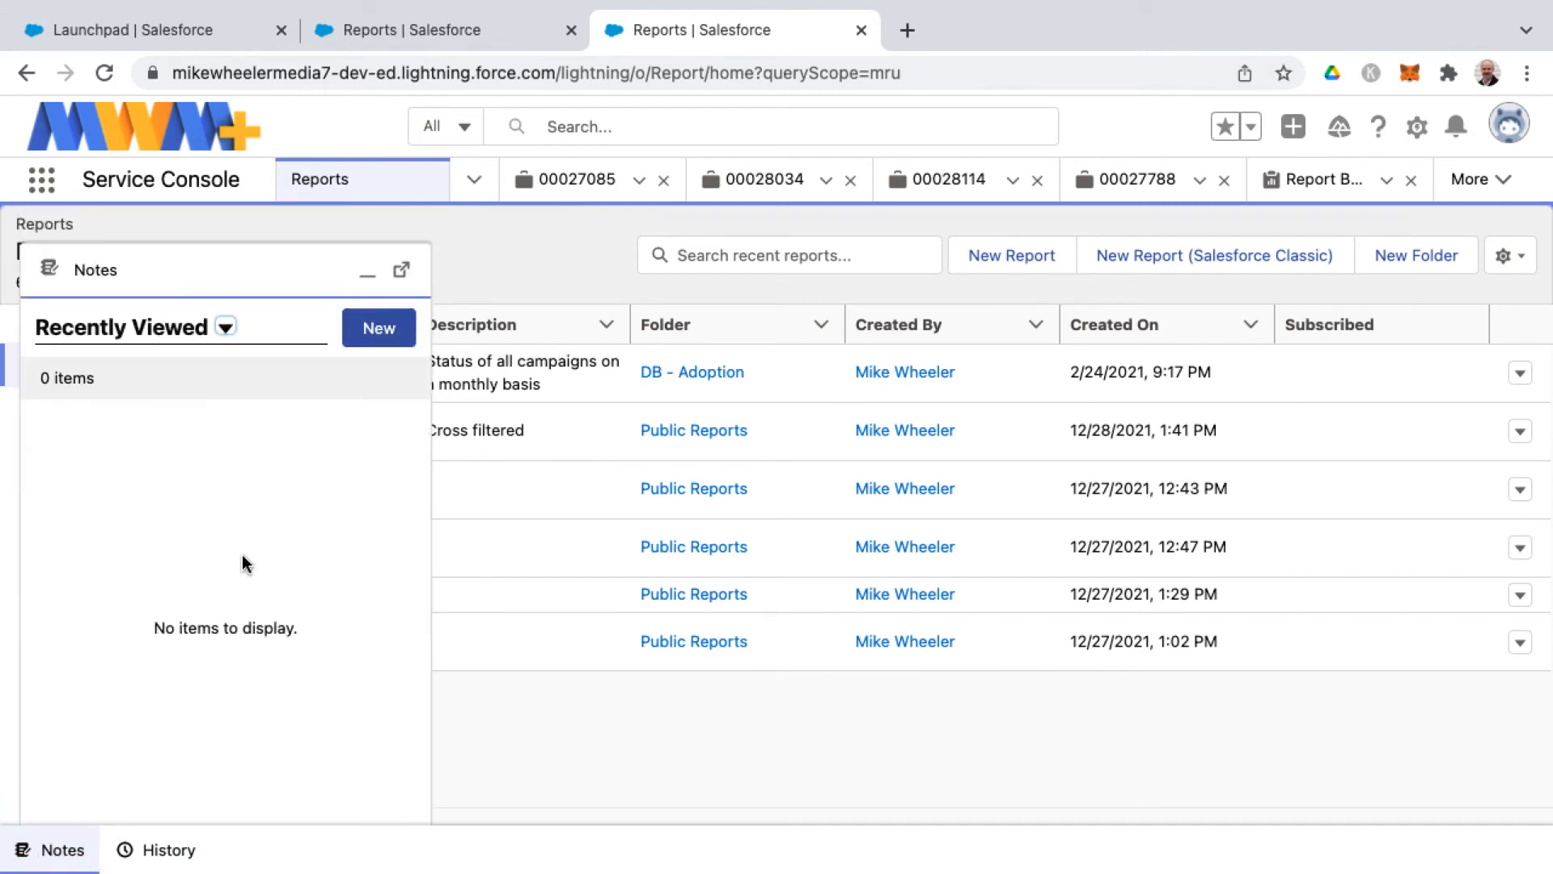
mouse_move(315, 513)
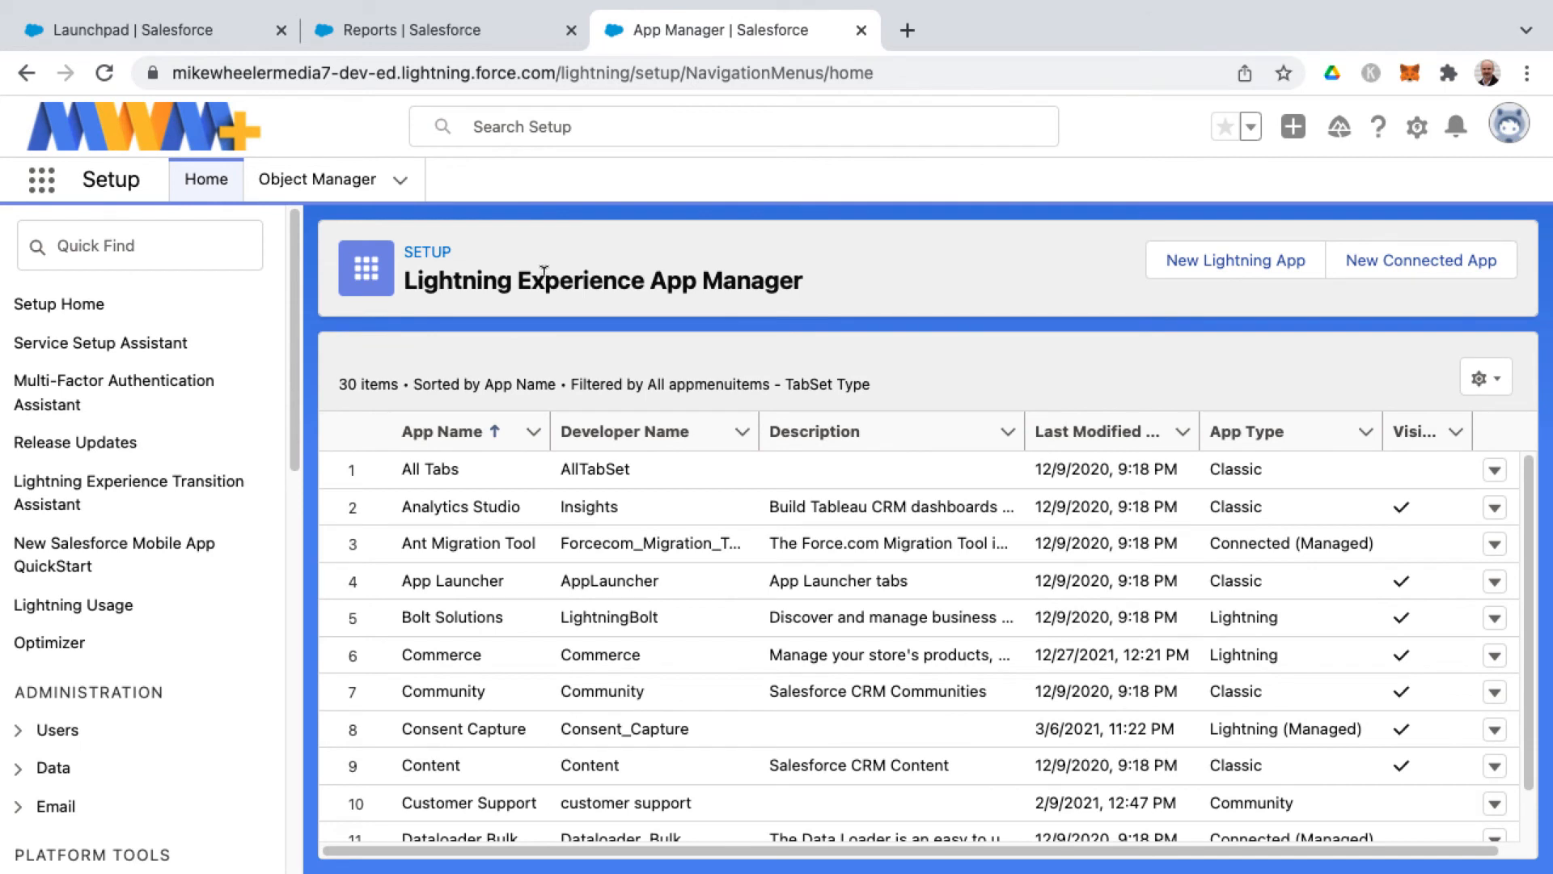
mouse_move(552, 308)
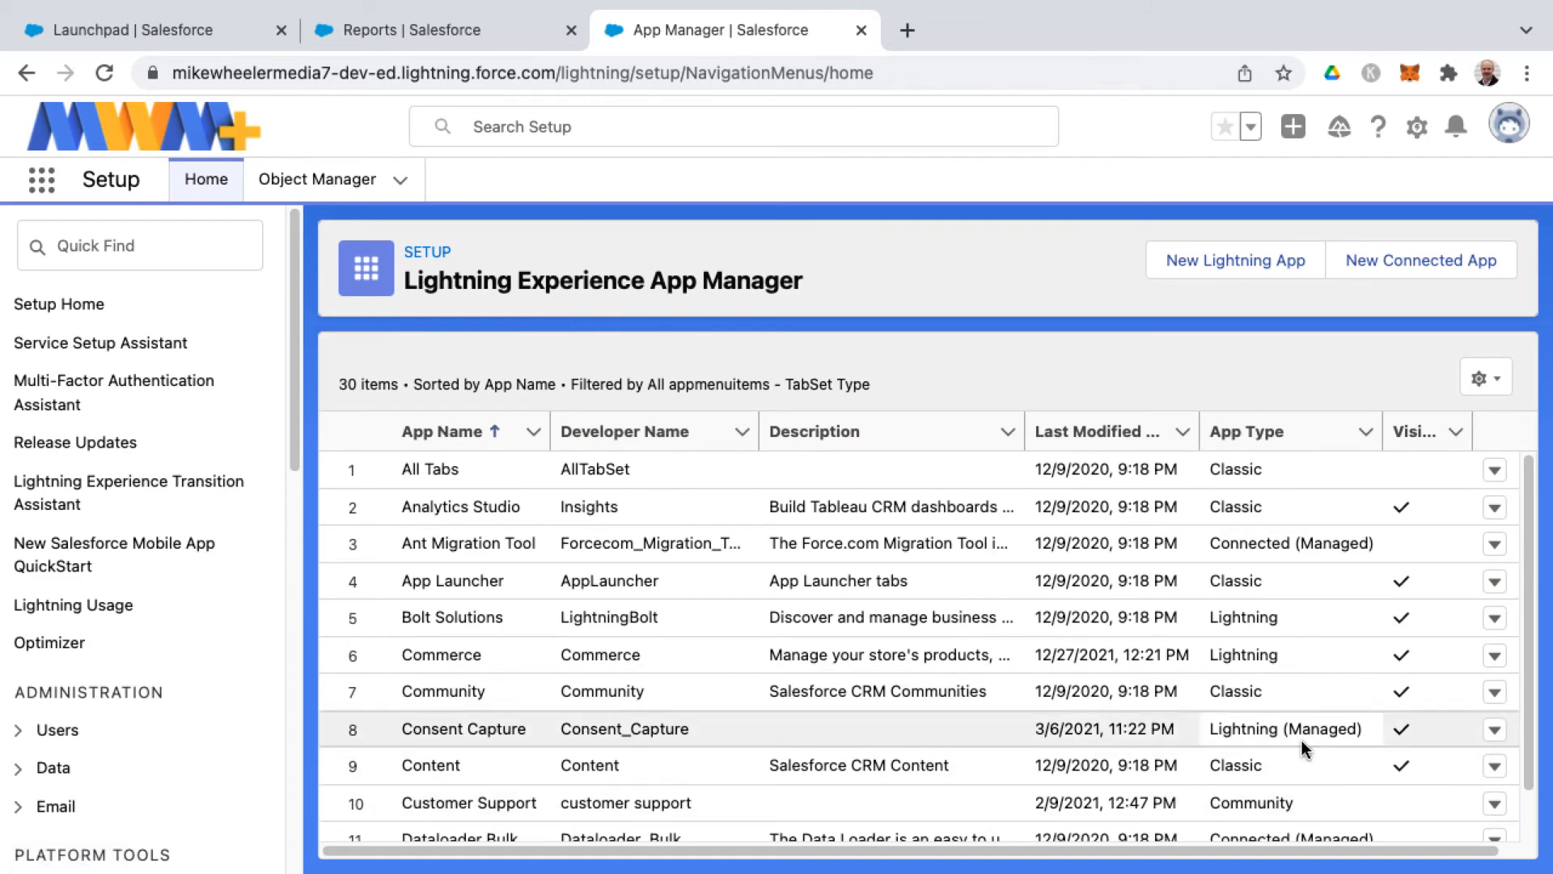
Choose Edit from the classic Service app's row menu in App Manager.
left_click(1495, 711)
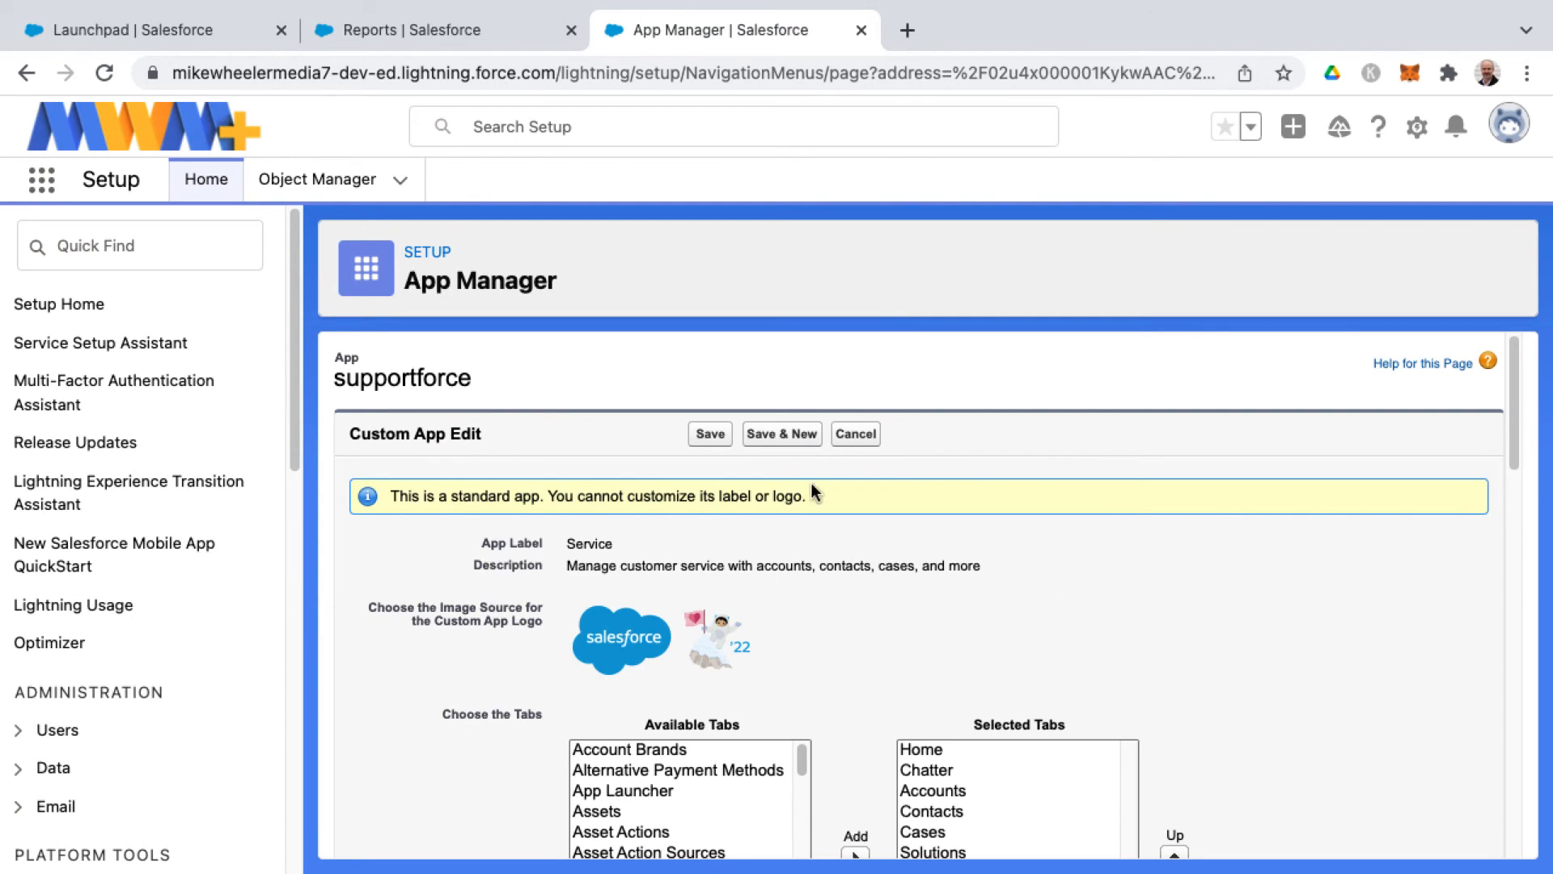
mouse_move(776, 605)
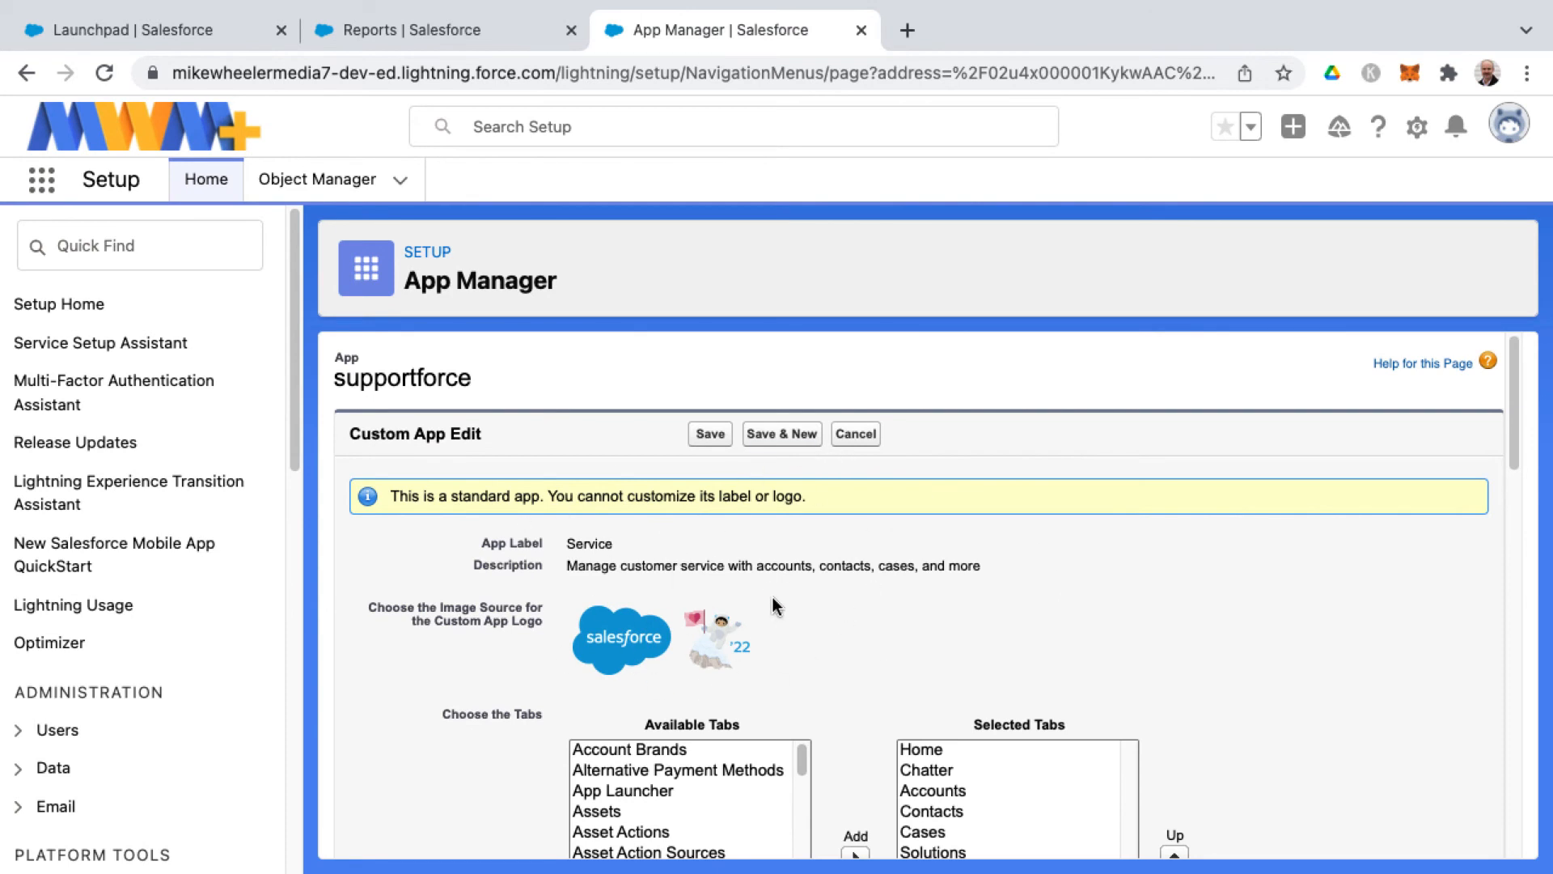
scroll("down", 3)
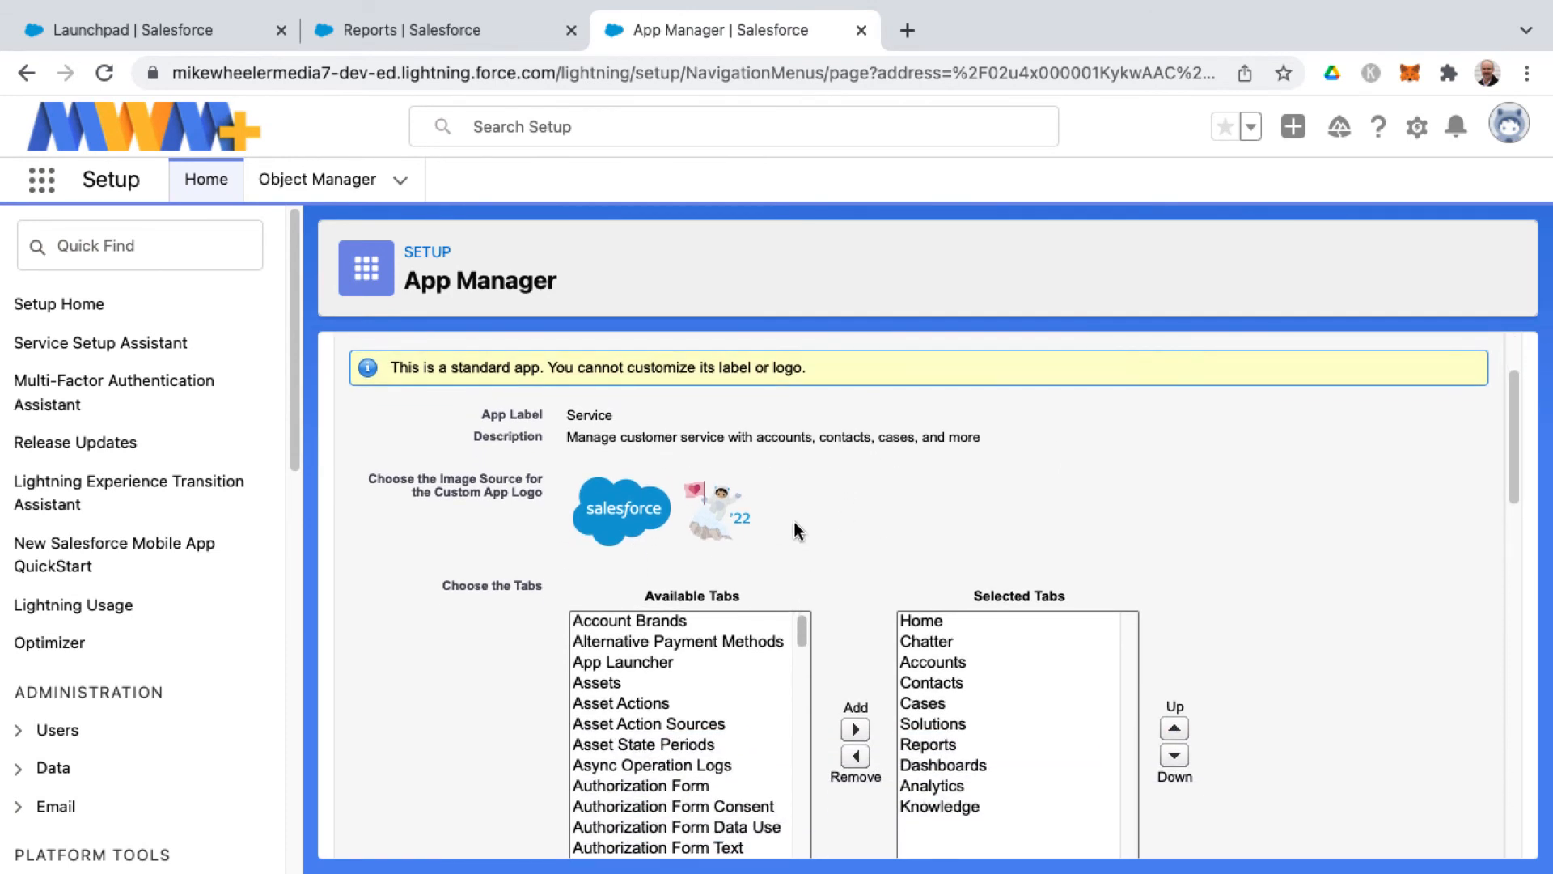
scroll("down", 3)
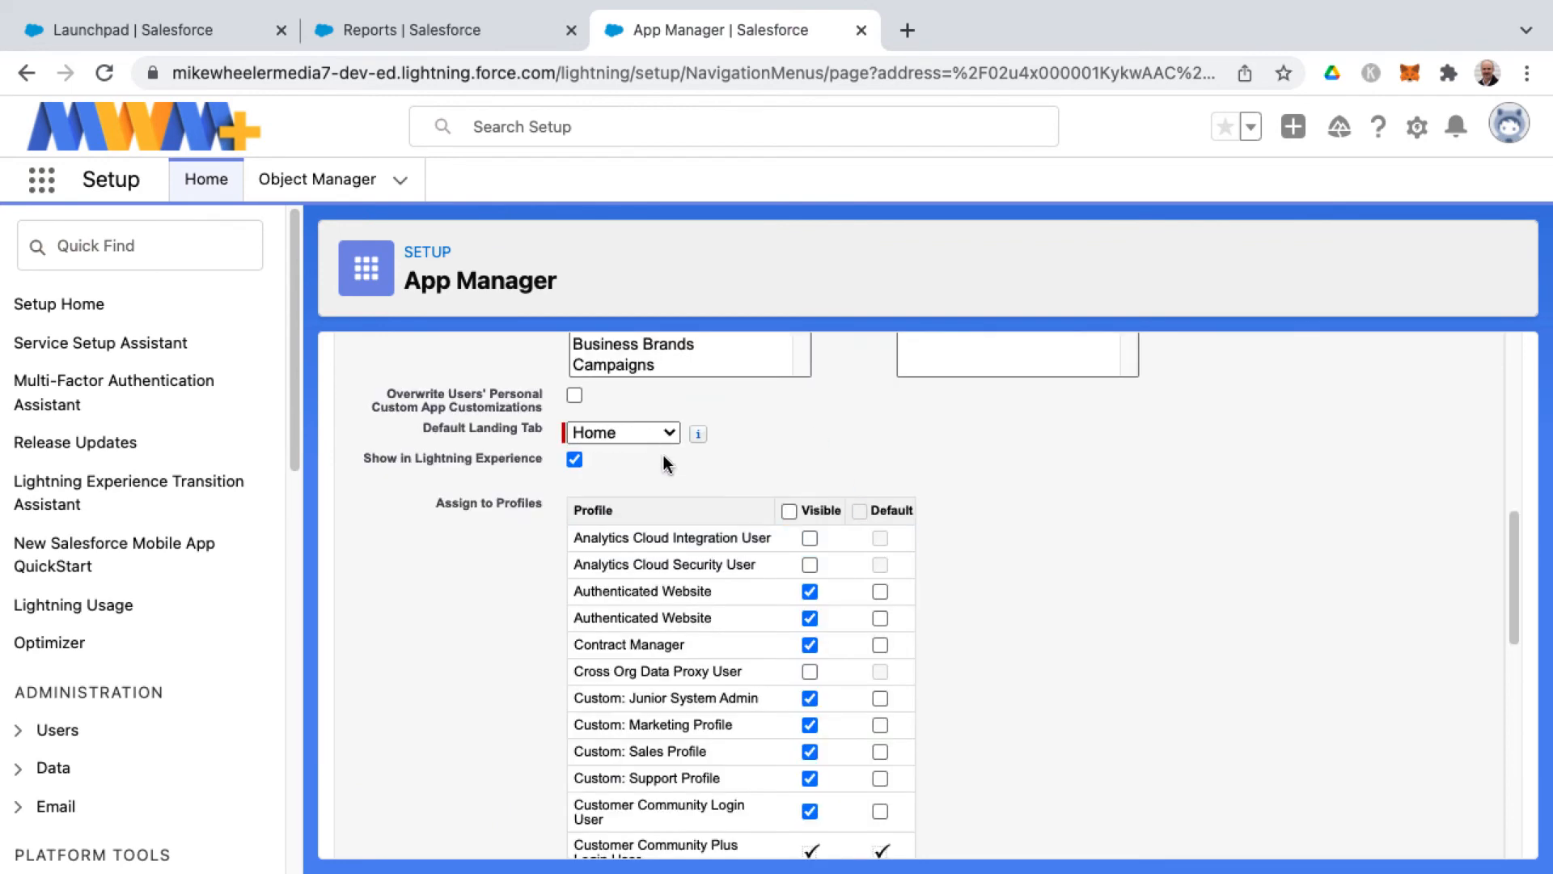
scroll("down", 3)
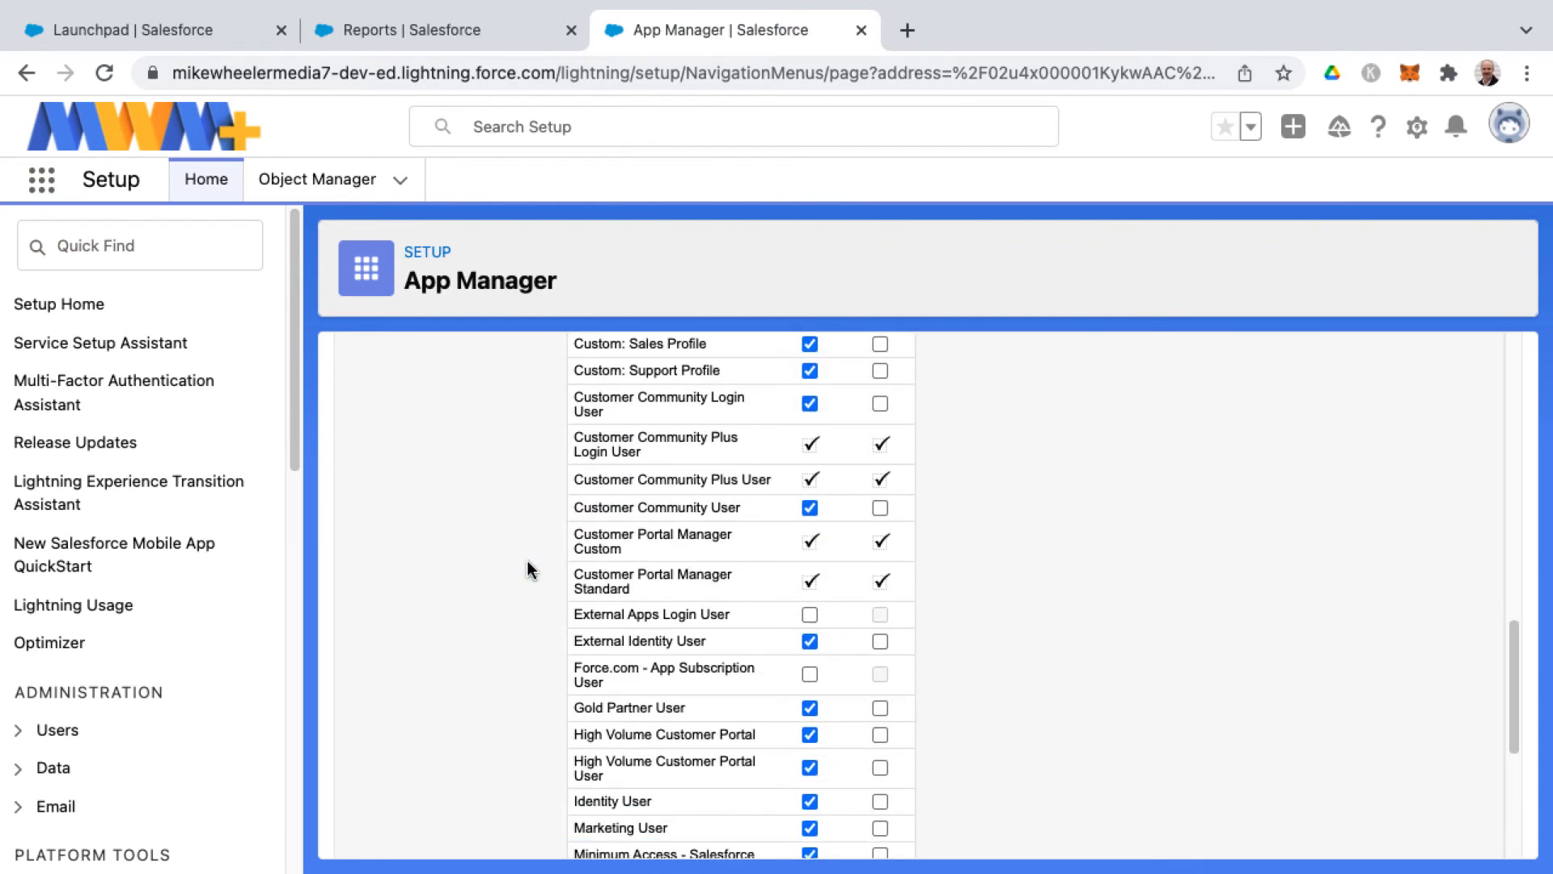
scroll("down", 3)
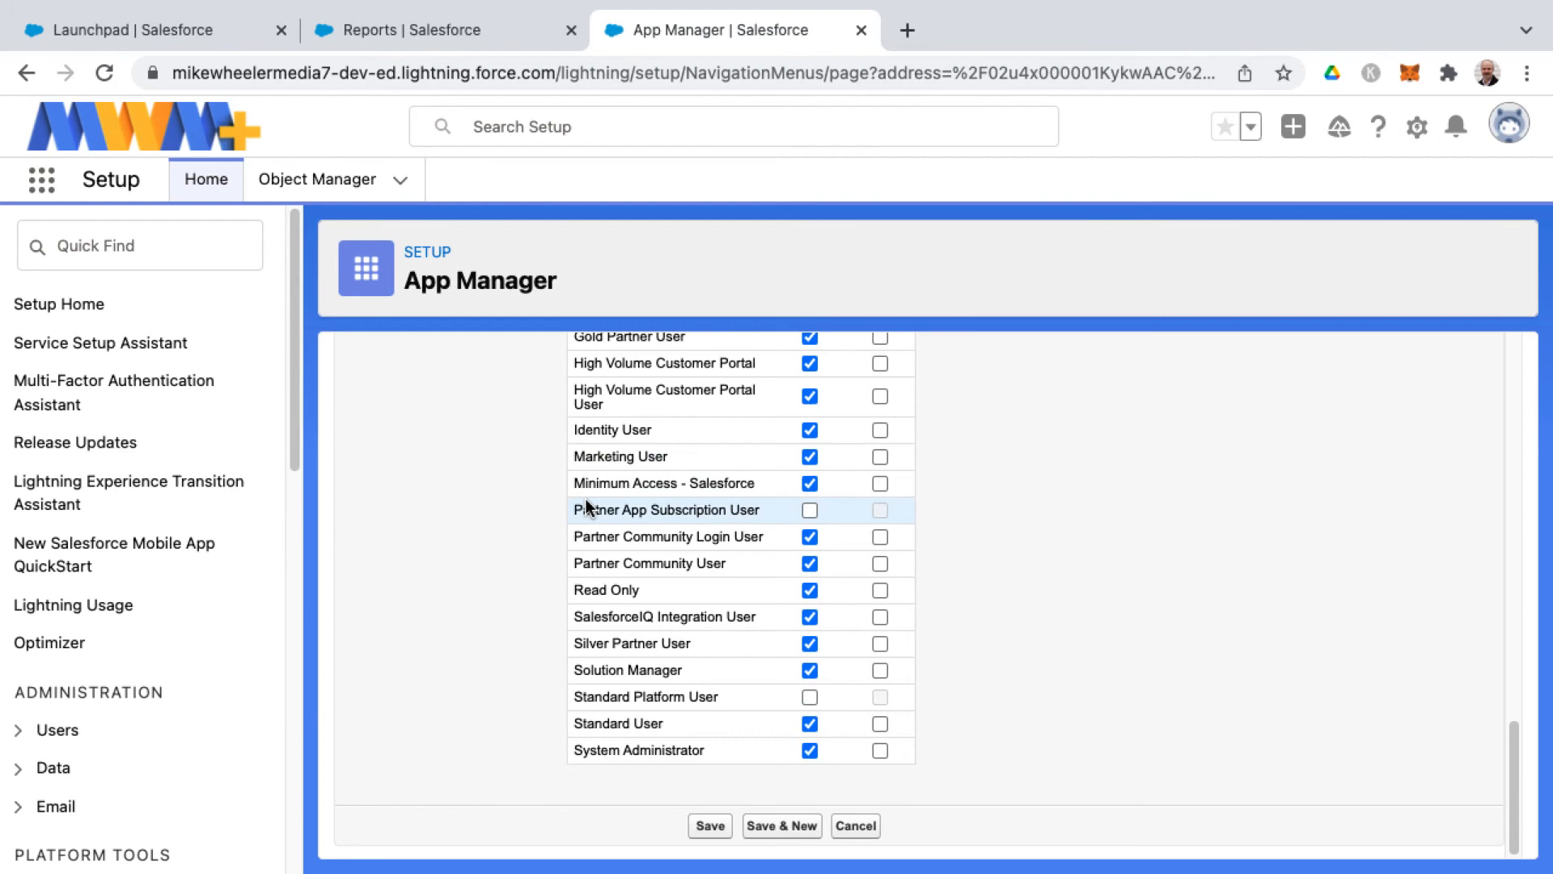
scroll("up", 3)
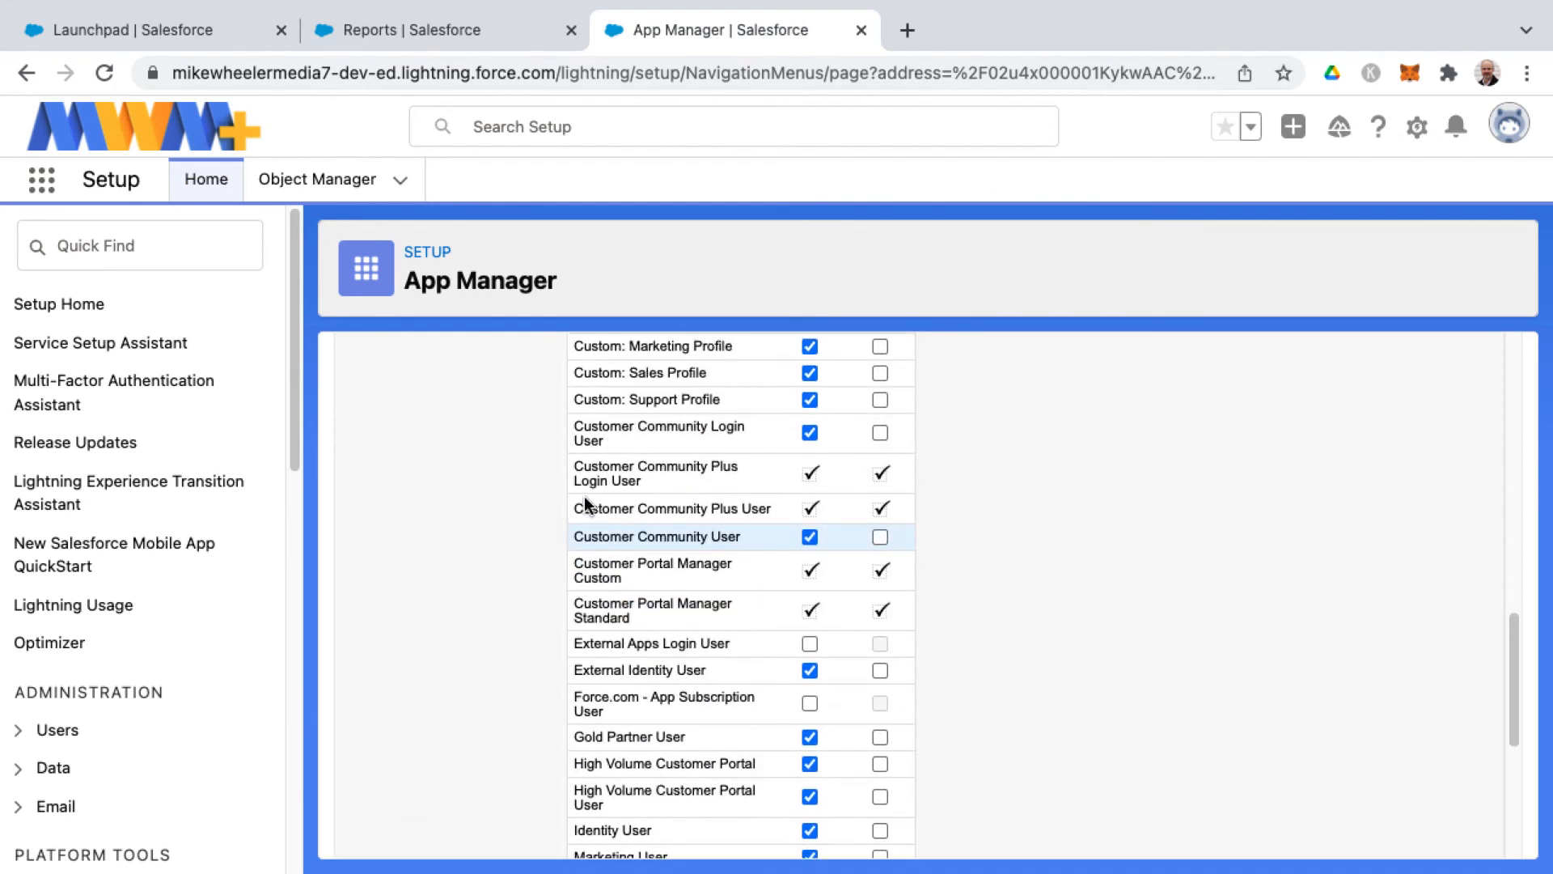
scroll("down", 3)
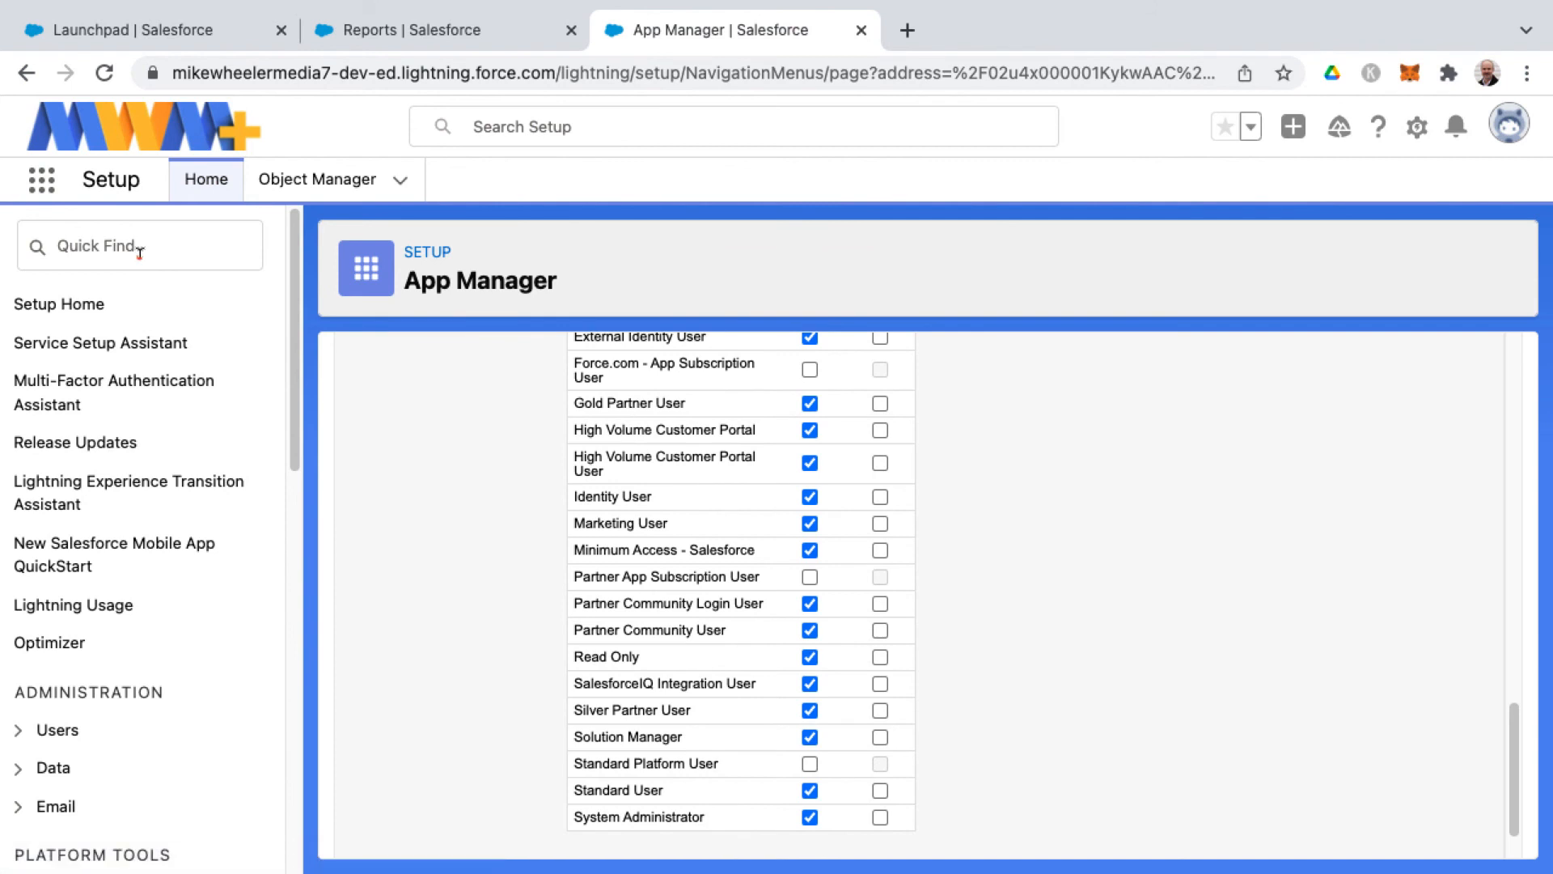
type("app")
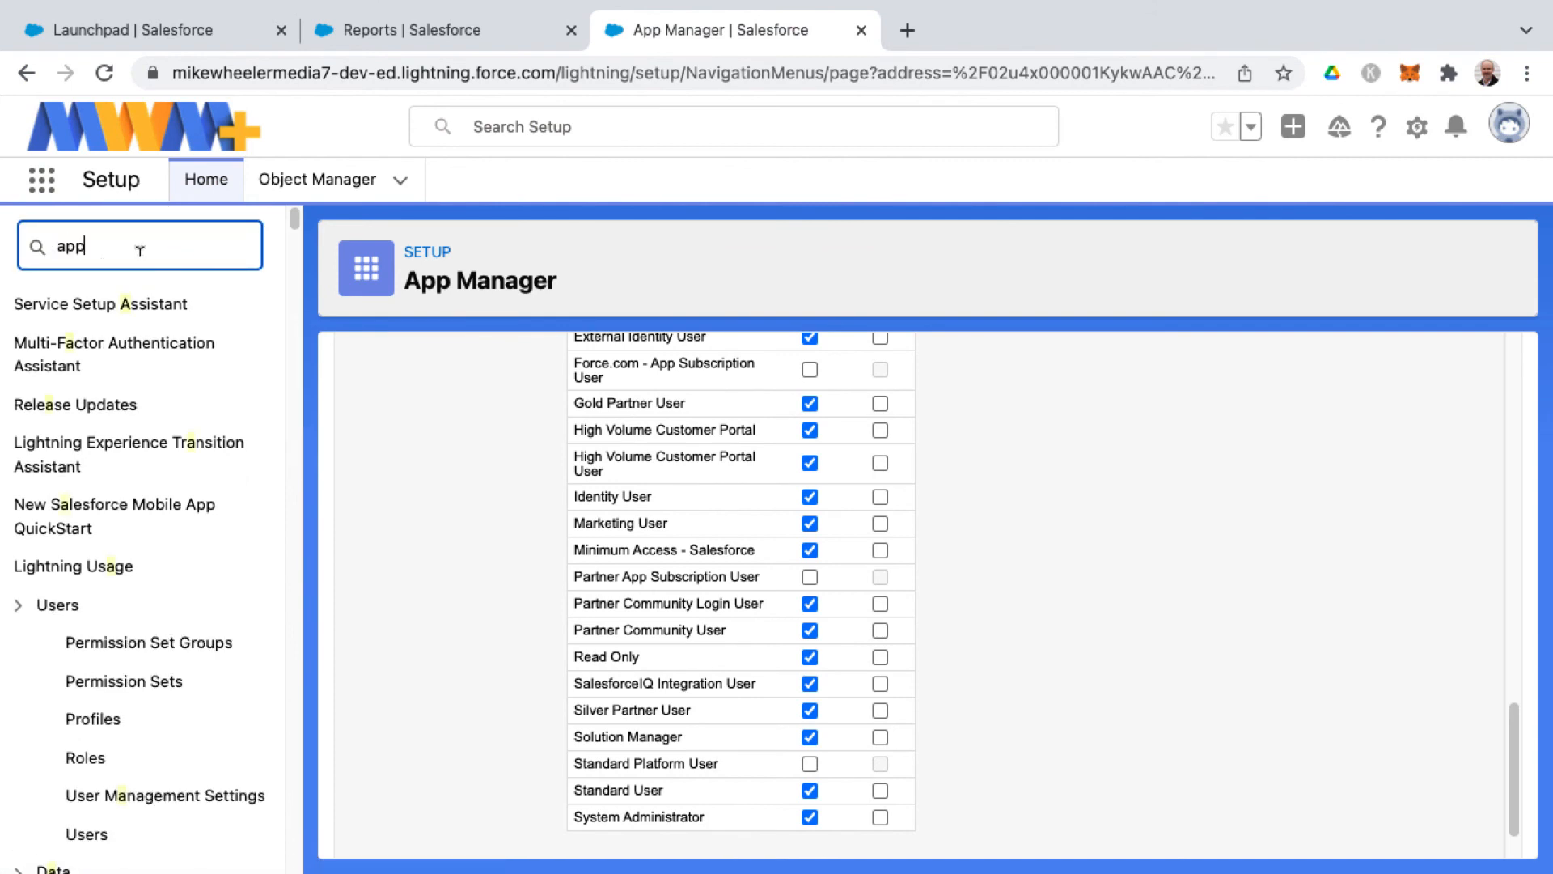
Return to the Lightning Experience App Manager list from the Quick Find results.
left_click(113, 504)
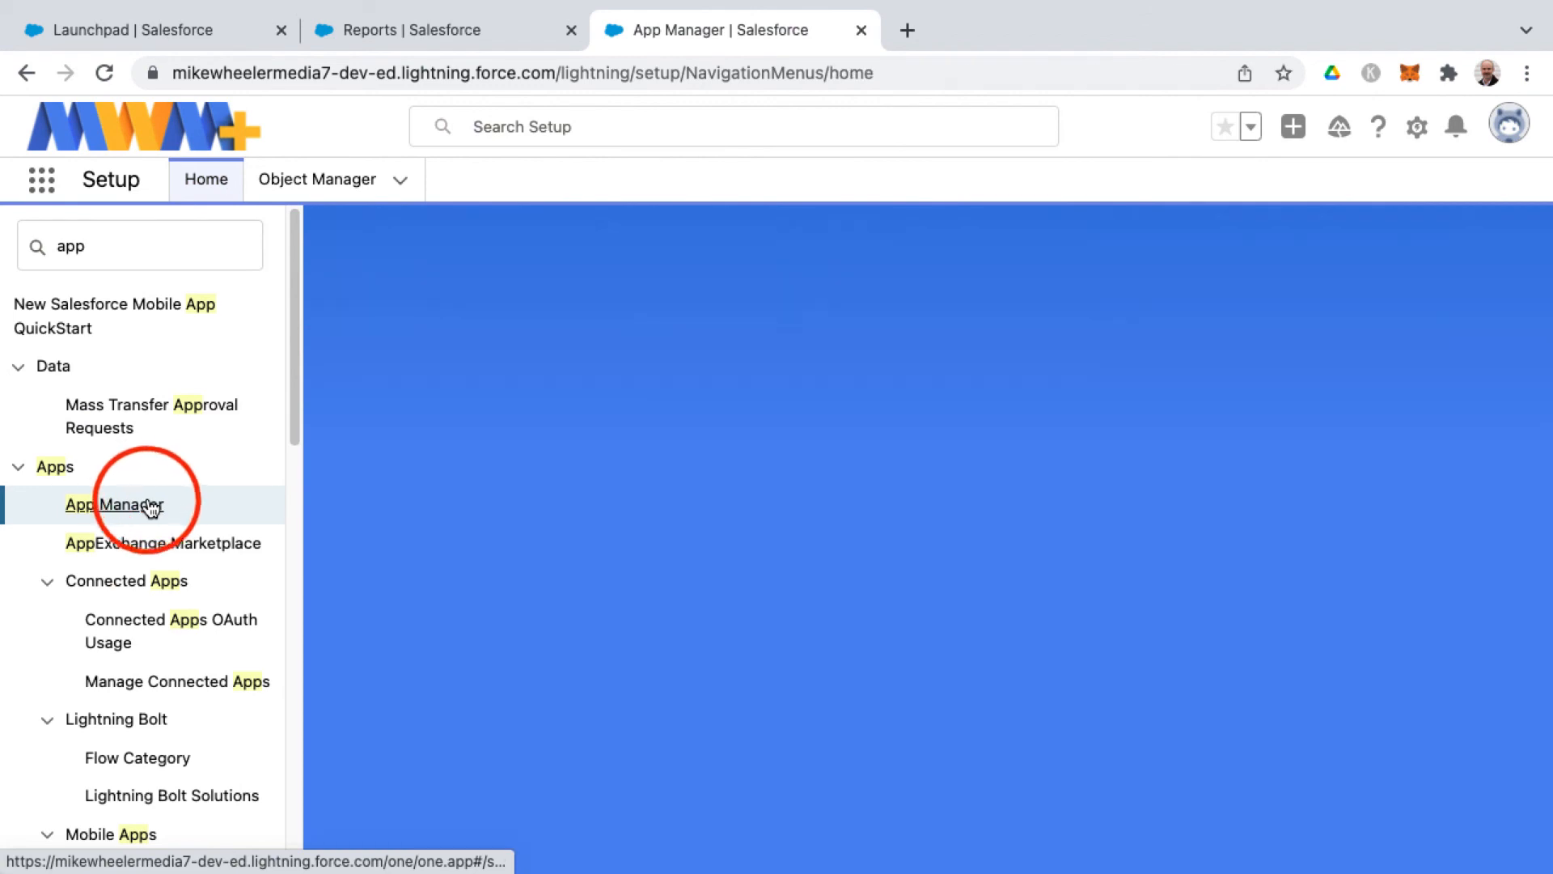
left_click(114, 503)
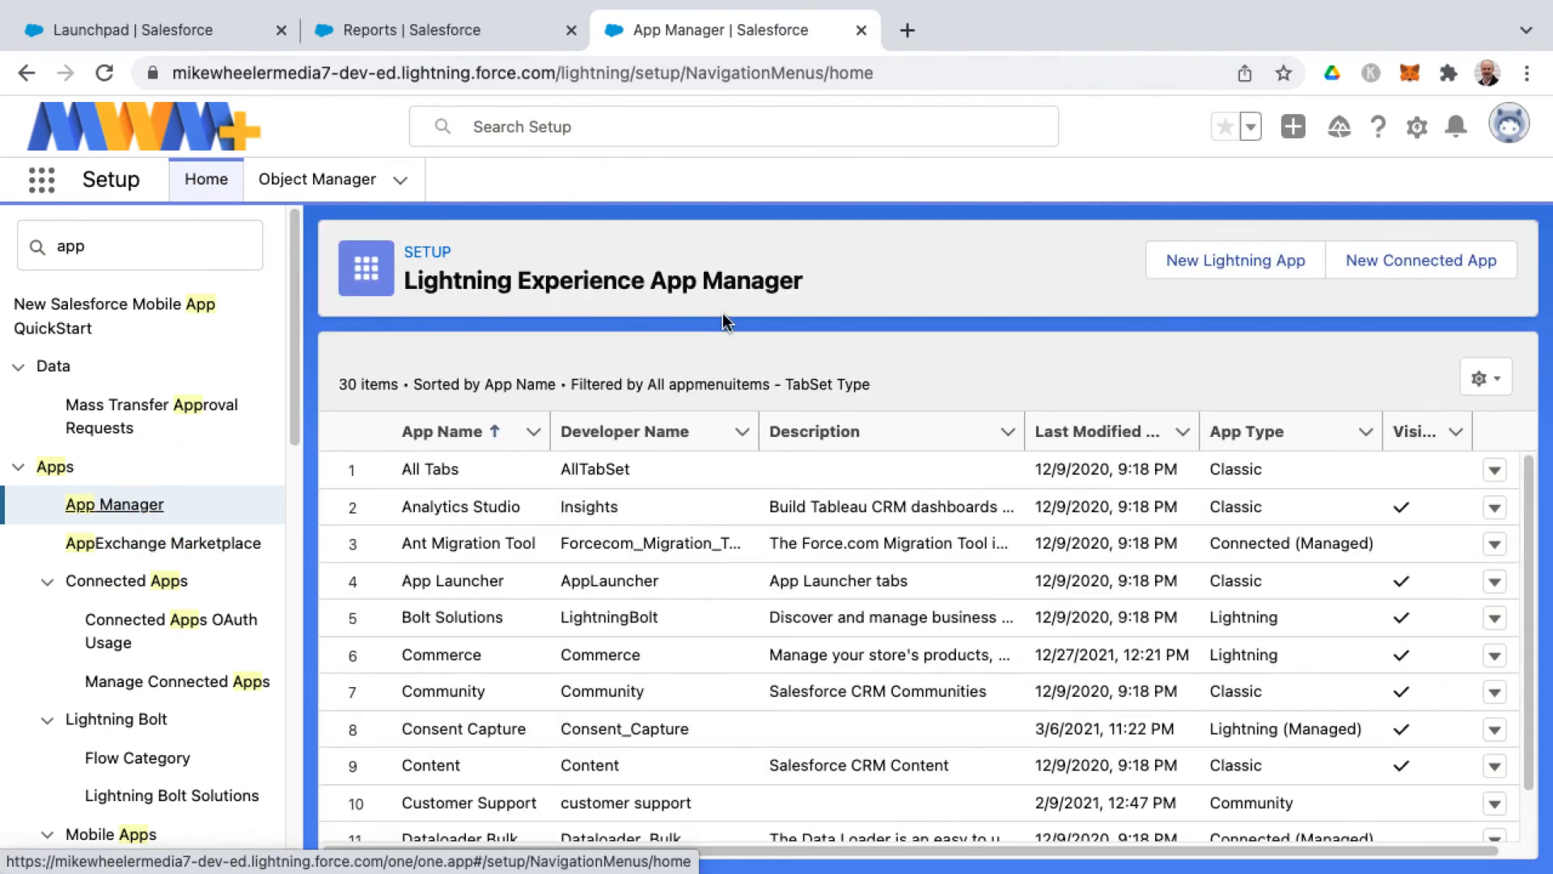